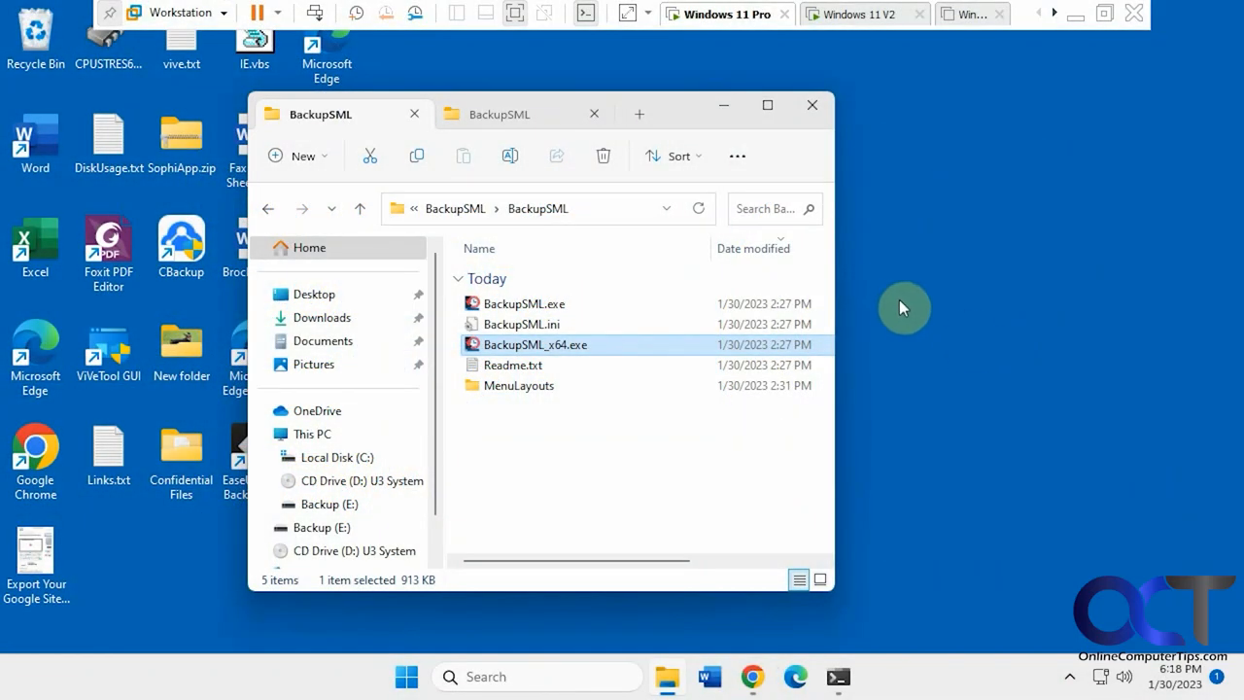
{"action": "mouse_move", "coordinate": [928, 310]}
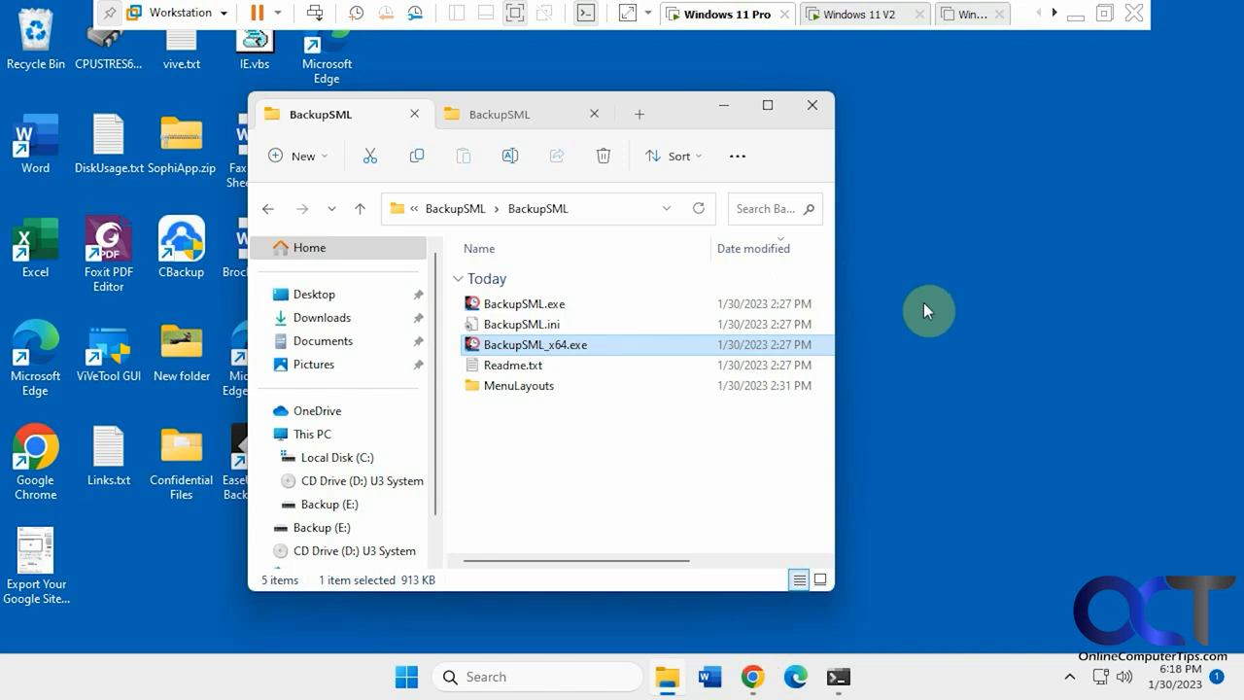
{"action": "mouse_move", "coordinate": [831, 284]}
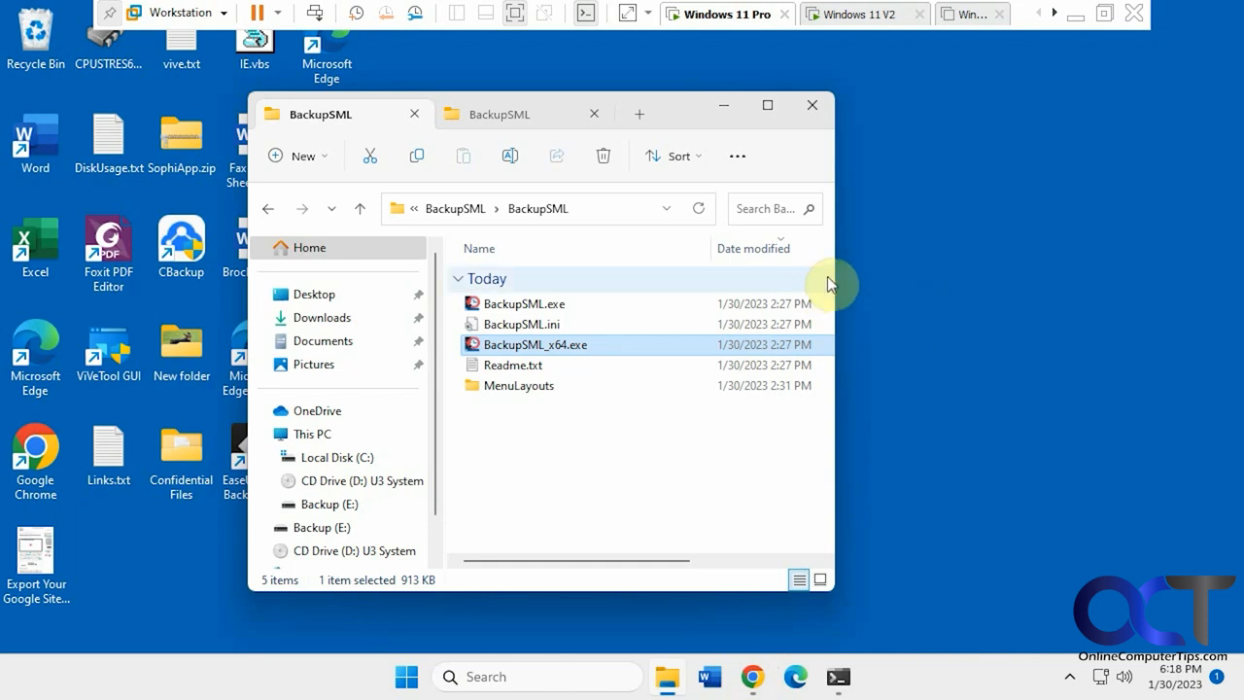
{"action": "mouse_move", "coordinate": [744, 256]}
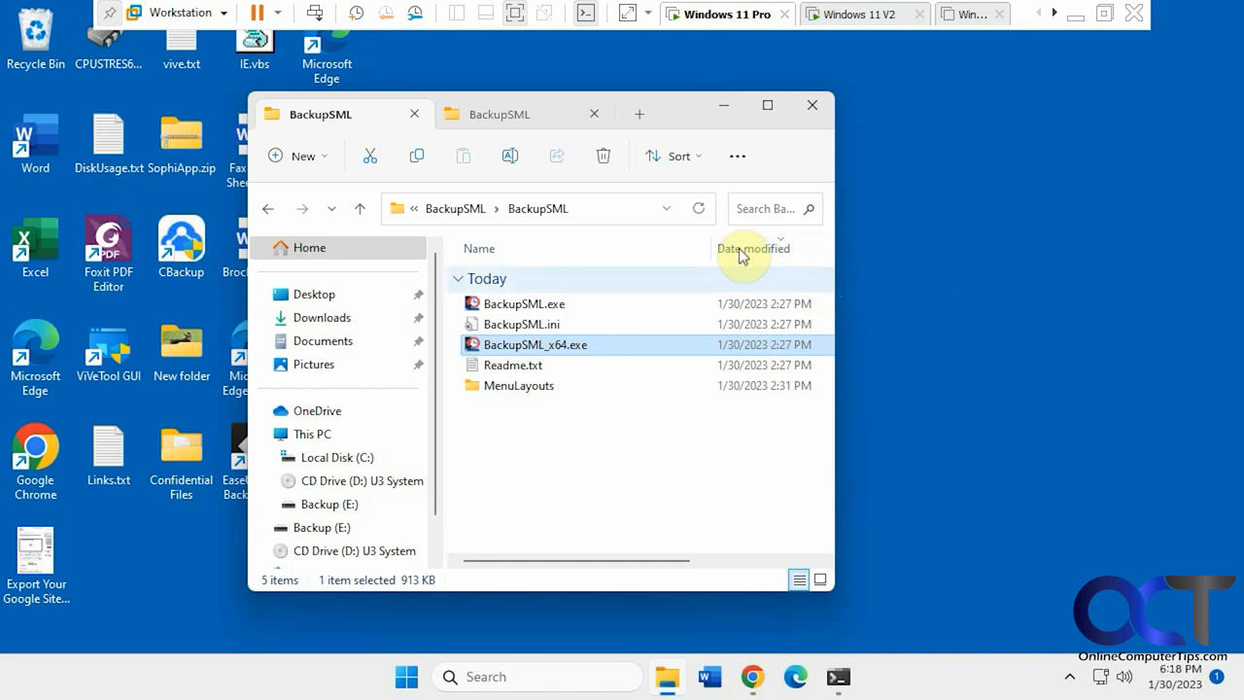
{"action": "mouse_move", "coordinate": [598, 438]}
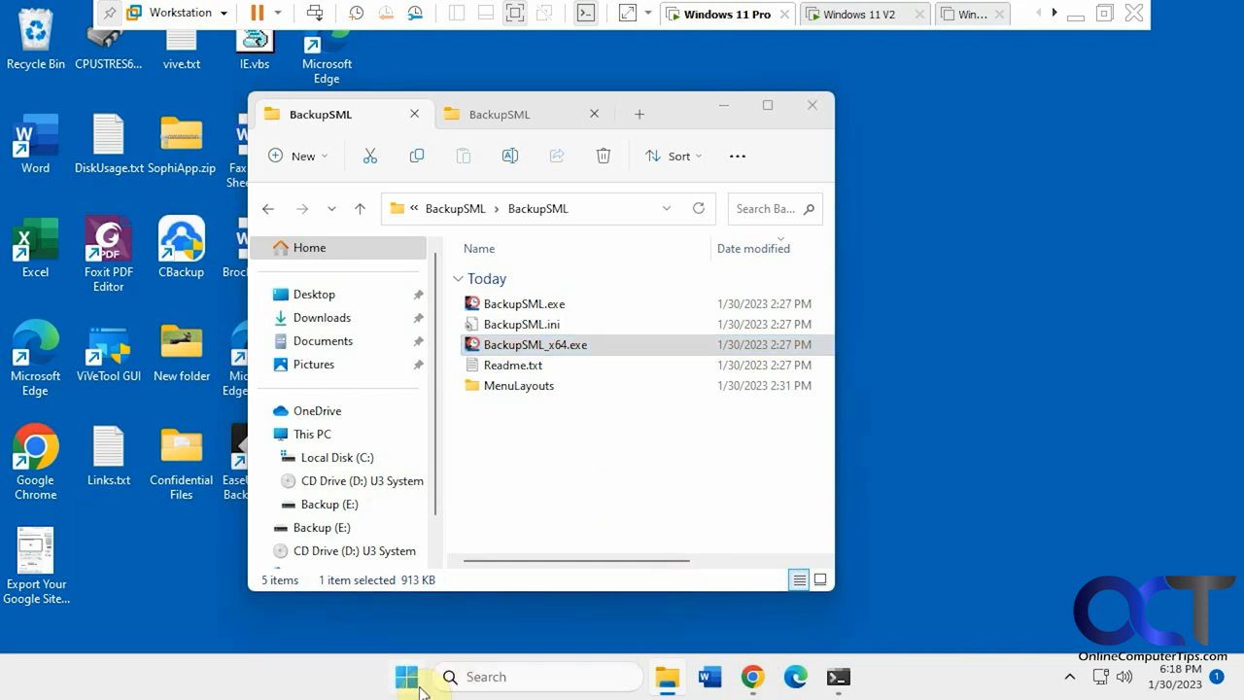
Check the Start menu's pinned apps, then launch BackupSML_x64.exe.
{"action": "left_click", "coordinate": [407, 676]}
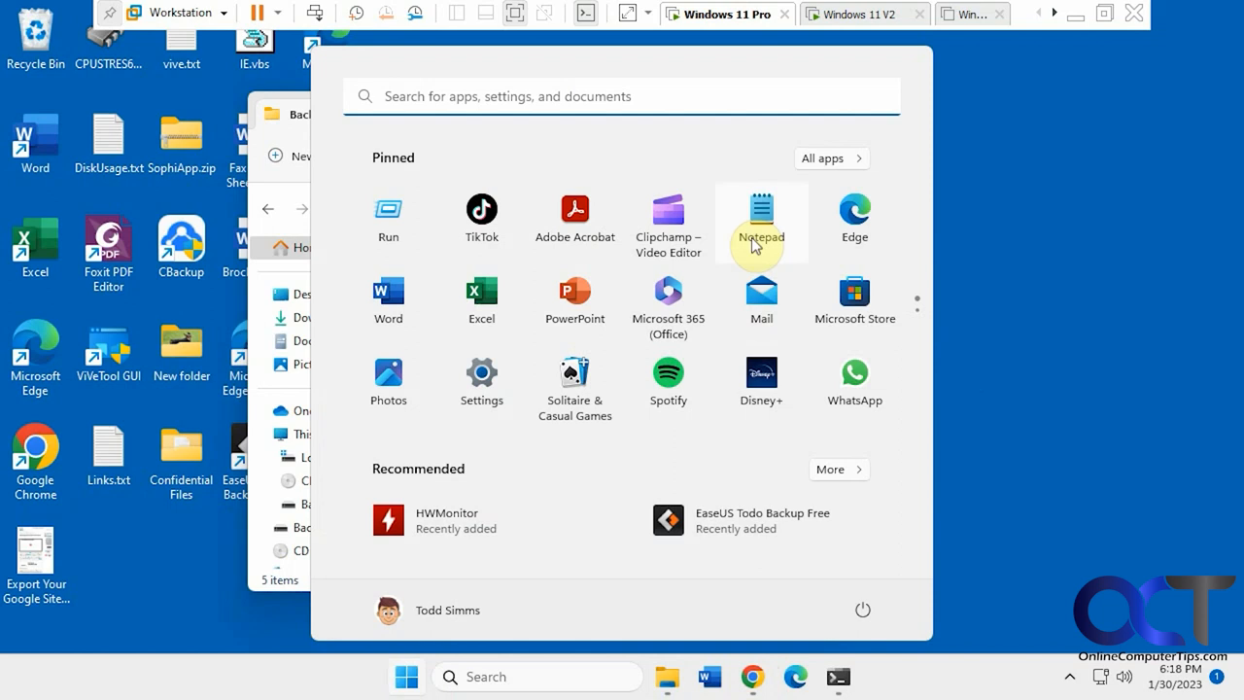
{"action": "left_click", "coordinate": [917, 300]}
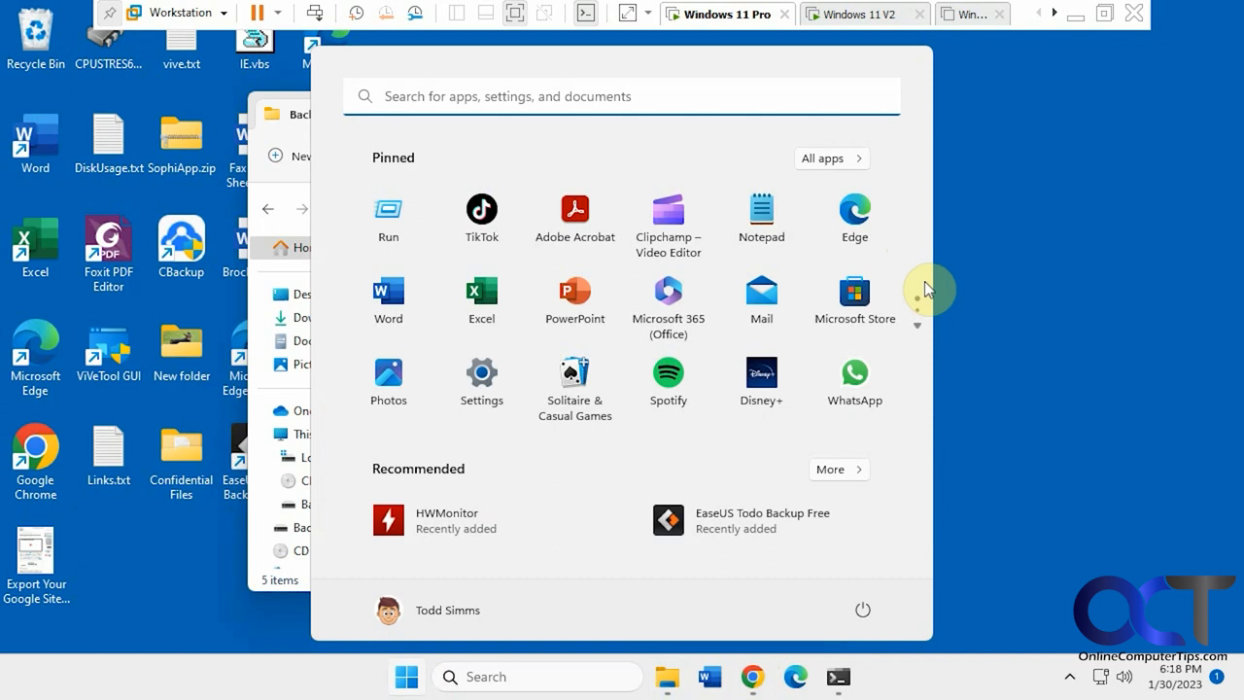
{"action": "mouse_move", "coordinate": [921, 331]}
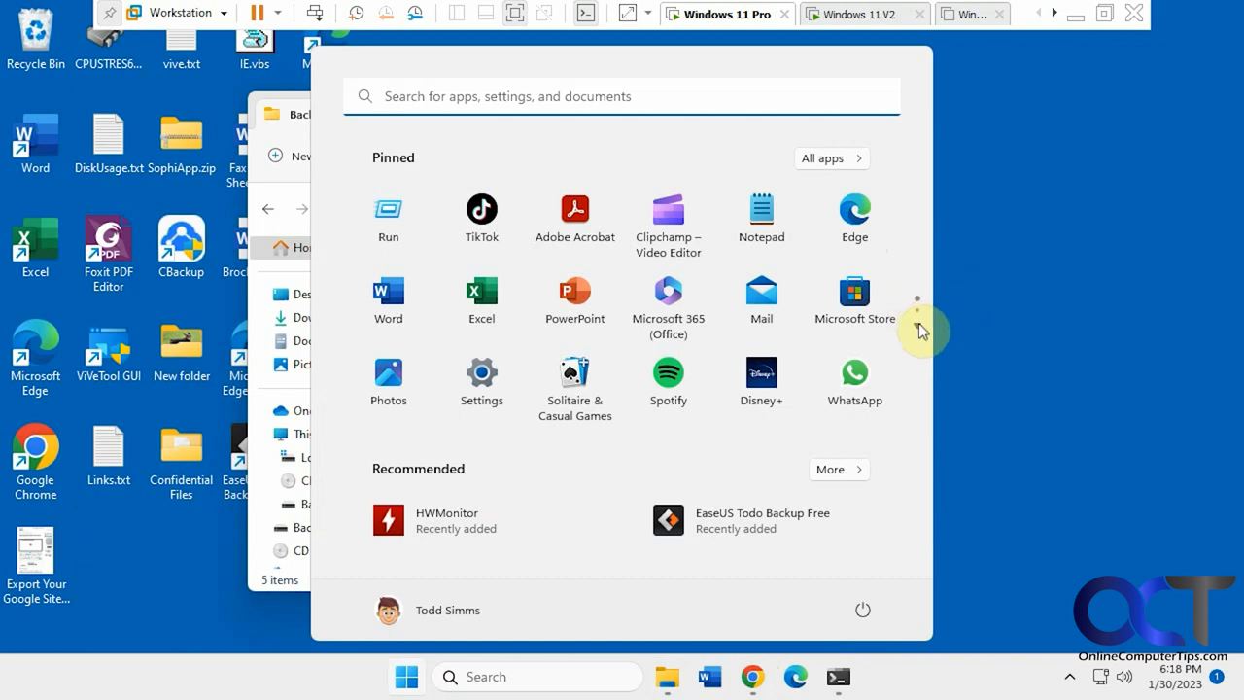
{"action": "left_click", "coordinate": [917, 291]}
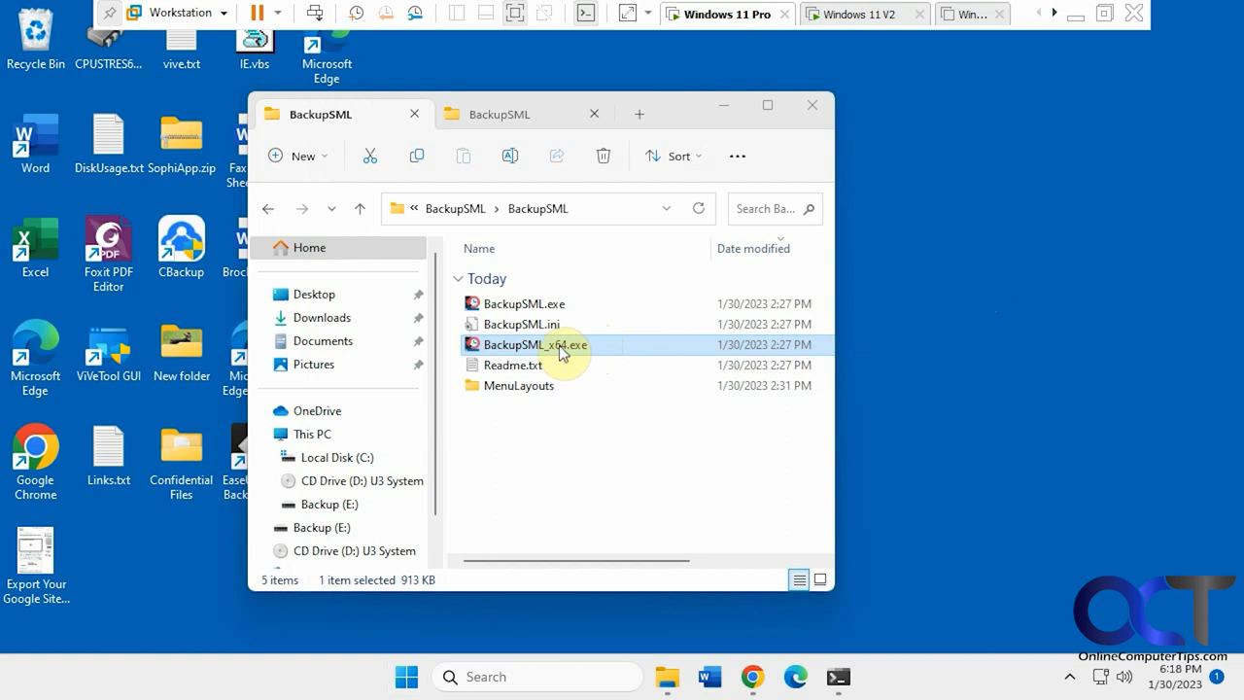
{"action": "double_click", "coordinate": [534, 344]}
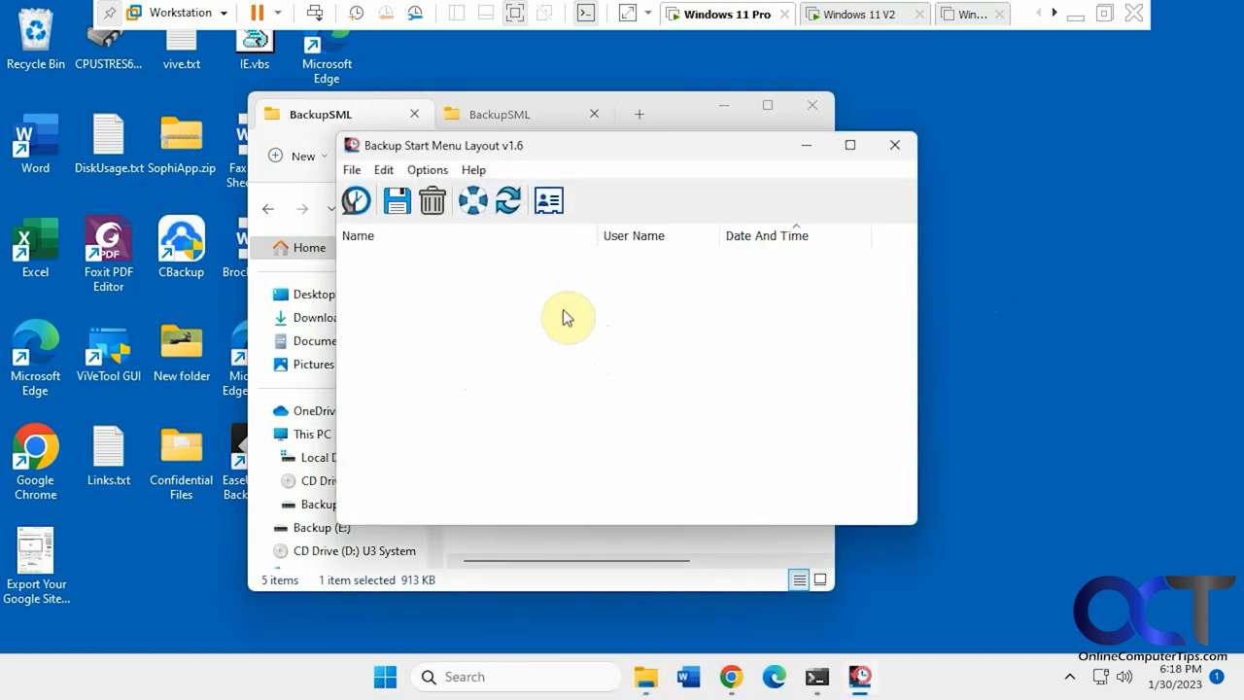
{"action": "mouse_move", "coordinate": [532, 333]}
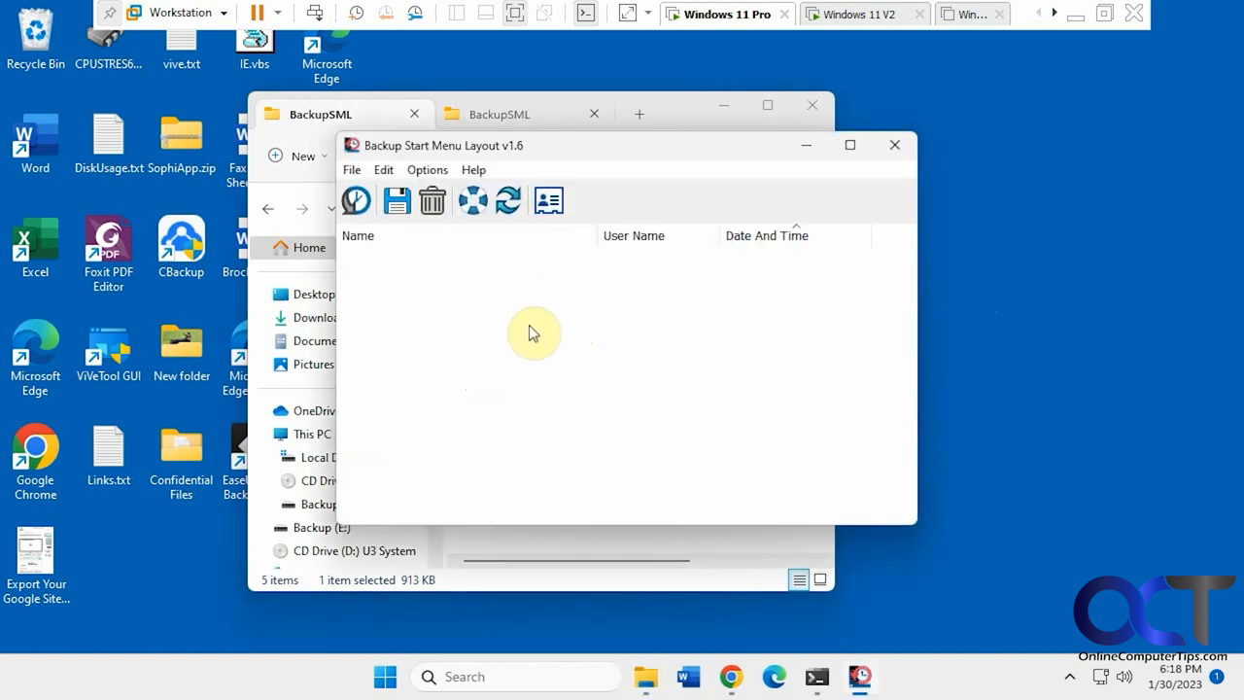
{"action": "mouse_move", "coordinate": [545, 336]}
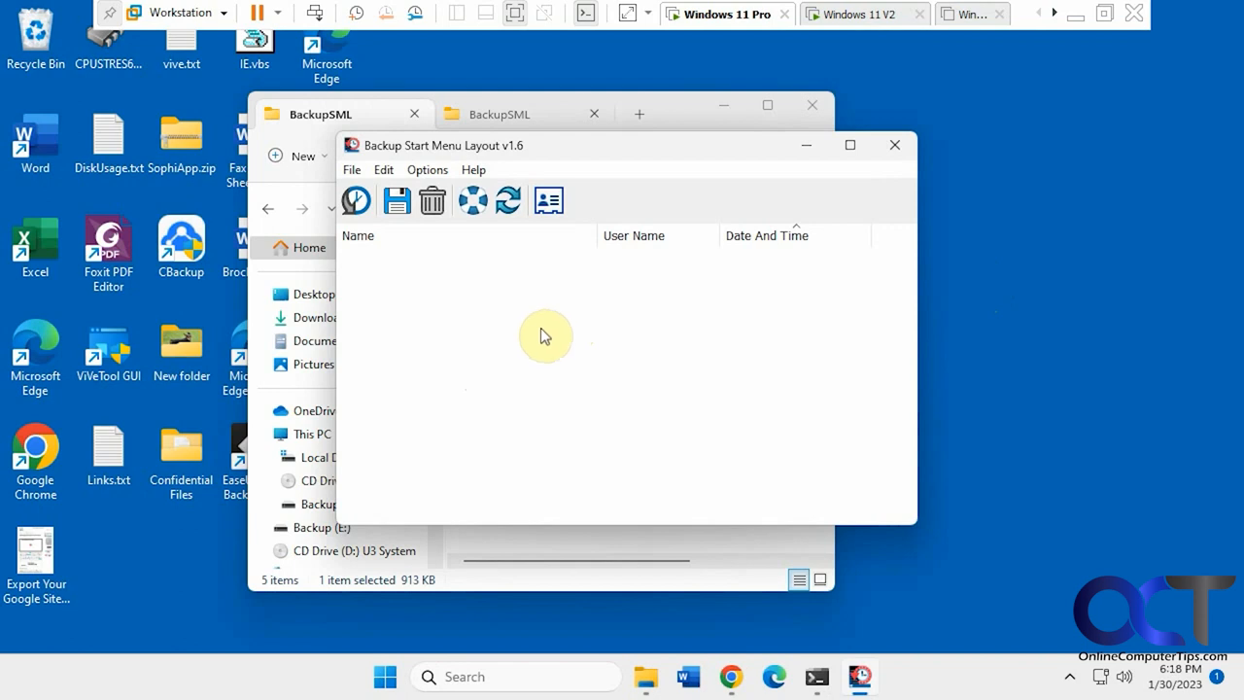
{"action": "mouse_move", "coordinate": [397, 201]}
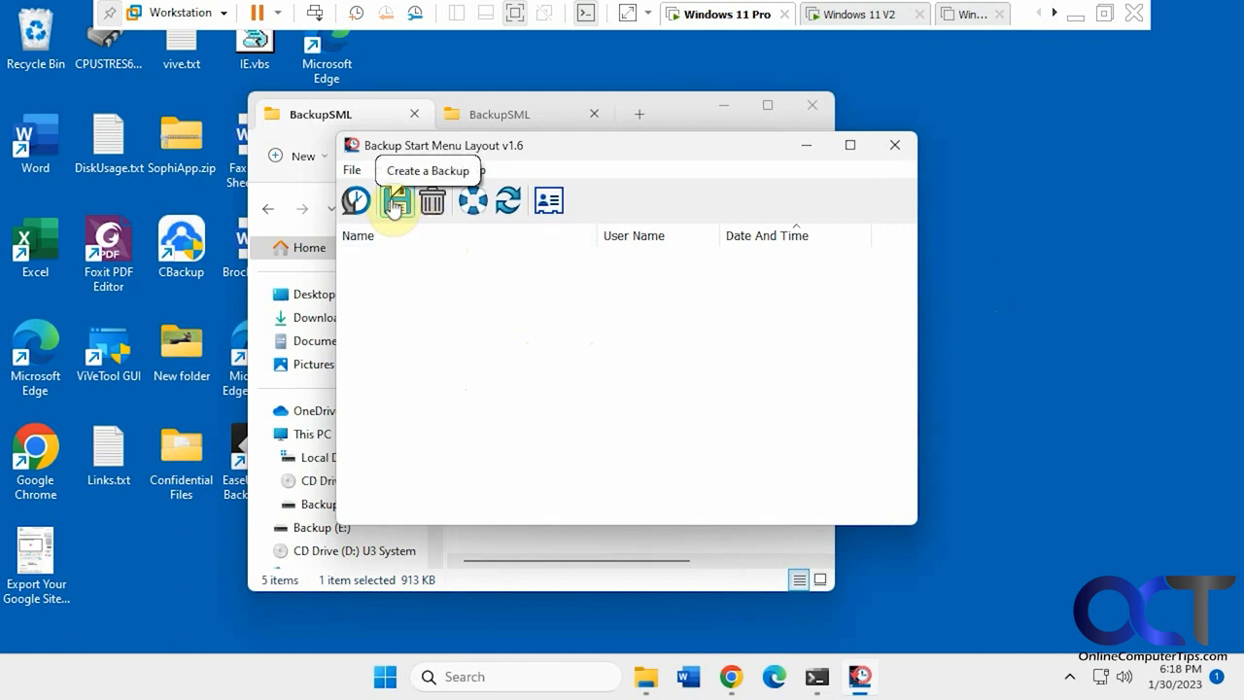
Review the commands in the File, Edit and Options menus.
{"action": "left_click", "coordinate": [351, 169]}
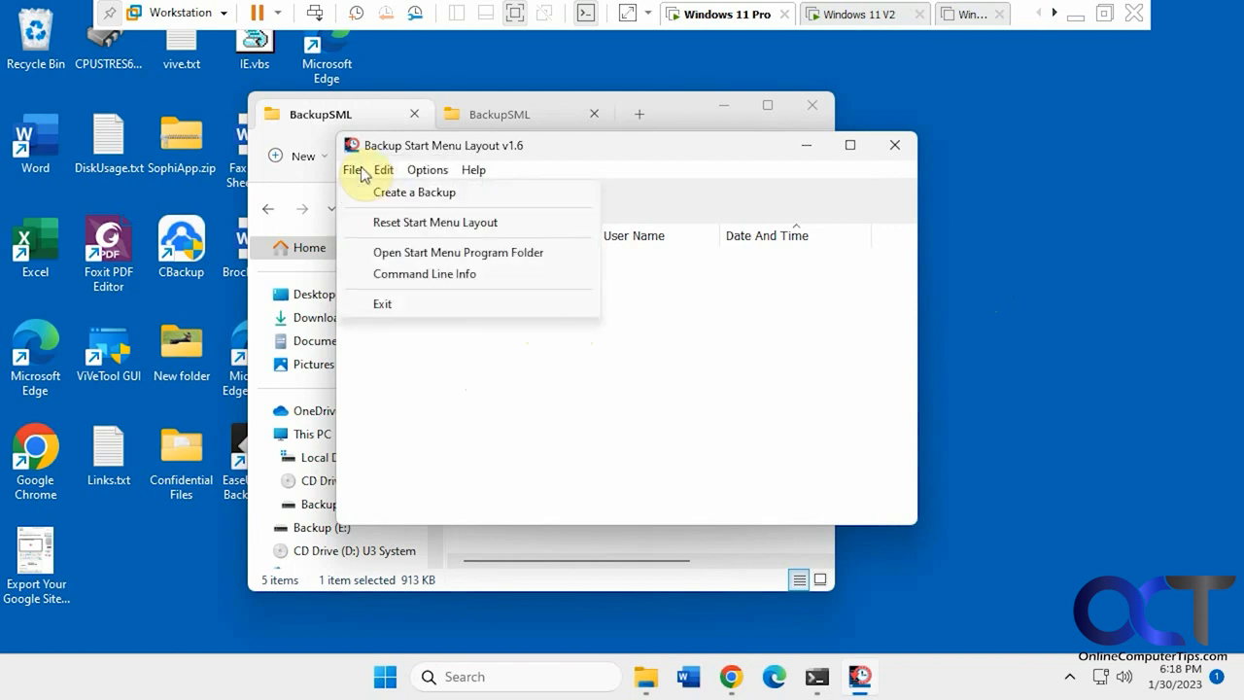
{"action": "left_click", "coordinate": [383, 169]}
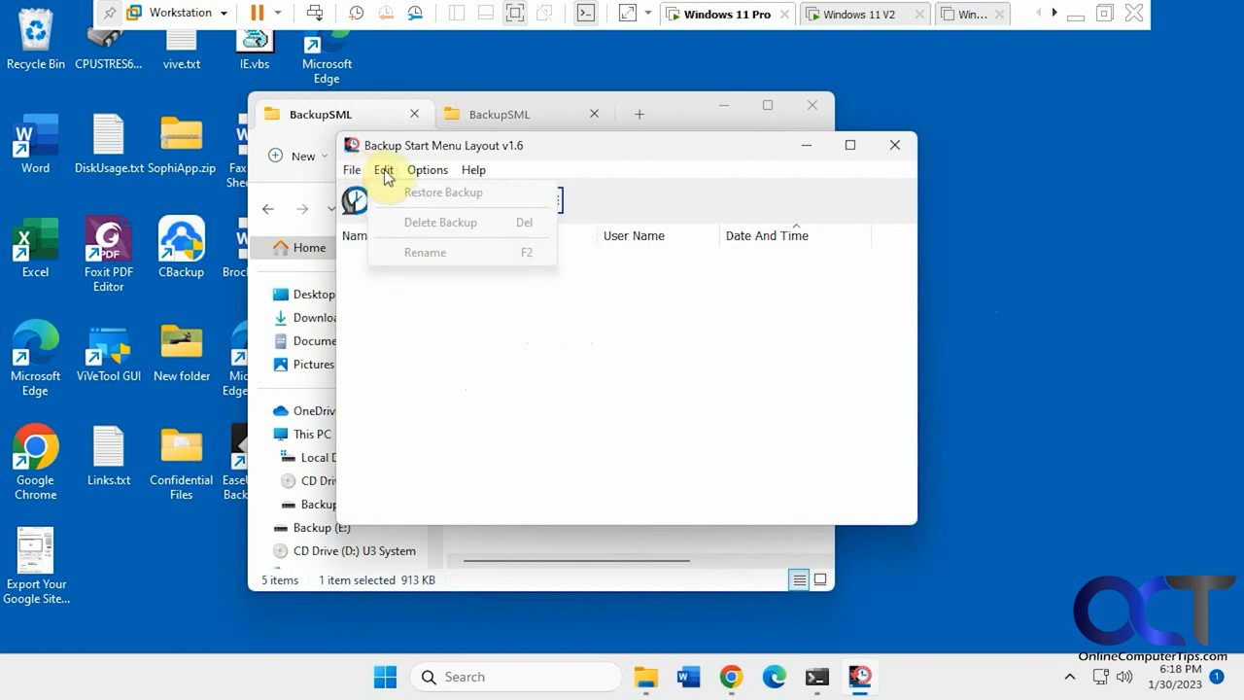
{"action": "left_click", "coordinate": [428, 170]}
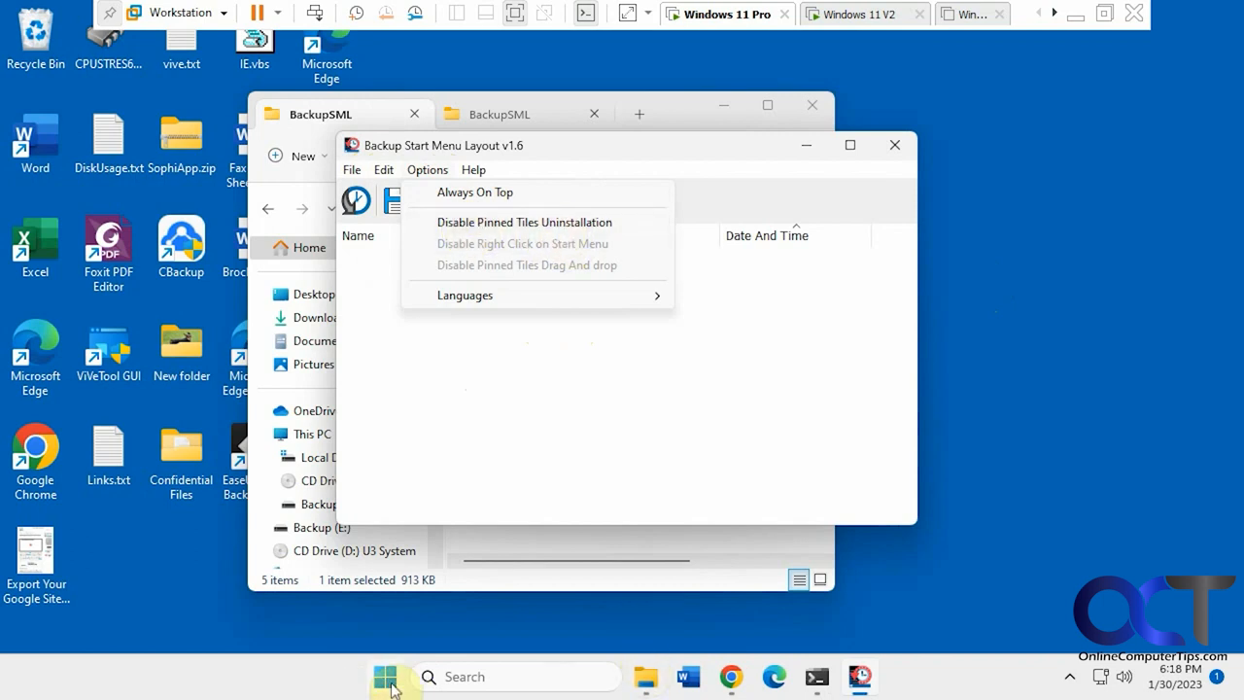
{"action": "left_click", "coordinate": [385, 677]}
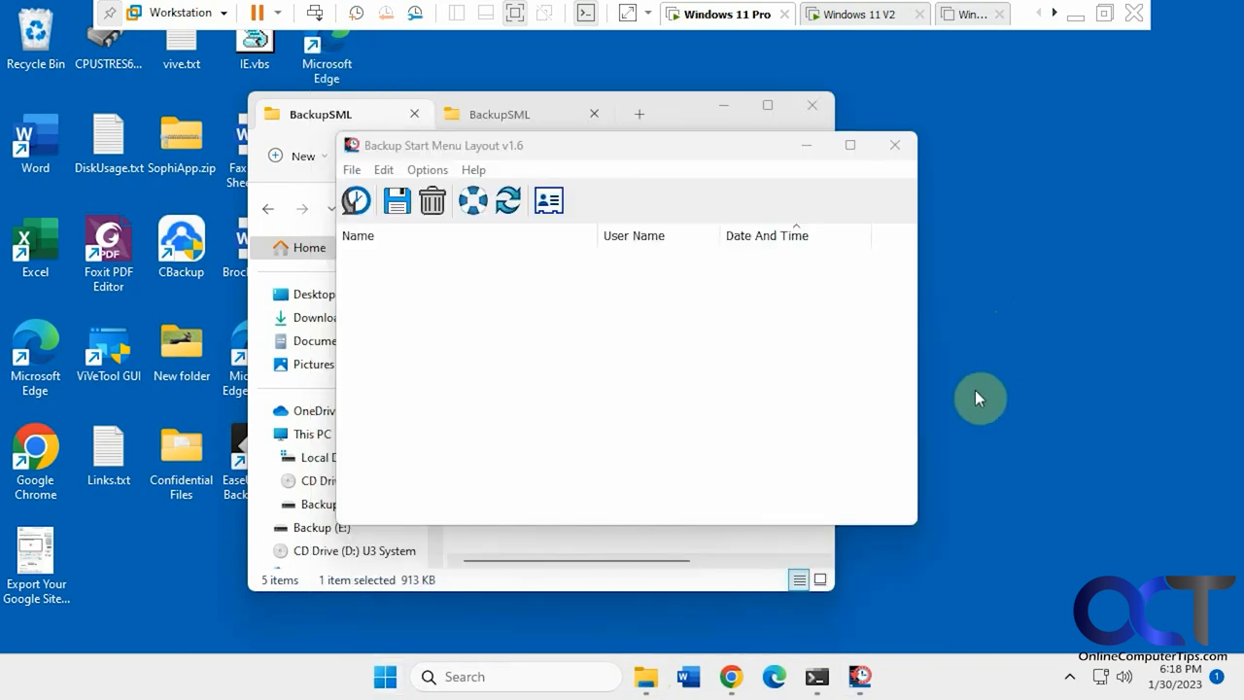
{"action": "left_click", "coordinate": [427, 169]}
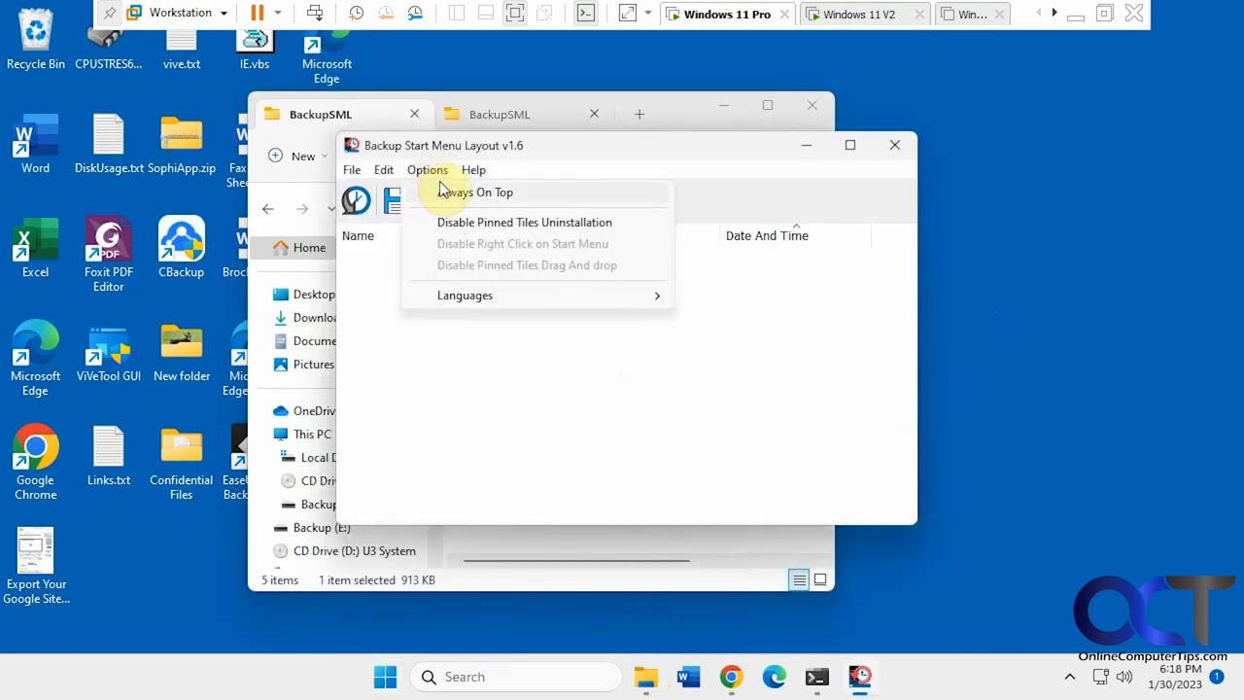
{"action": "mouse_move", "coordinate": [473, 221]}
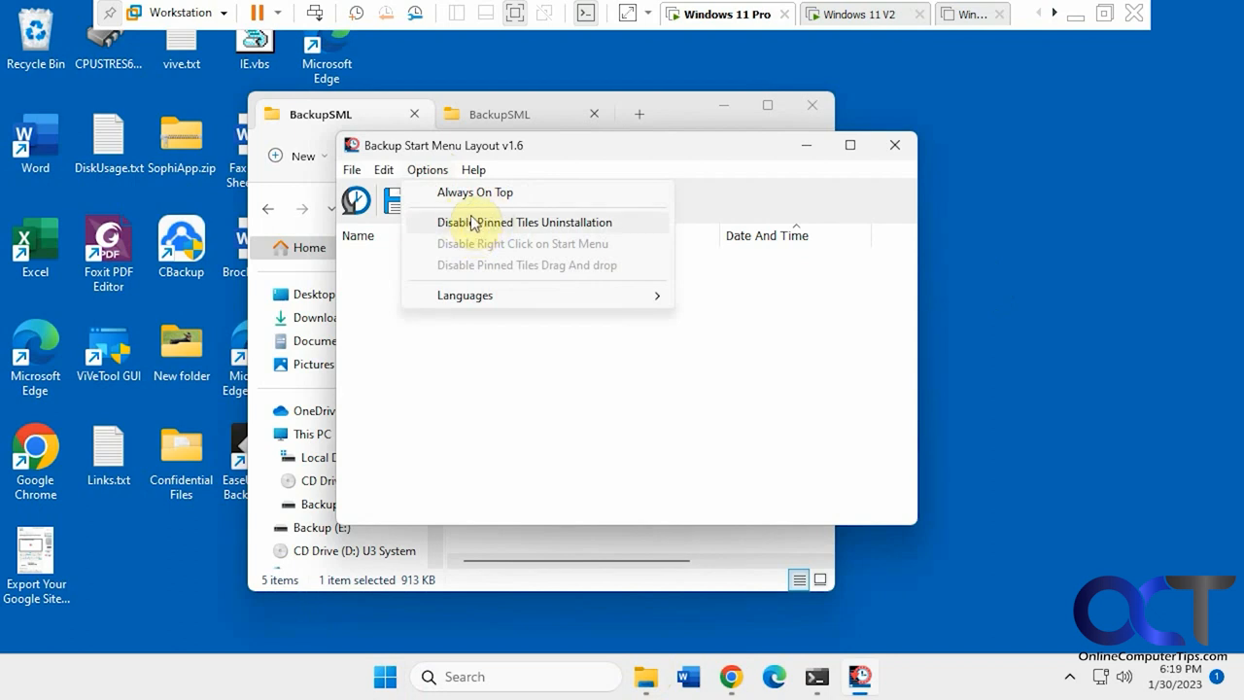
{"action": "mouse_move", "coordinate": [941, 584]}
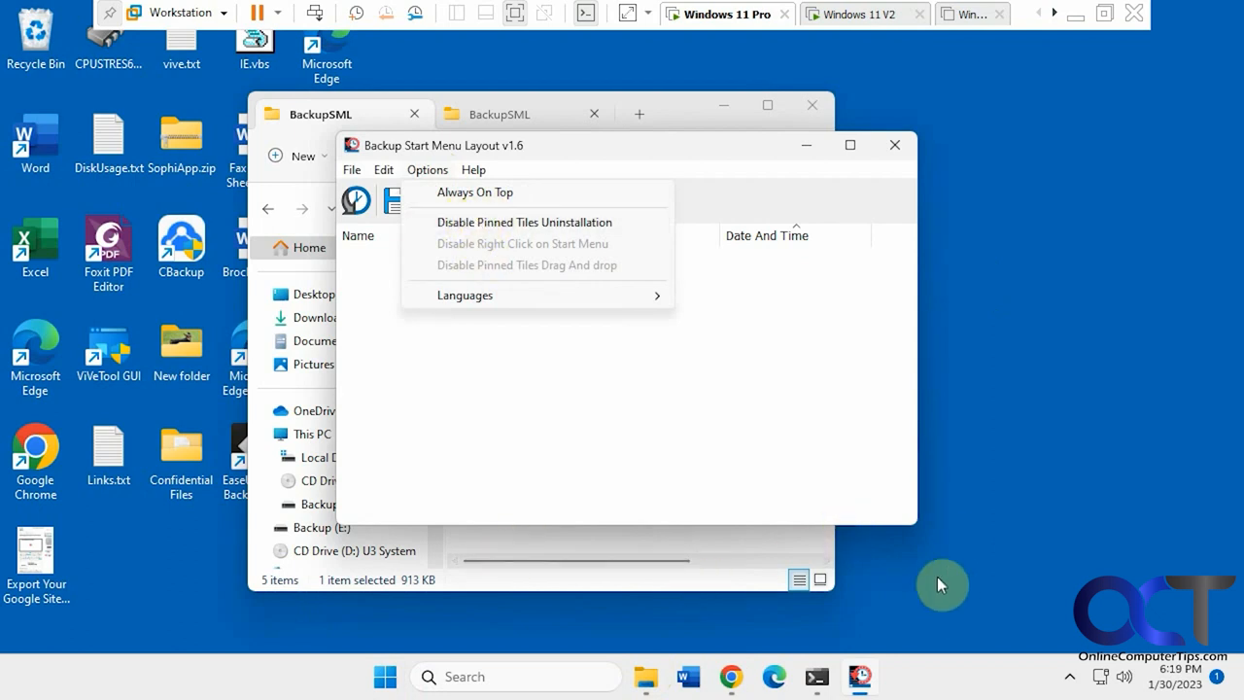
{"action": "mouse_move", "coordinate": [899, 369]}
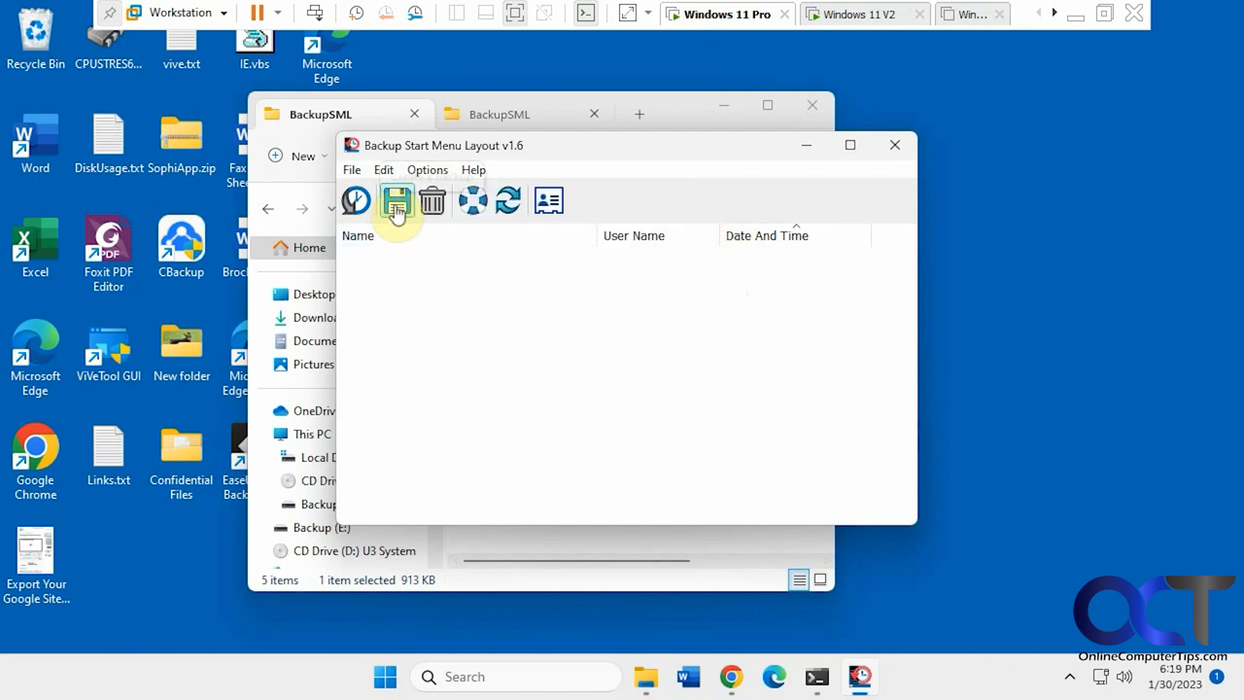
Back up the current Start menu layout and rename New Layout to 'Main Start Menu'.
{"action": "left_click", "coordinate": [396, 202]}
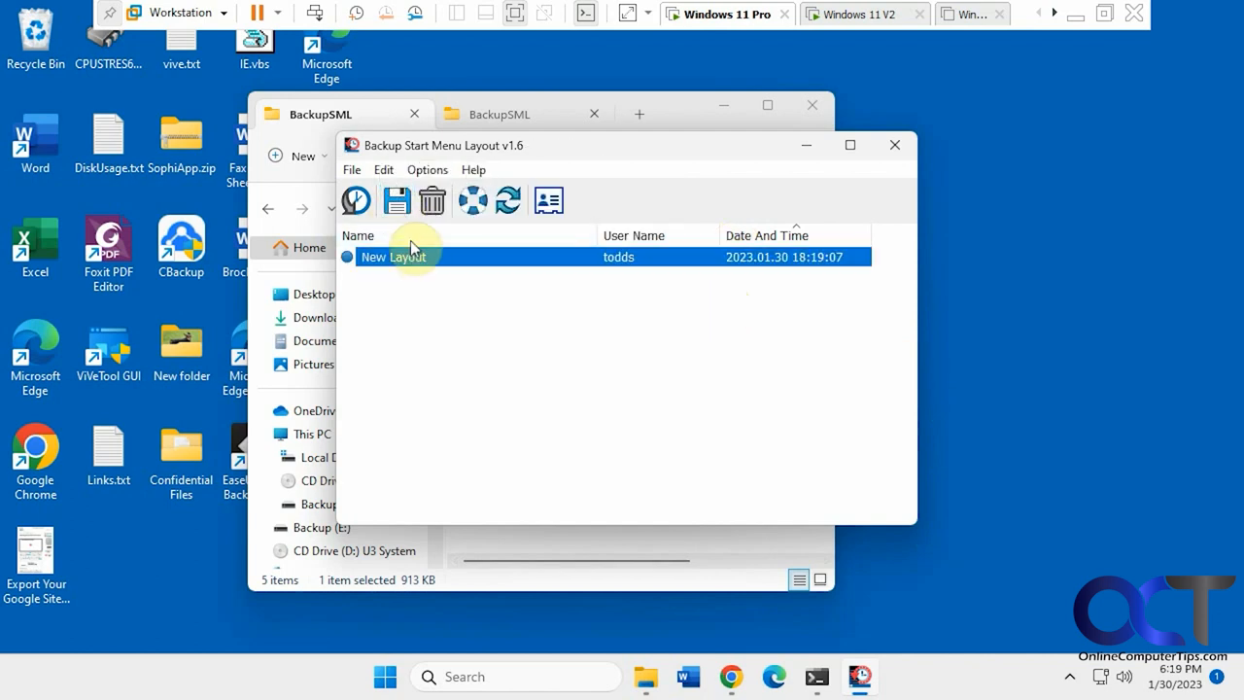
{"action": "right_click", "coordinate": [393, 256]}
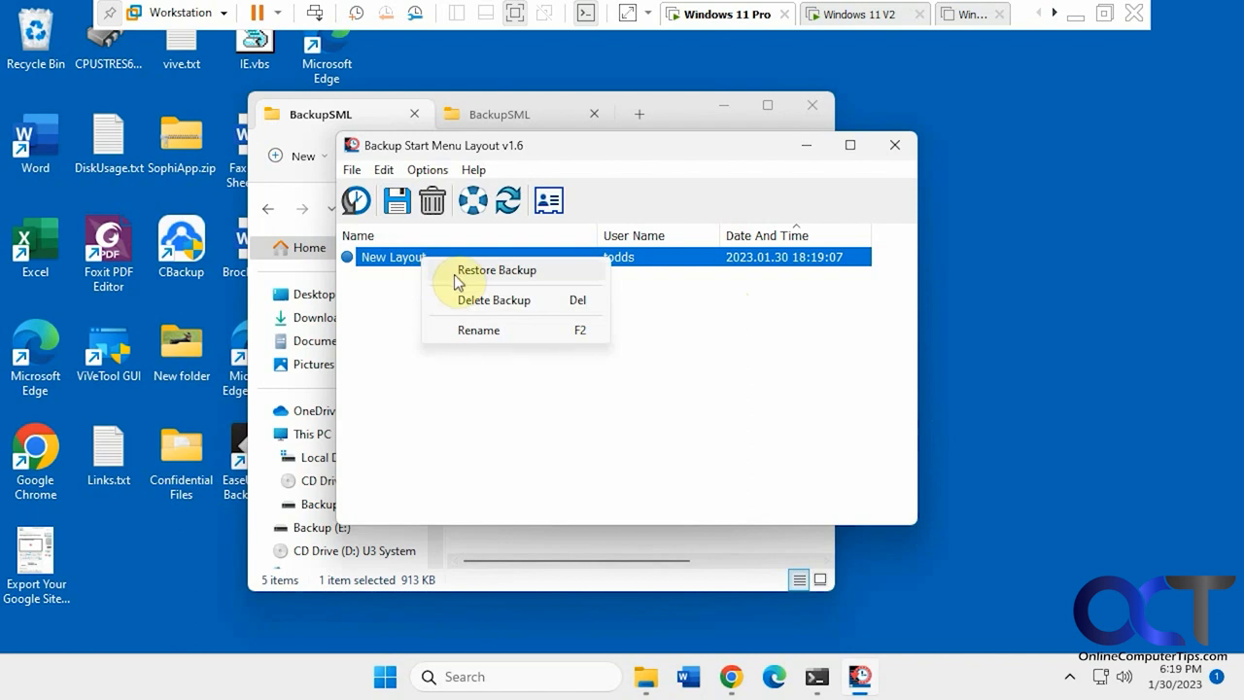
{"action": "left_click", "coordinate": [478, 330]}
{"action": "type", "text": "Main Start Menu"}
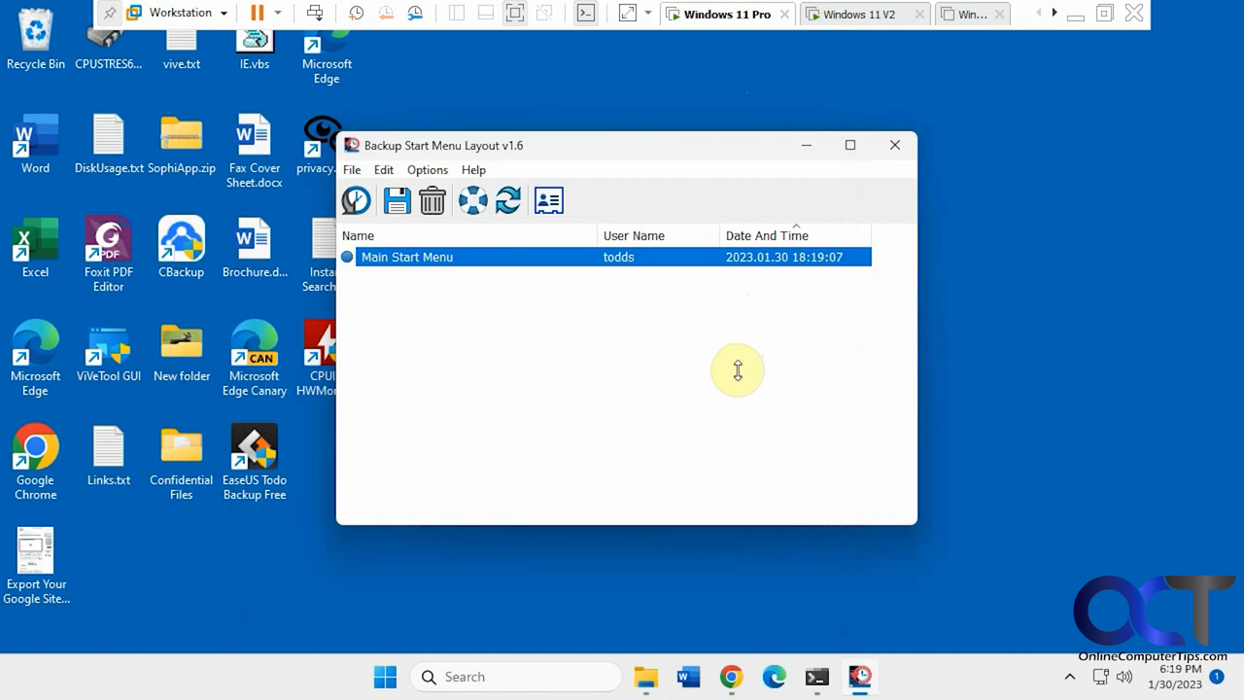
Move the Spotify pin to the front of the Start menu's pinned apps.
{"action": "left_click", "coordinate": [385, 677]}
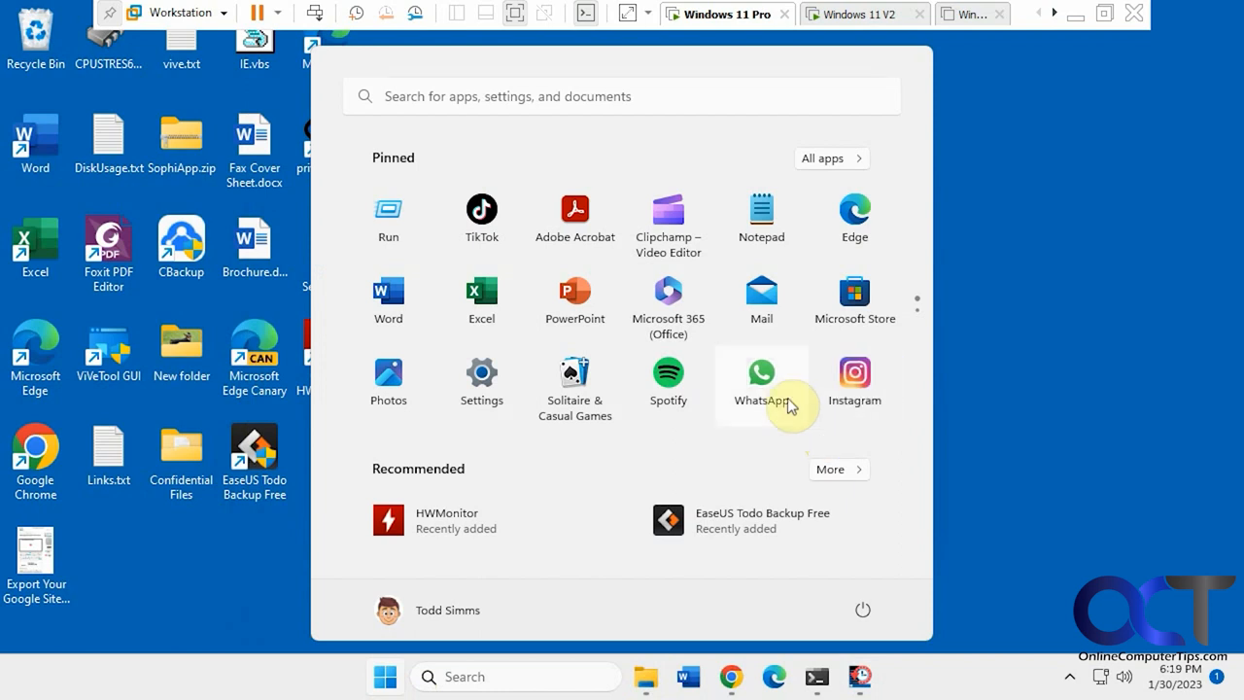
{"action": "mouse_move", "coordinate": [628, 402]}
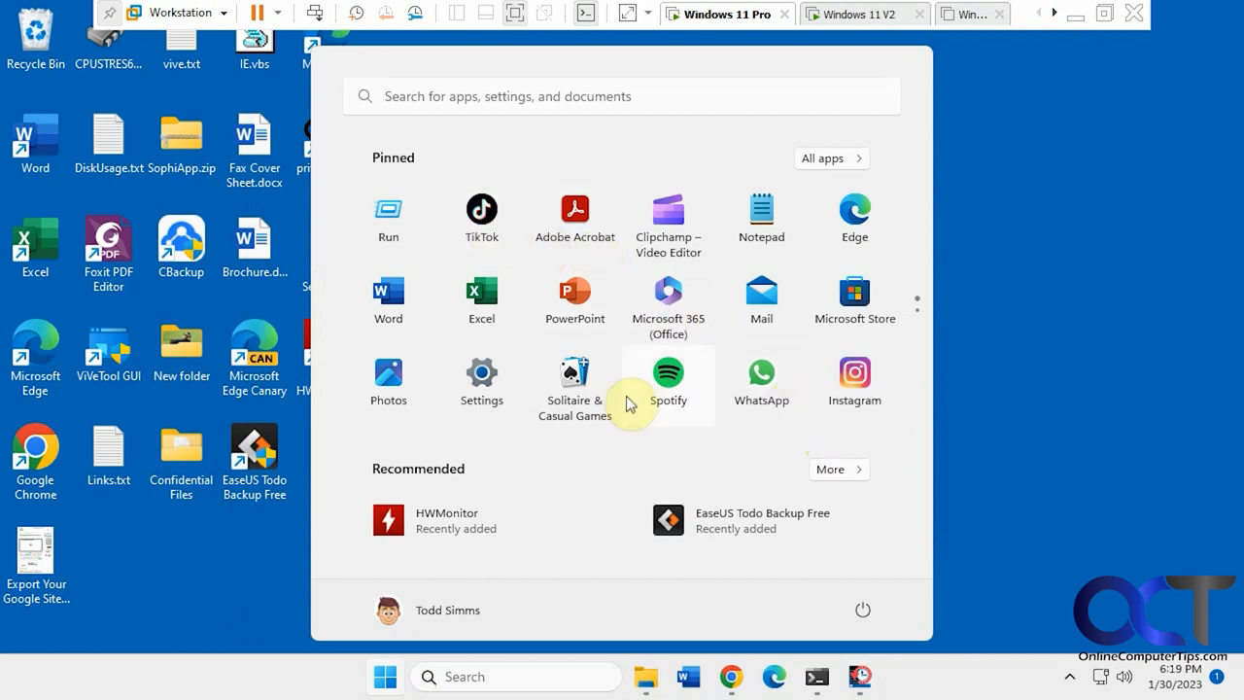
{"action": "right_click", "coordinate": [668, 379]}
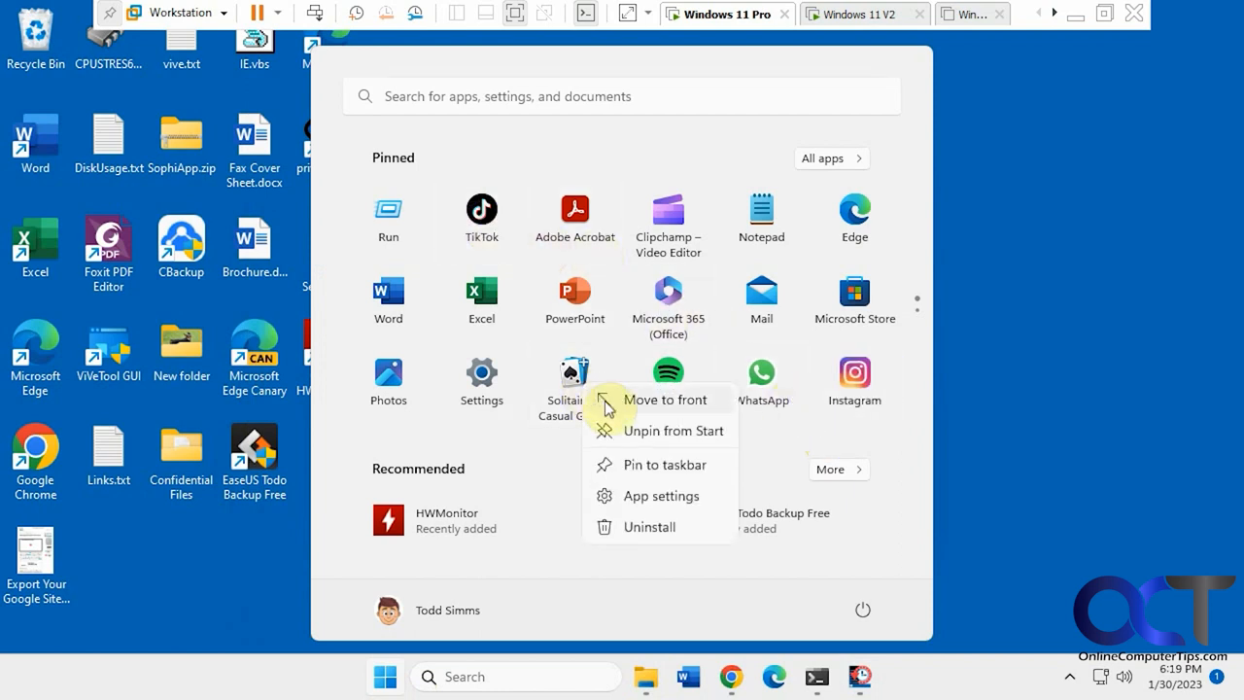
{"action": "left_click", "coordinate": [665, 400]}
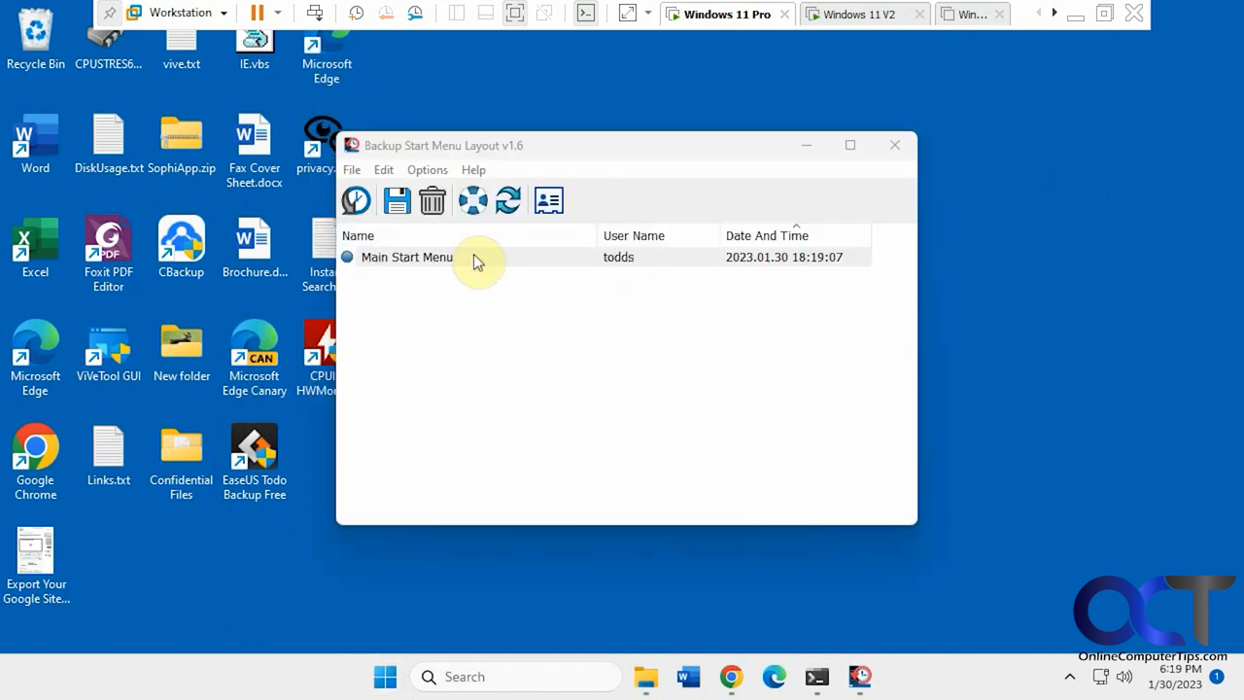
Keep the backup named 'Main Start Menu' and reopen the Start menu to check pinned apps.
{"action": "right_click", "coordinate": [406, 257]}
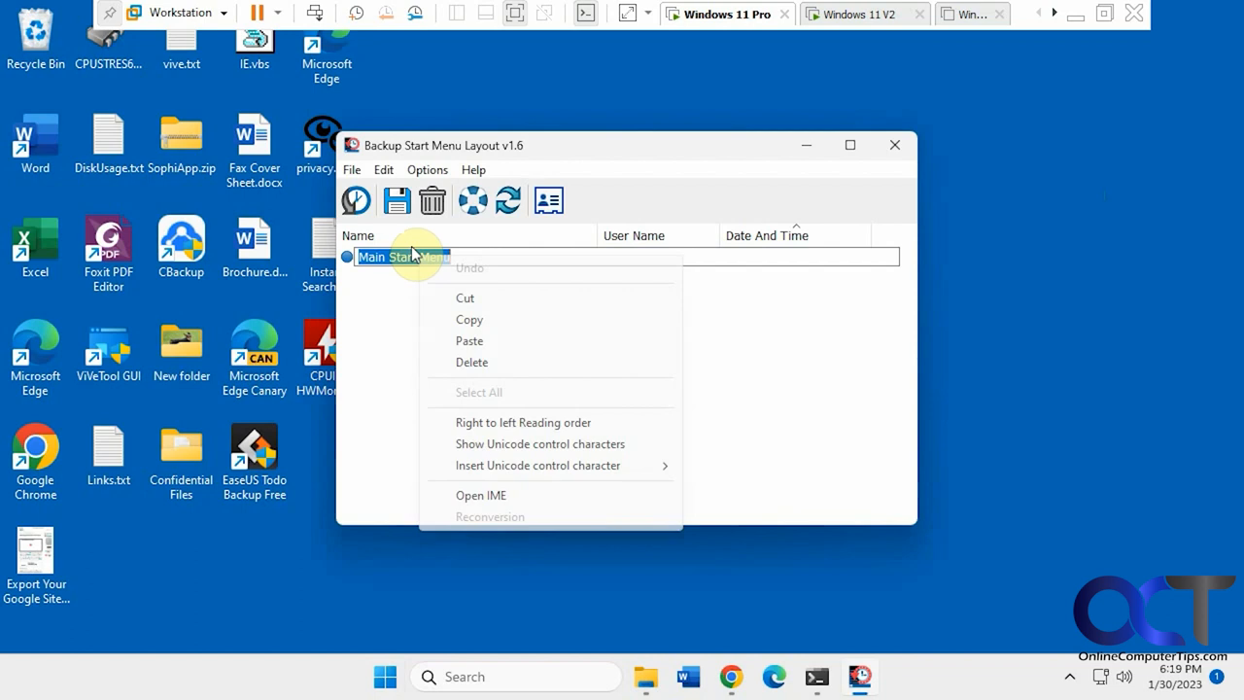
{"action": "right_click", "coordinate": [402, 256]}
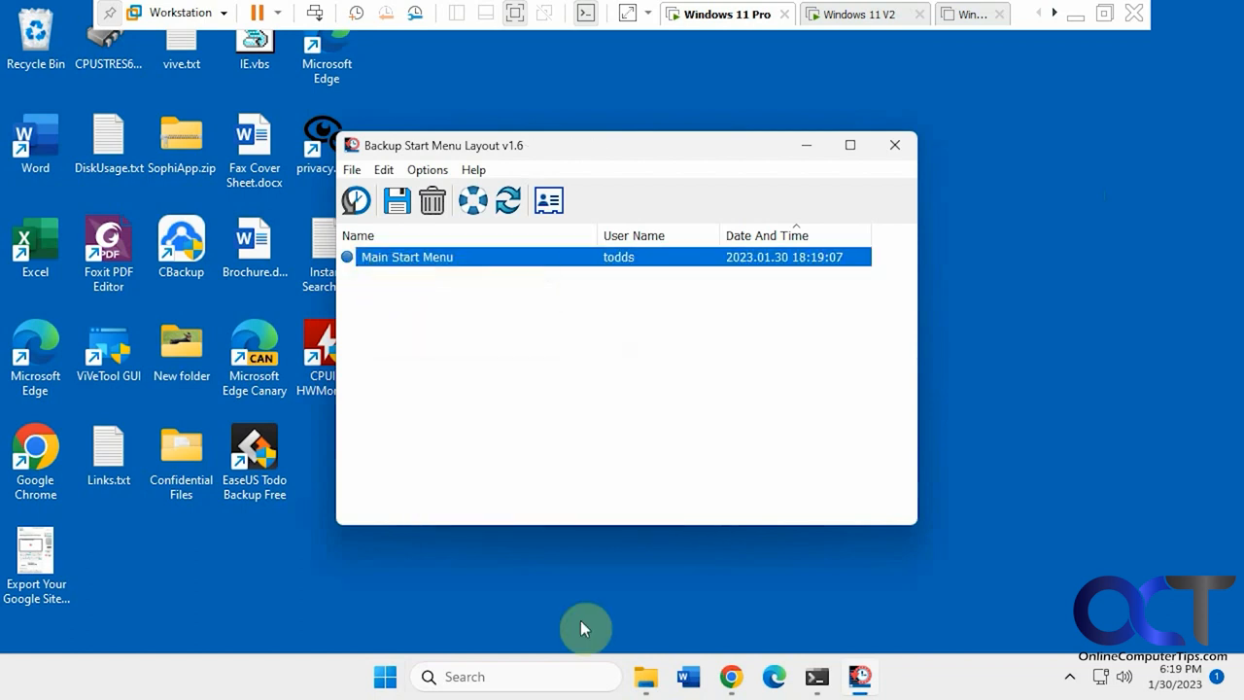
{"action": "left_click", "coordinate": [384, 676]}
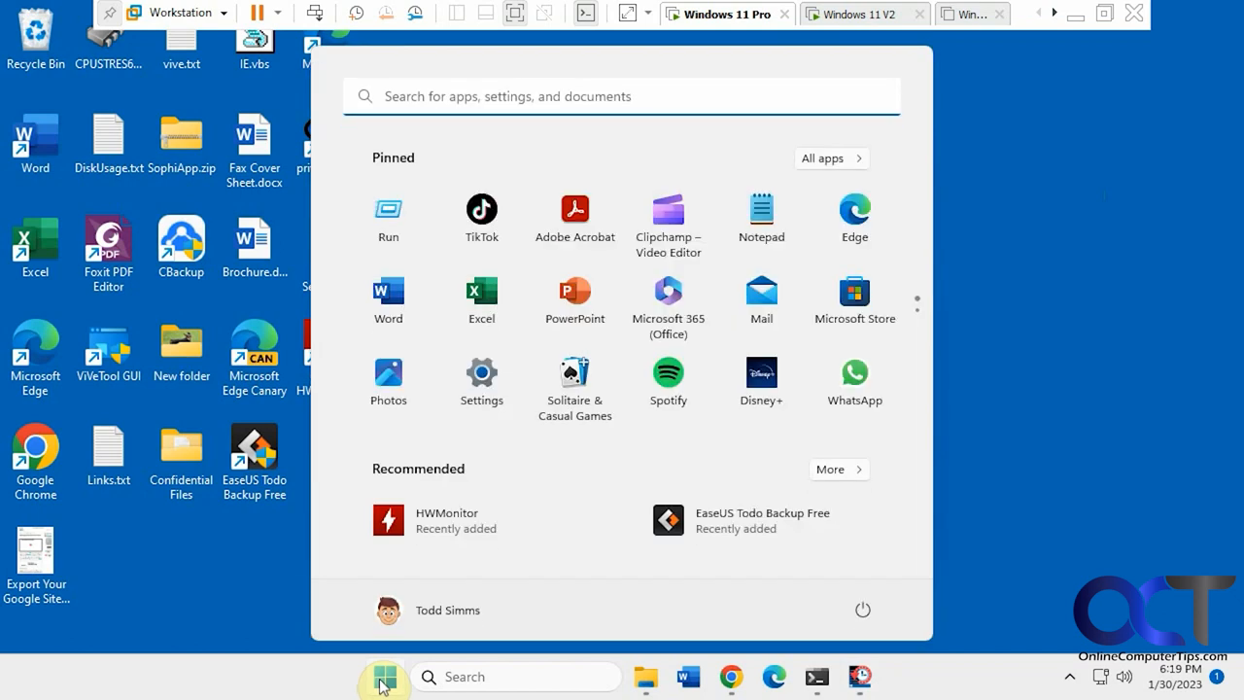
{"action": "mouse_move", "coordinate": [761, 379]}
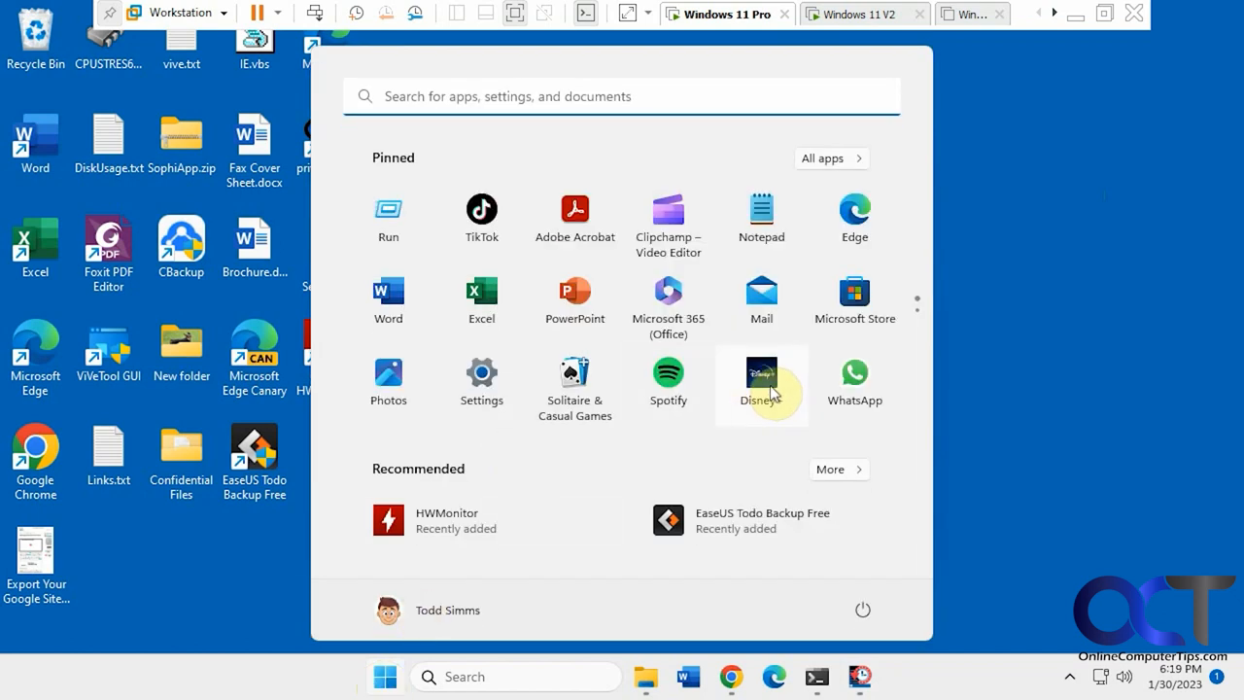
{"action": "mouse_move", "coordinate": [668, 212]}
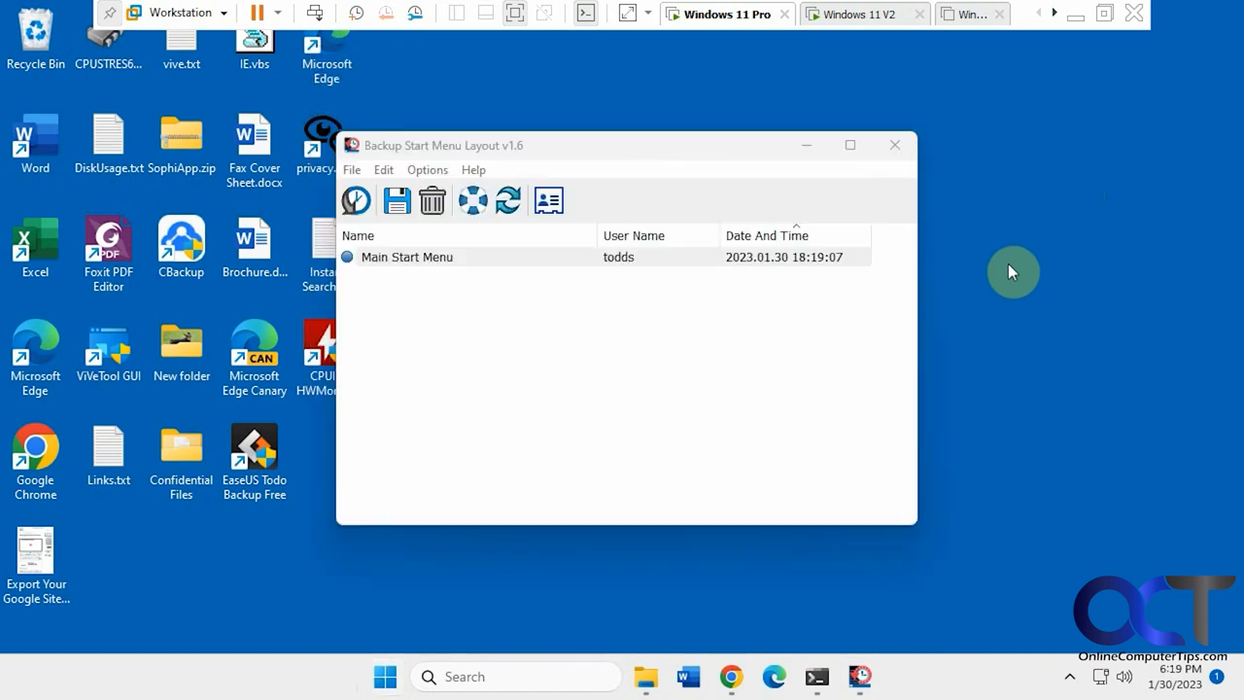
{"action": "mouse_move", "coordinate": [428, 334]}
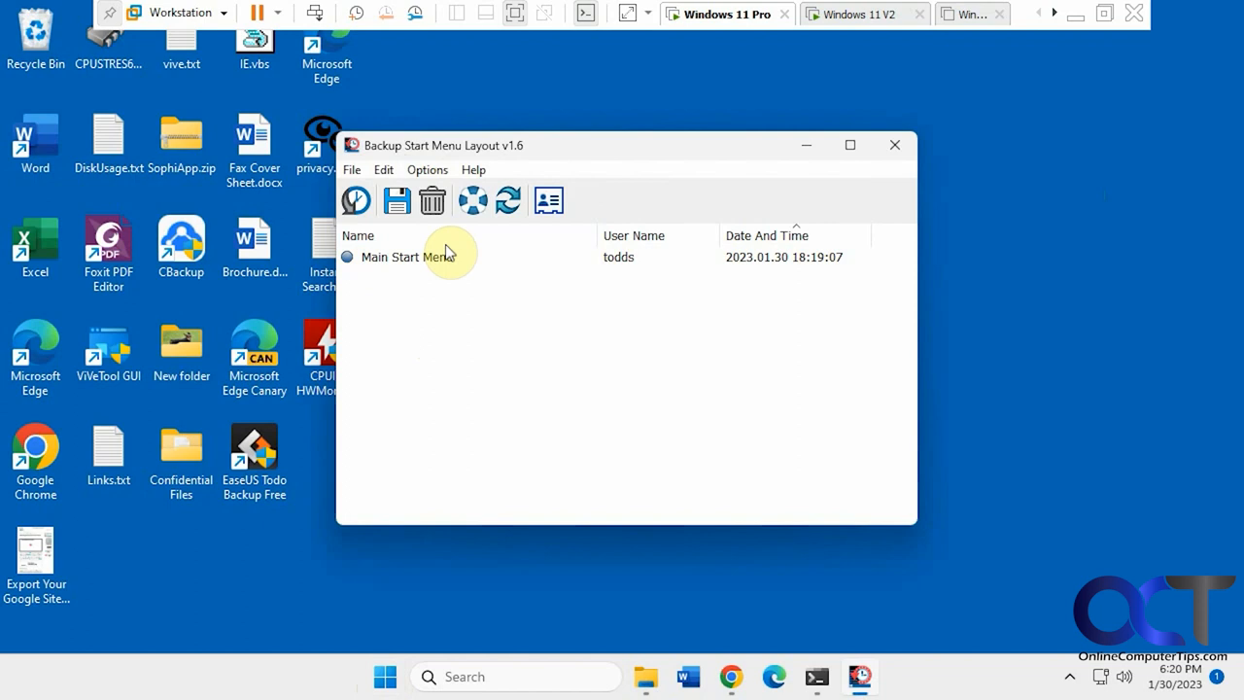
{"action": "mouse_move", "coordinate": [352, 169]}
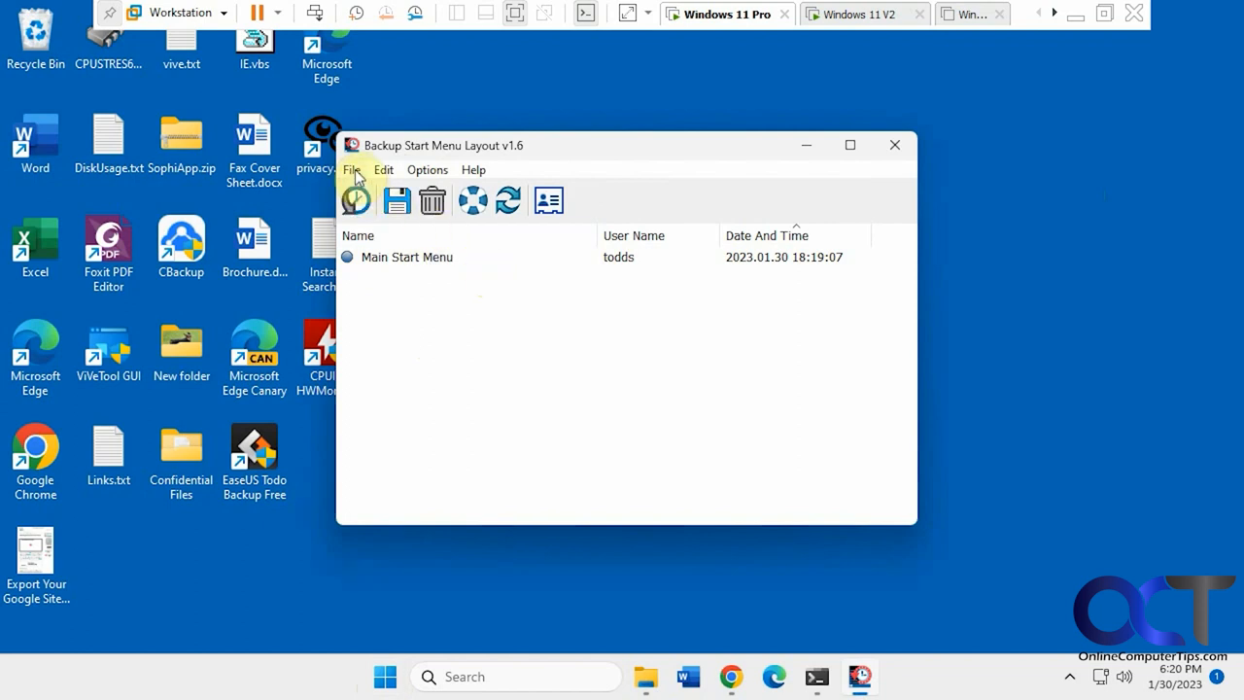
Copy the /C C:\BackupSML example command from File > Command Line Info.
{"action": "left_click", "coordinate": [352, 170]}
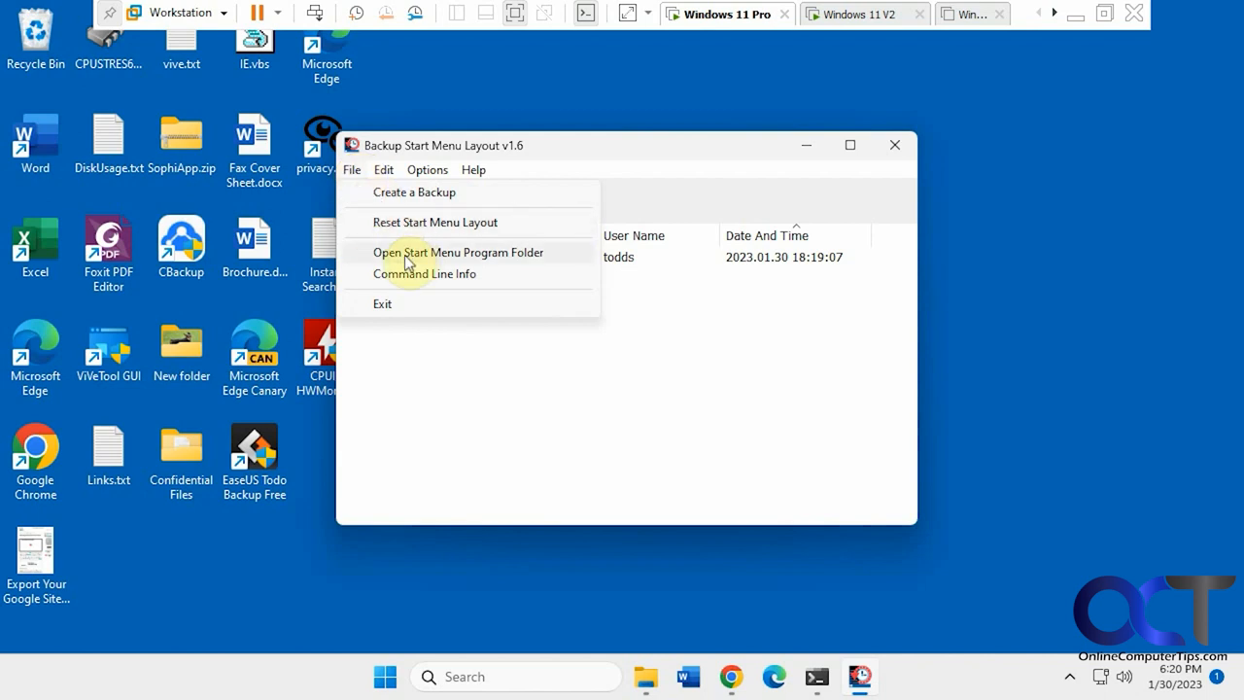
{"action": "mouse_move", "coordinate": [437, 260]}
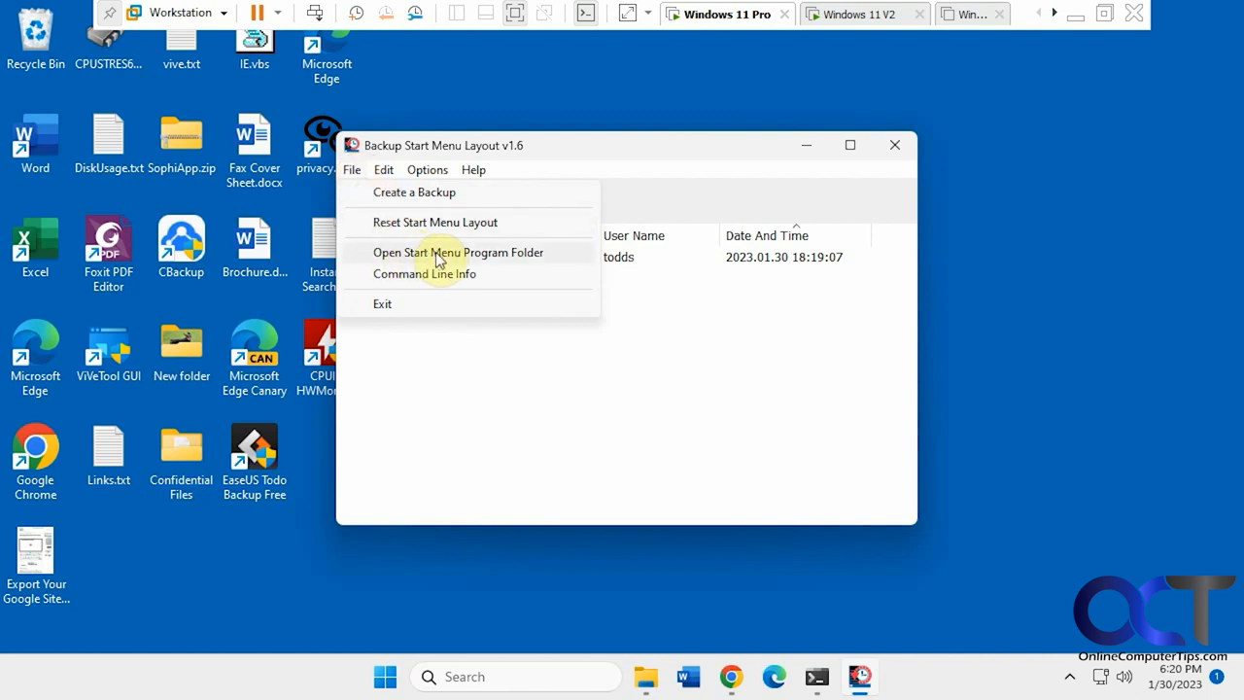
{"action": "left_click", "coordinate": [425, 273]}
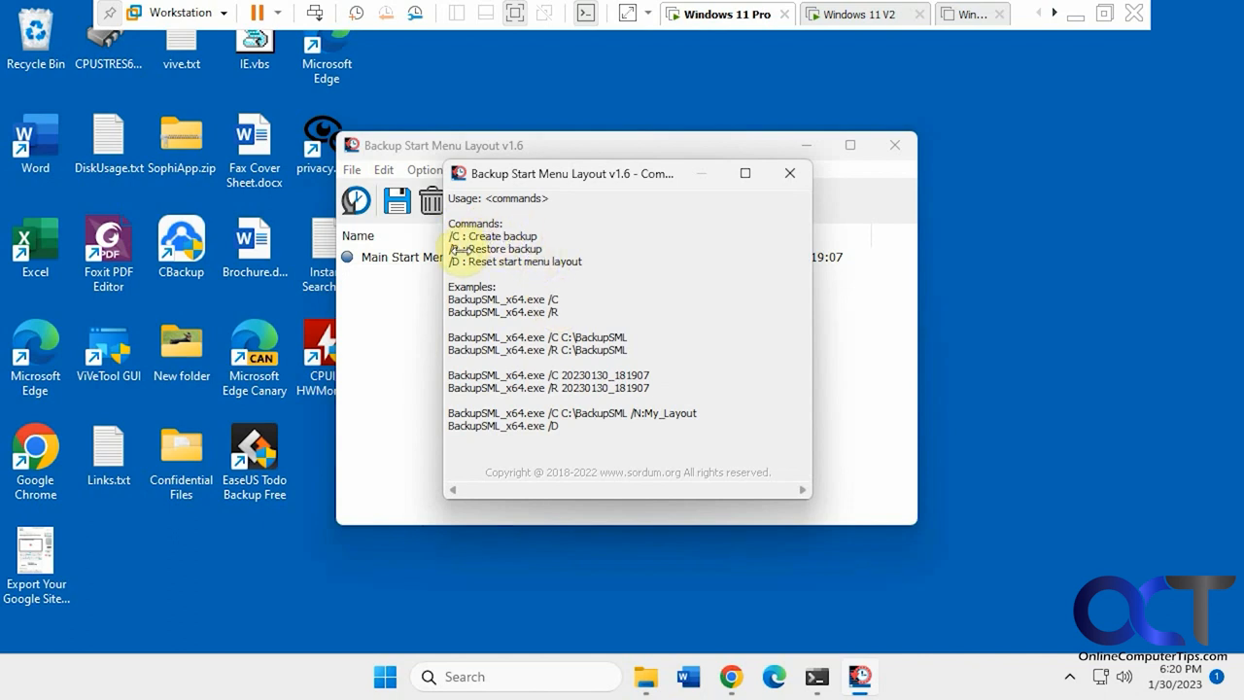
{"action": "mouse_move", "coordinate": [469, 255]}
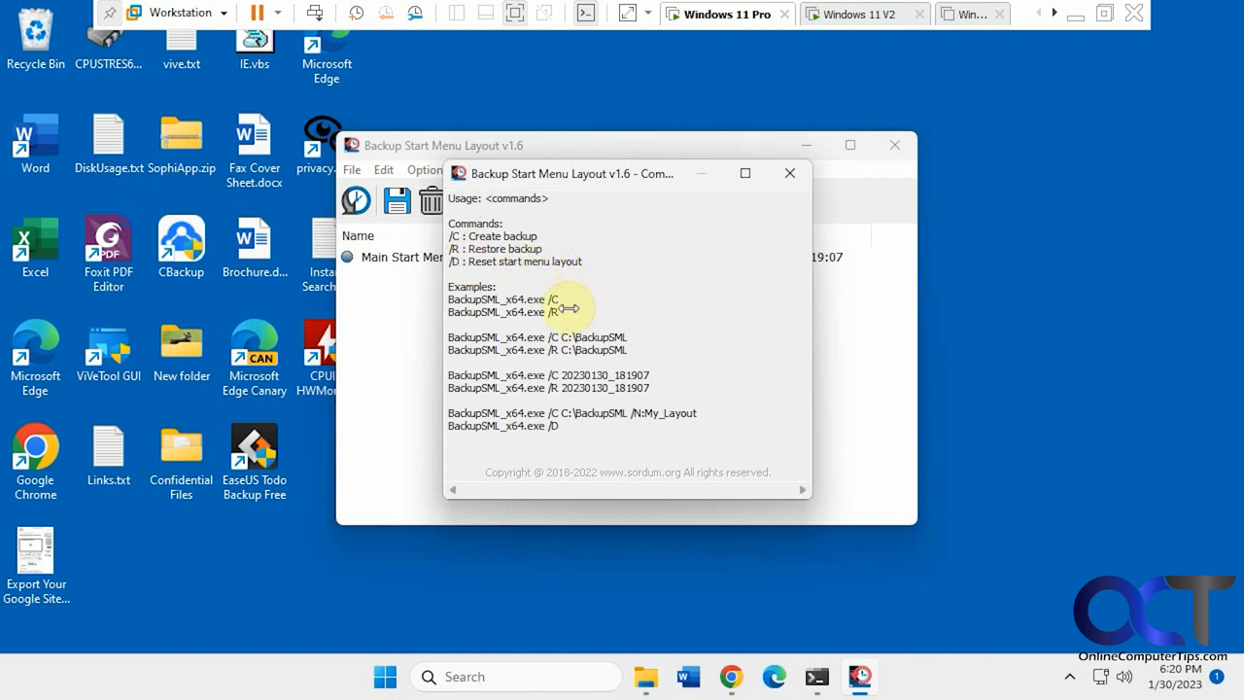
{"action": "mouse_move", "coordinate": [627, 333]}
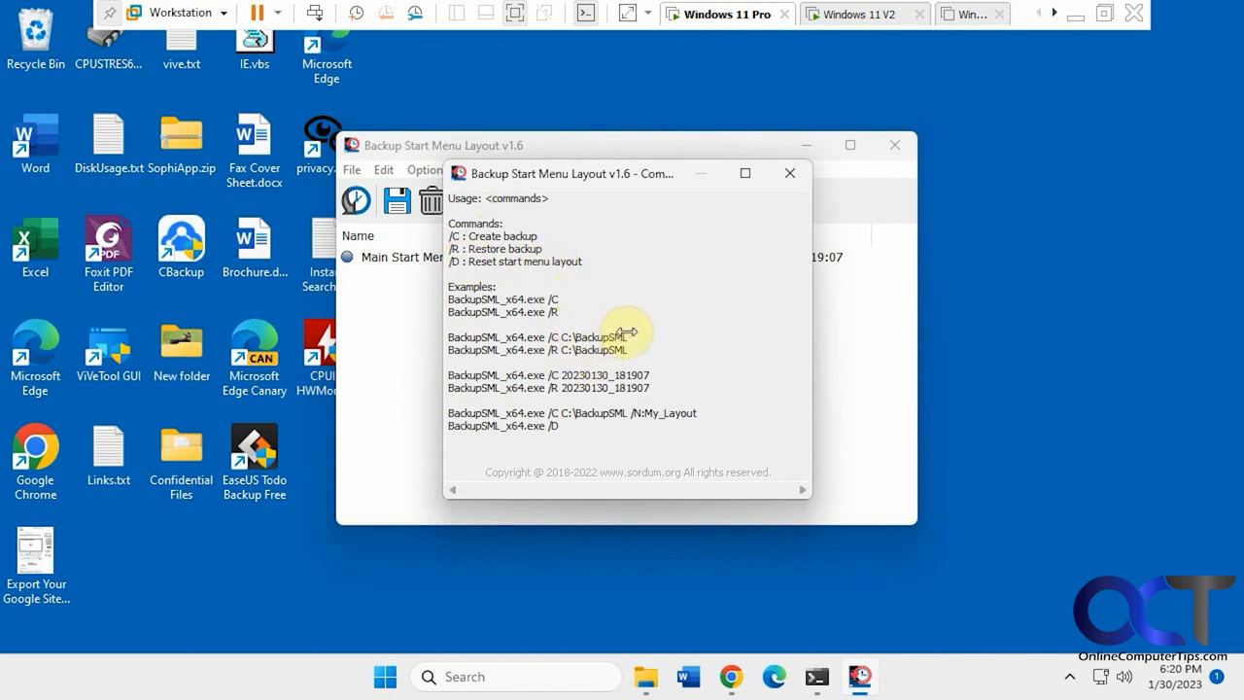
{"action": "mouse_move", "coordinate": [612, 336]}
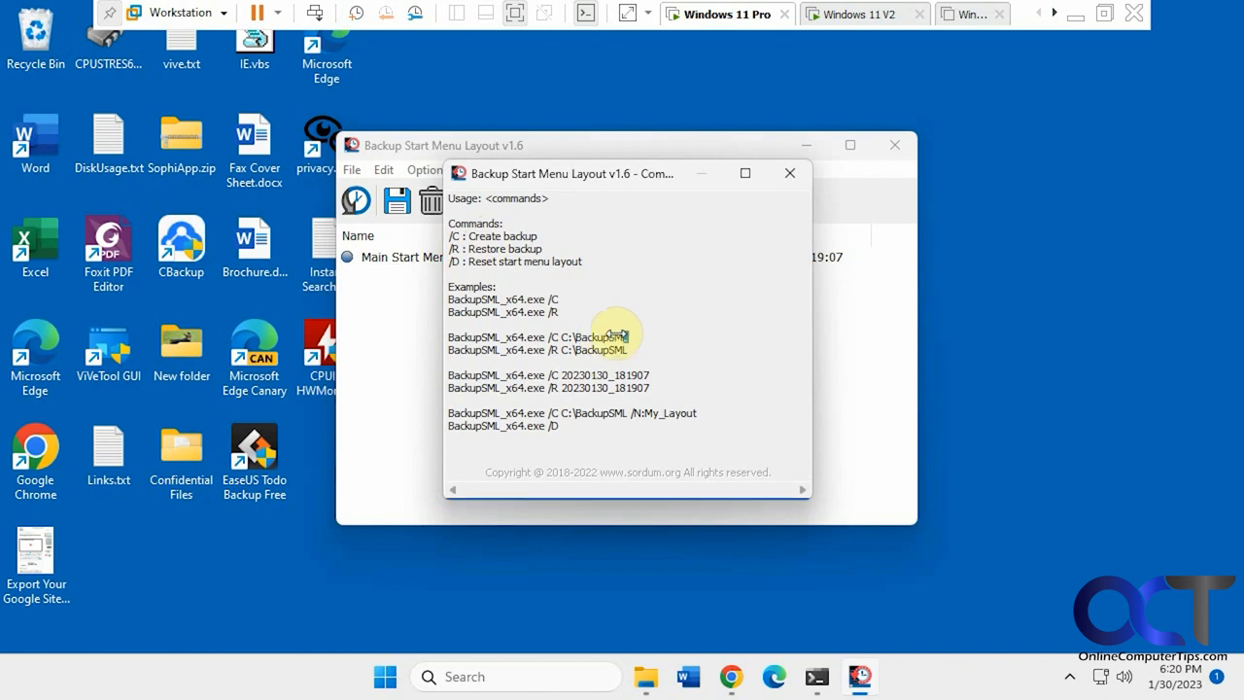
{"action": "mouse_move", "coordinate": [632, 335]}
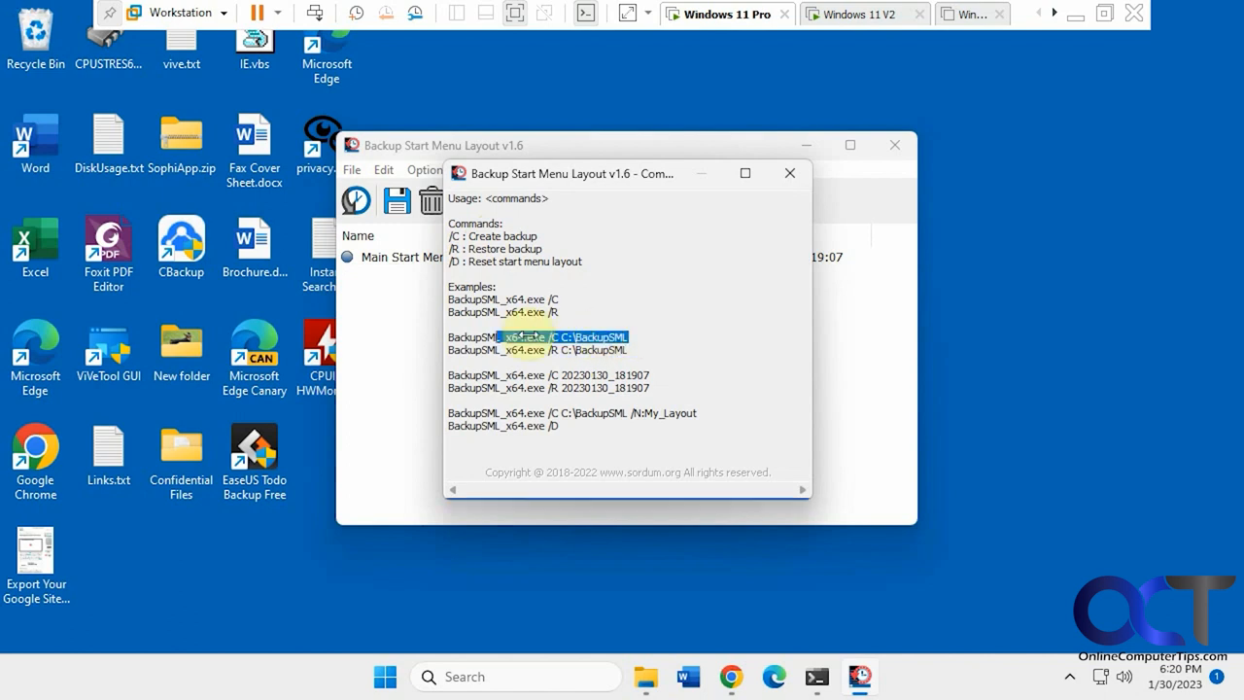
{"action": "right_click", "coordinate": [525, 336]}
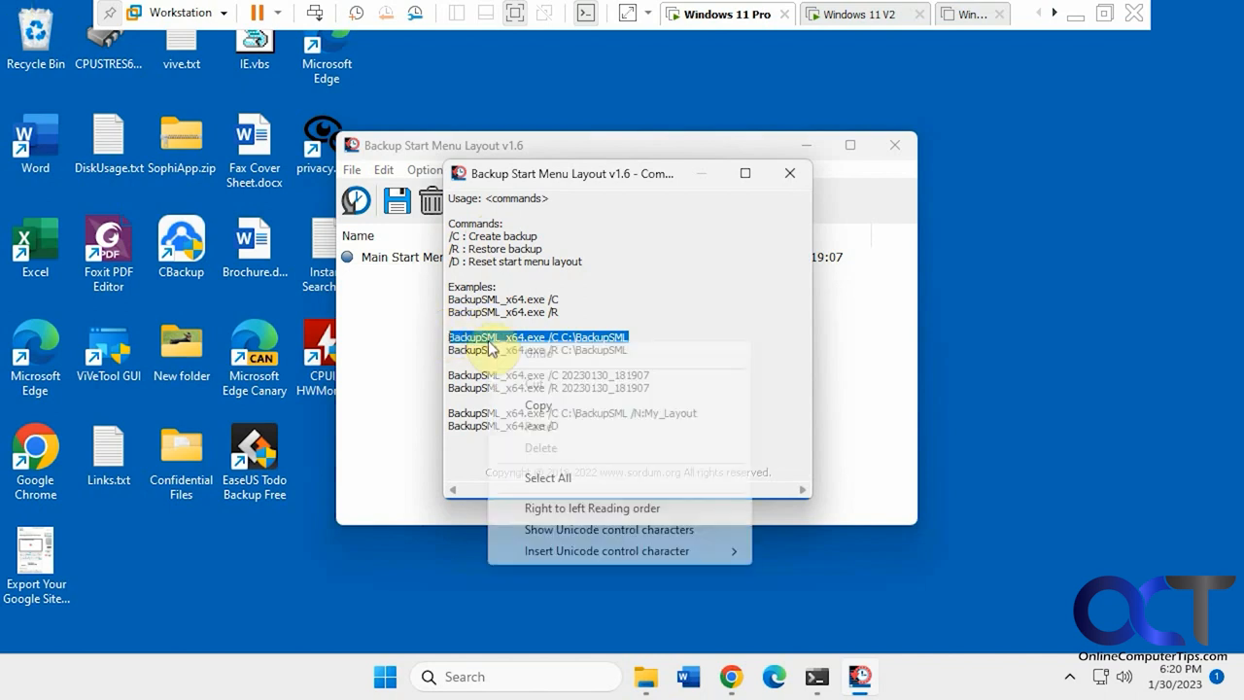
{"action": "left_click", "coordinate": [737, 547]}
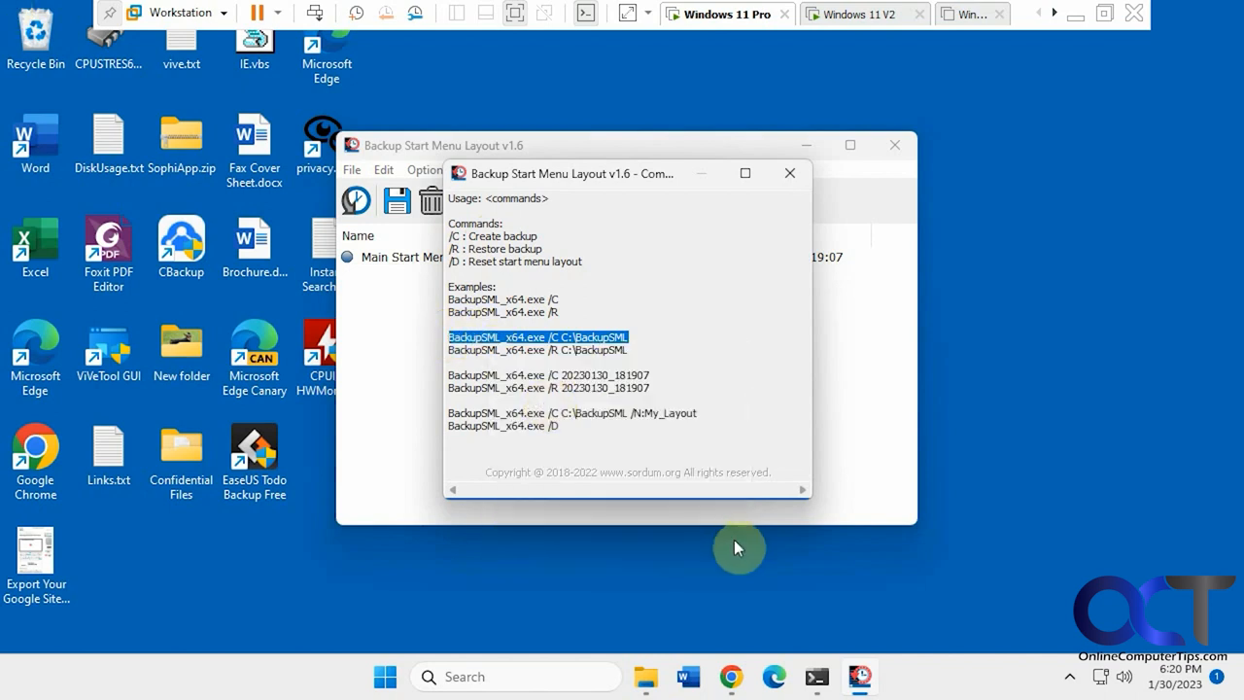
Delete the old BackupSML folder from drive C in File Explorer.
{"action": "left_click", "coordinate": [645, 677]}
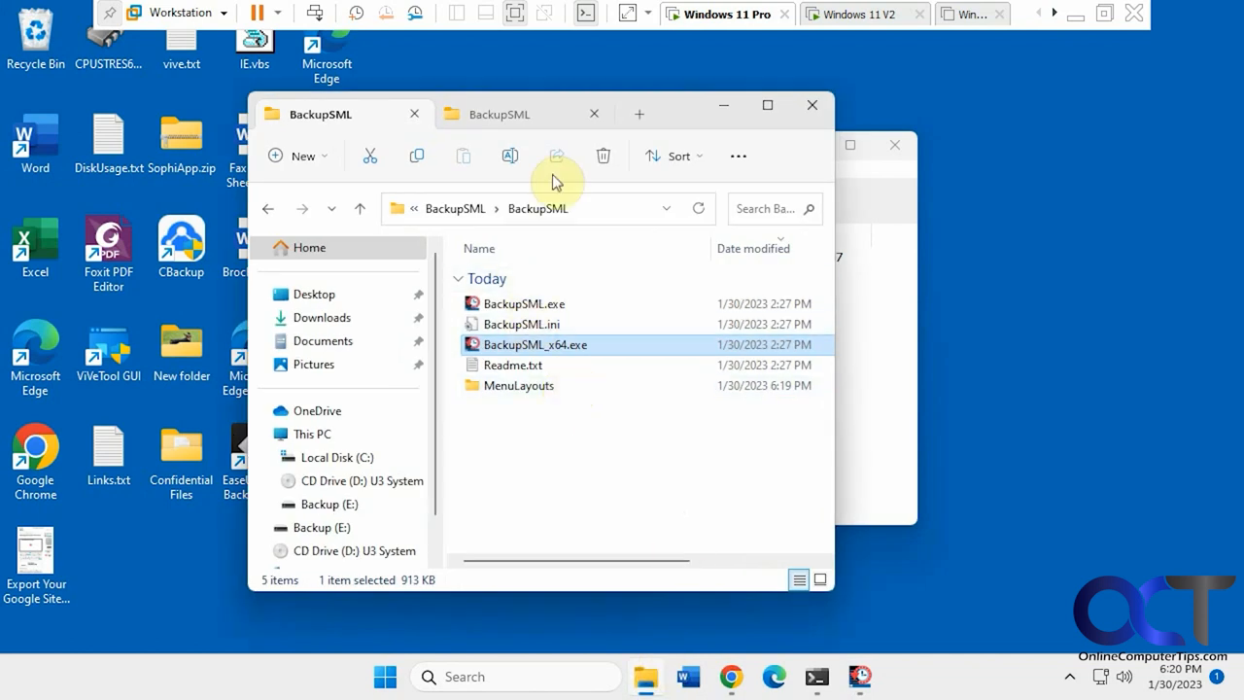
{"action": "left_click", "coordinate": [336, 457]}
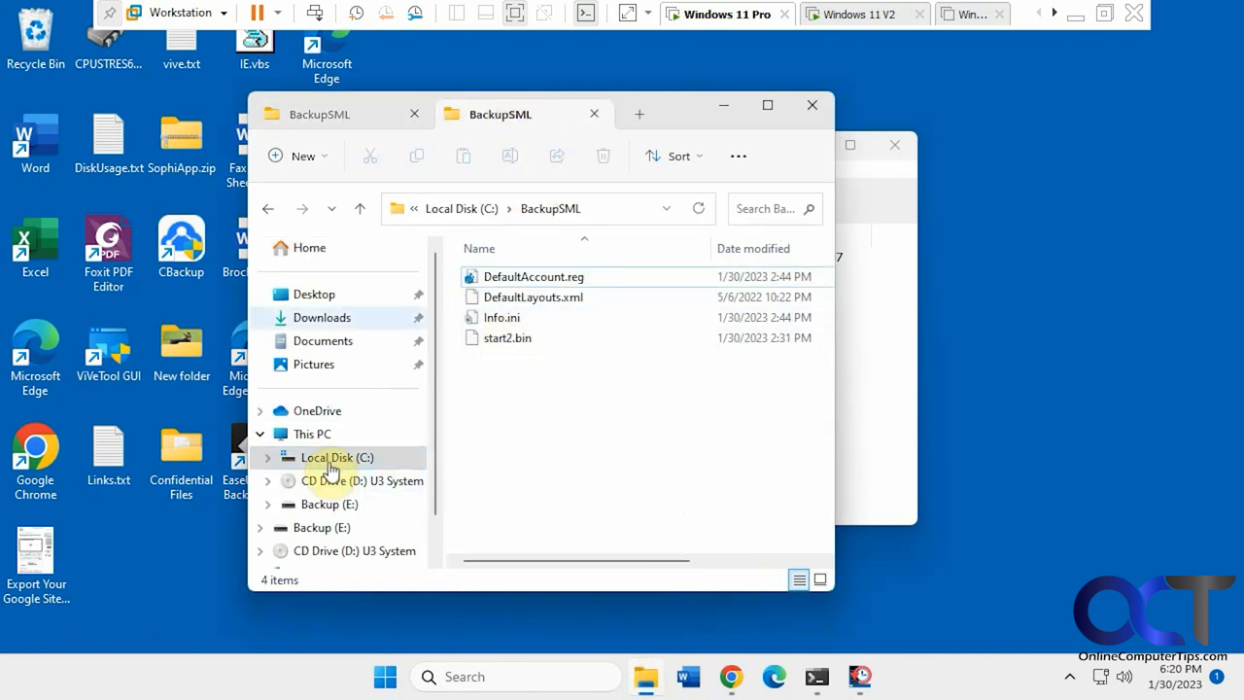
{"action": "left_click", "coordinate": [337, 457]}
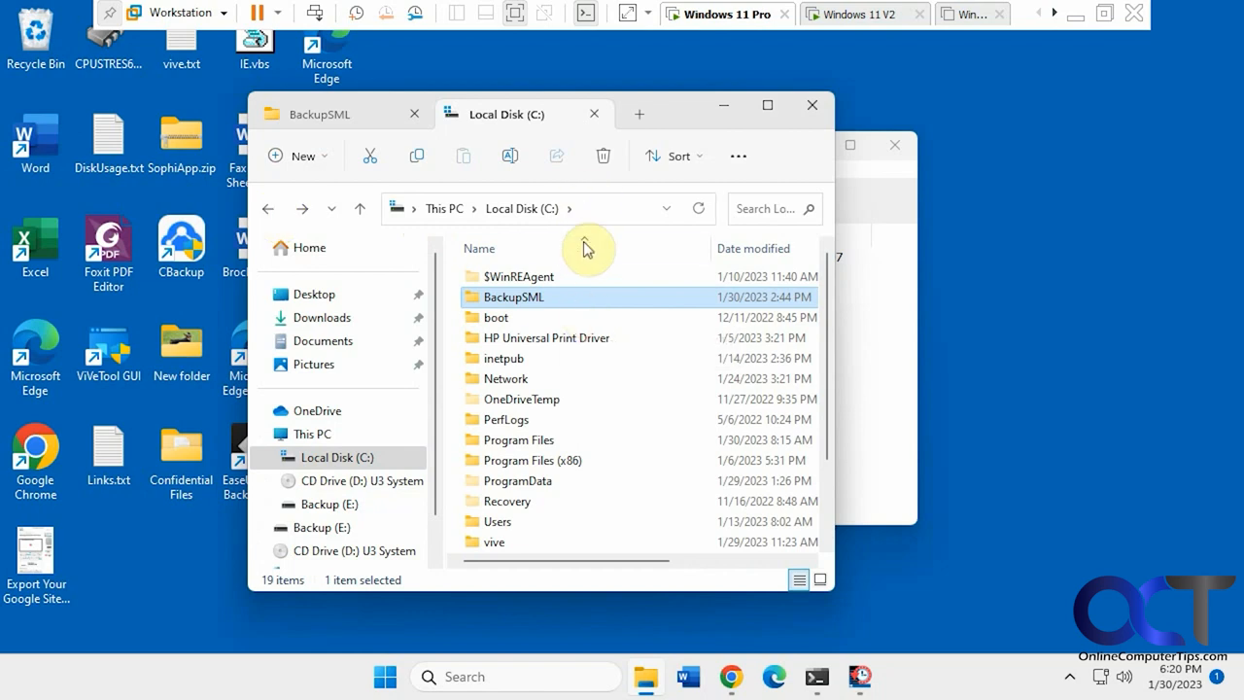
{"action": "left_click", "coordinate": [603, 156]}
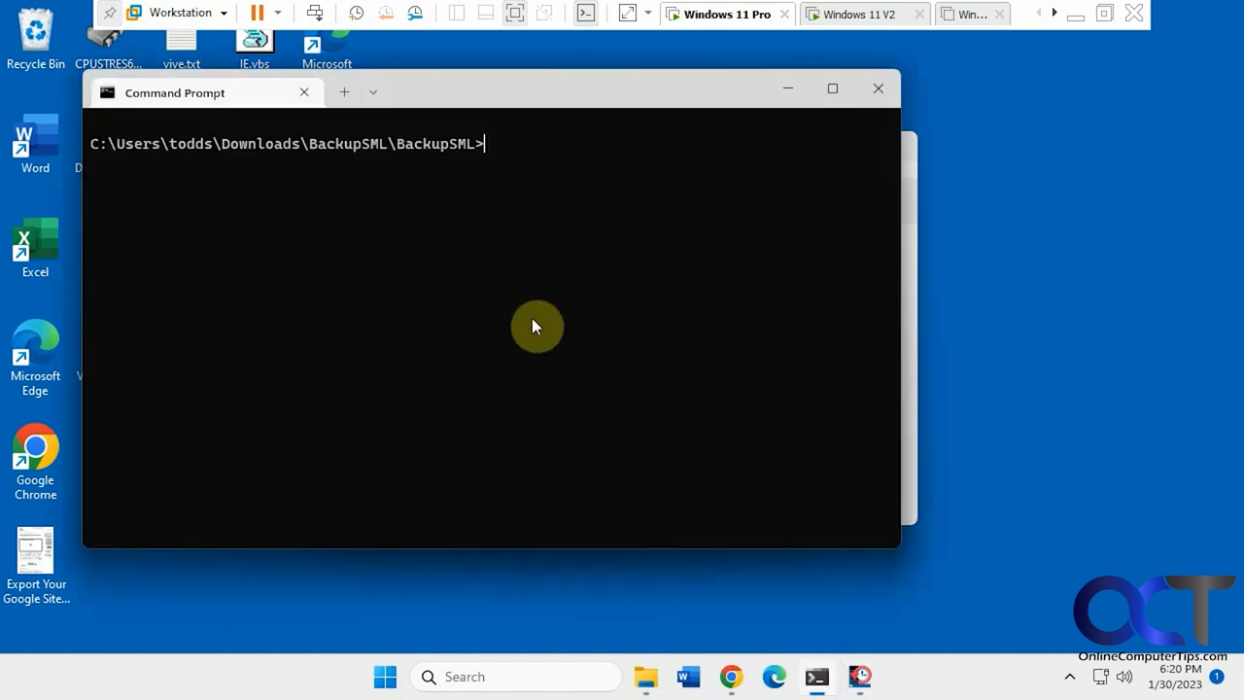
{"action": "mouse_move", "coordinate": [727, 677]}
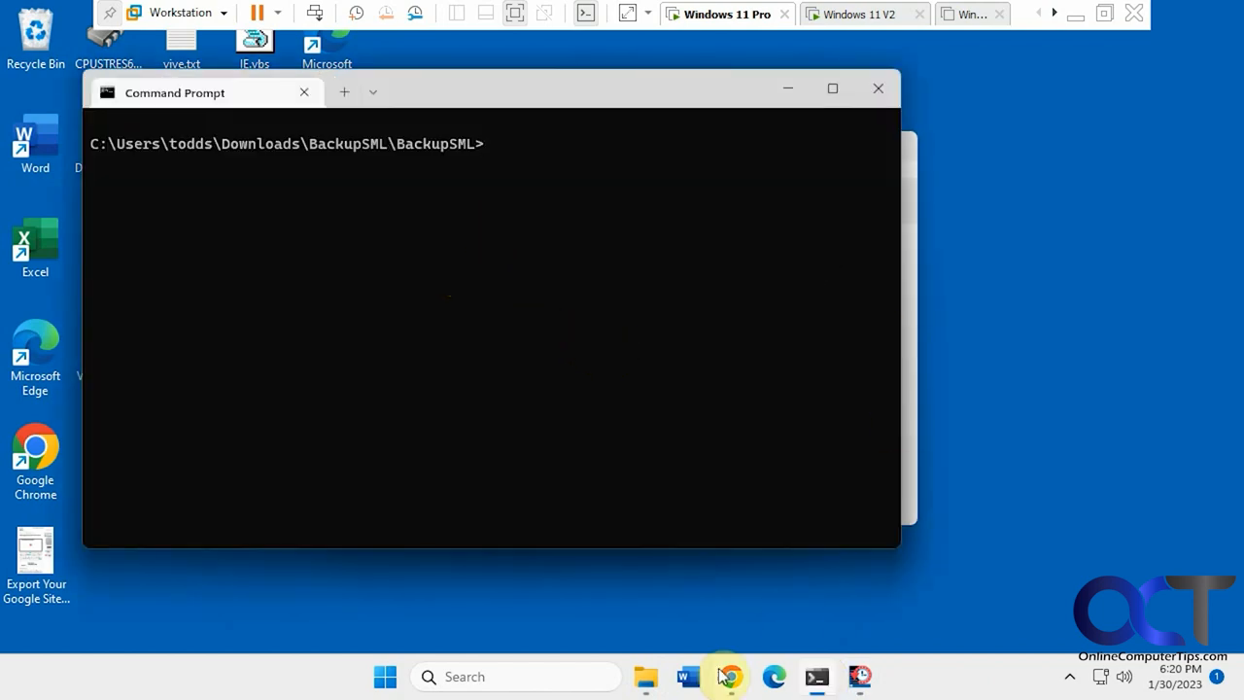
Run BackupSML_x64.exe /C C:\BackupSML in Command Prompt from the tool's folder.
{"action": "left_click", "coordinate": [645, 677]}
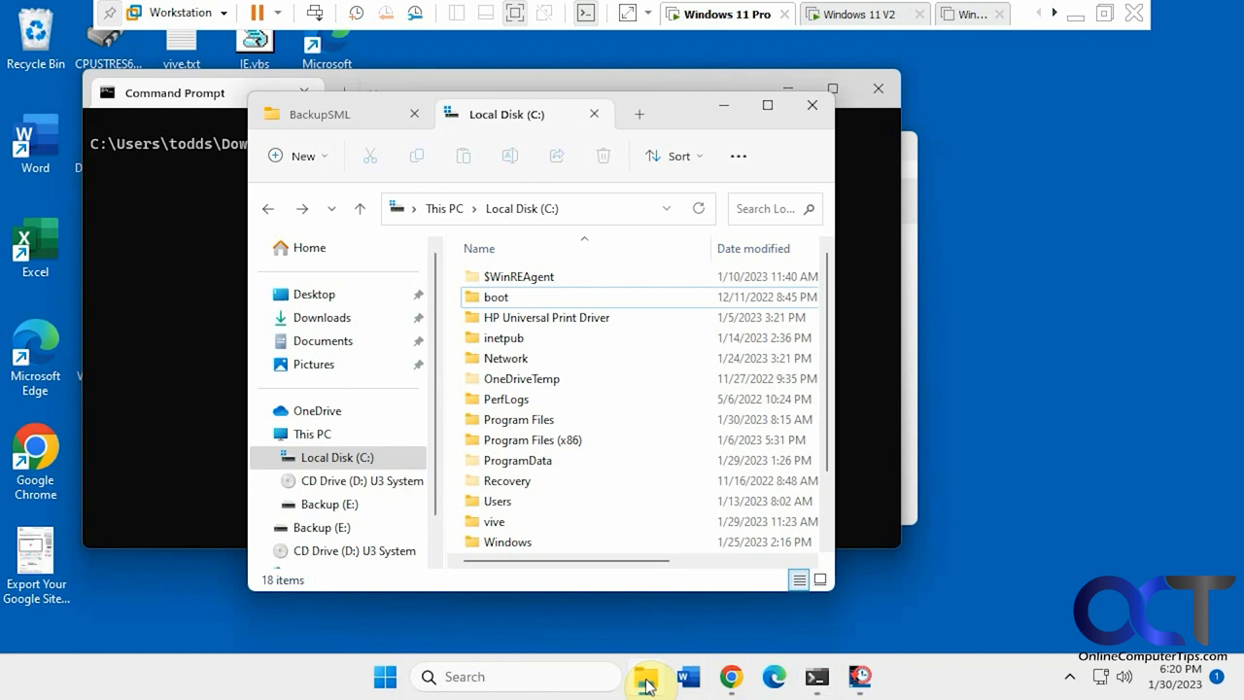
{"action": "left_click", "coordinate": [321, 114]}
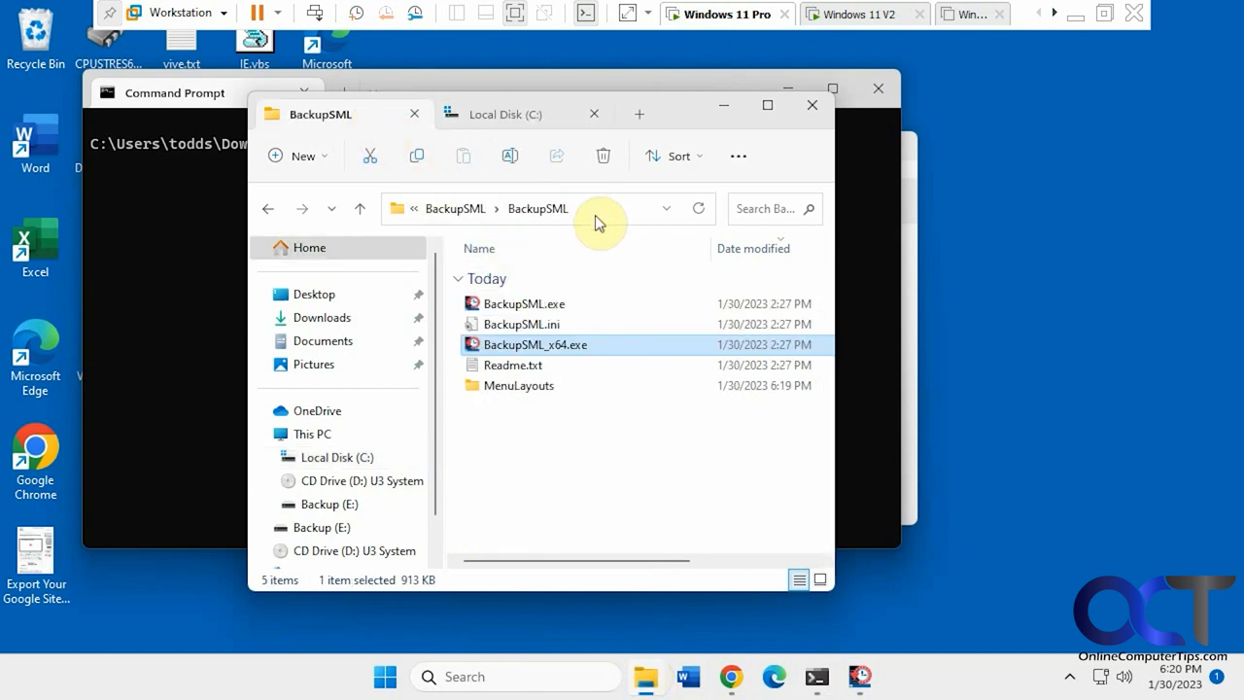
{"action": "left_click", "coordinate": [530, 209]}
{"action": "type", "text": "BackupSML_x64.exe /C C:\\BackupSML"}
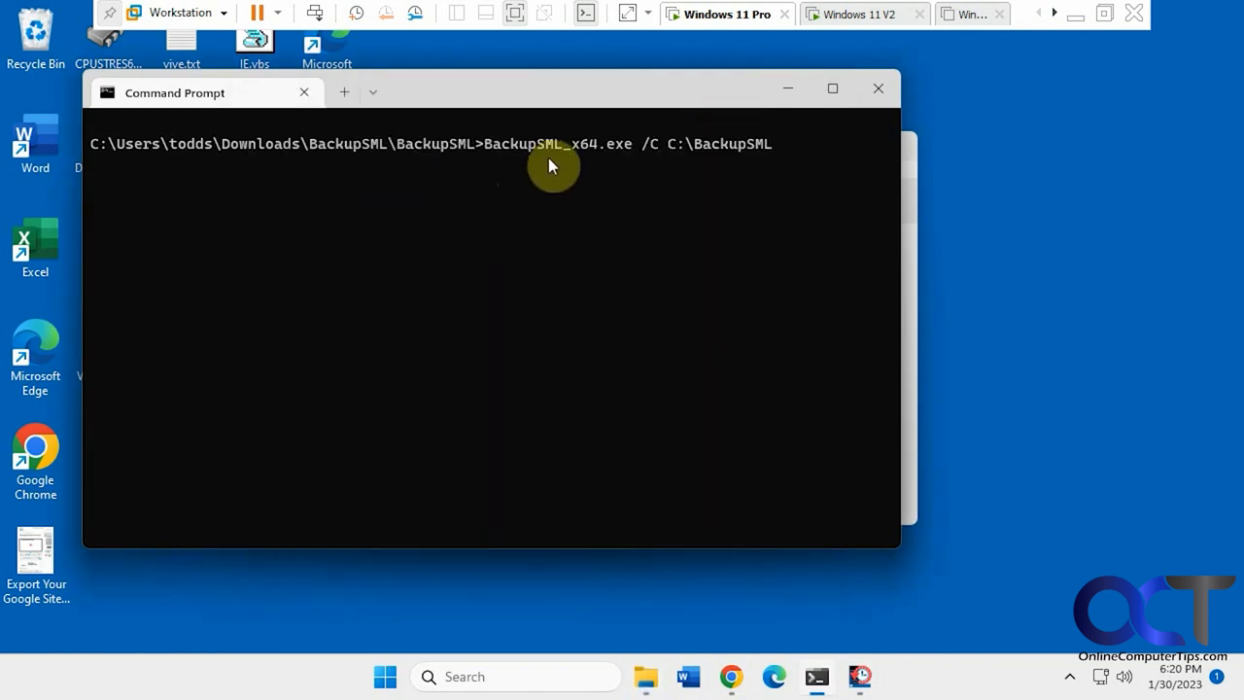
{"action": "key", "text": "Return"}
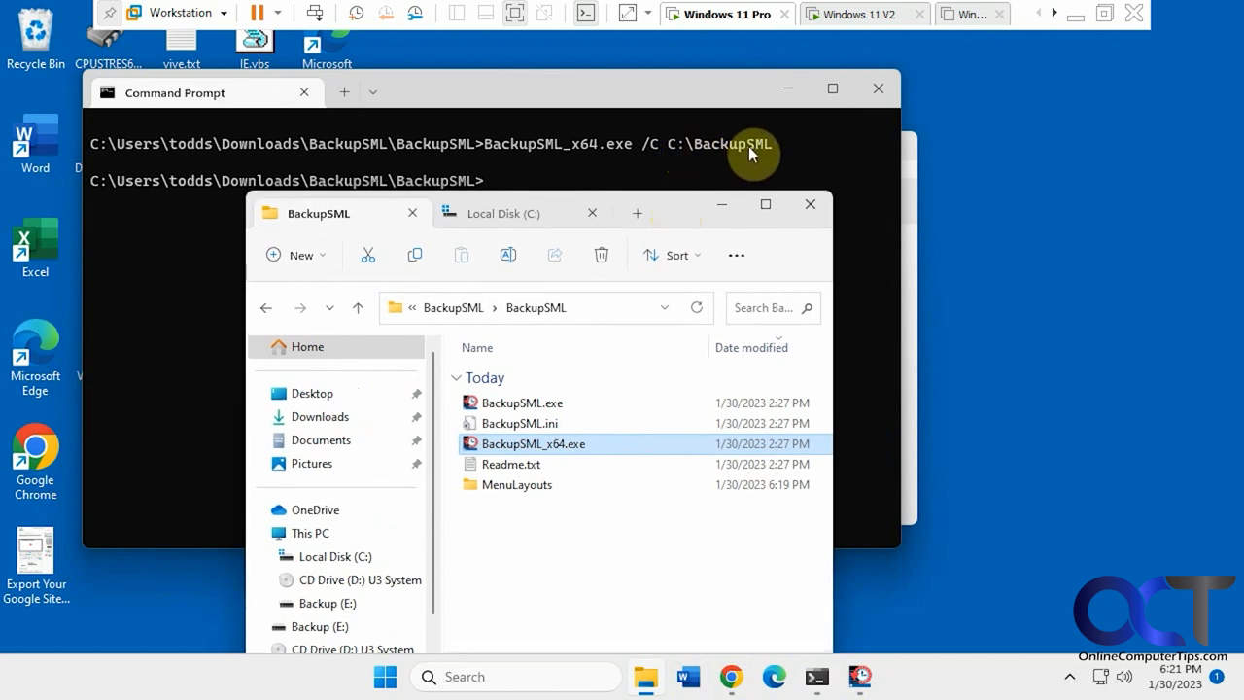
Open the newly created C:\BackupSML folder to confirm MenuLayouts, then switch to the second PC.
{"action": "left_click", "coordinate": [504, 213]}
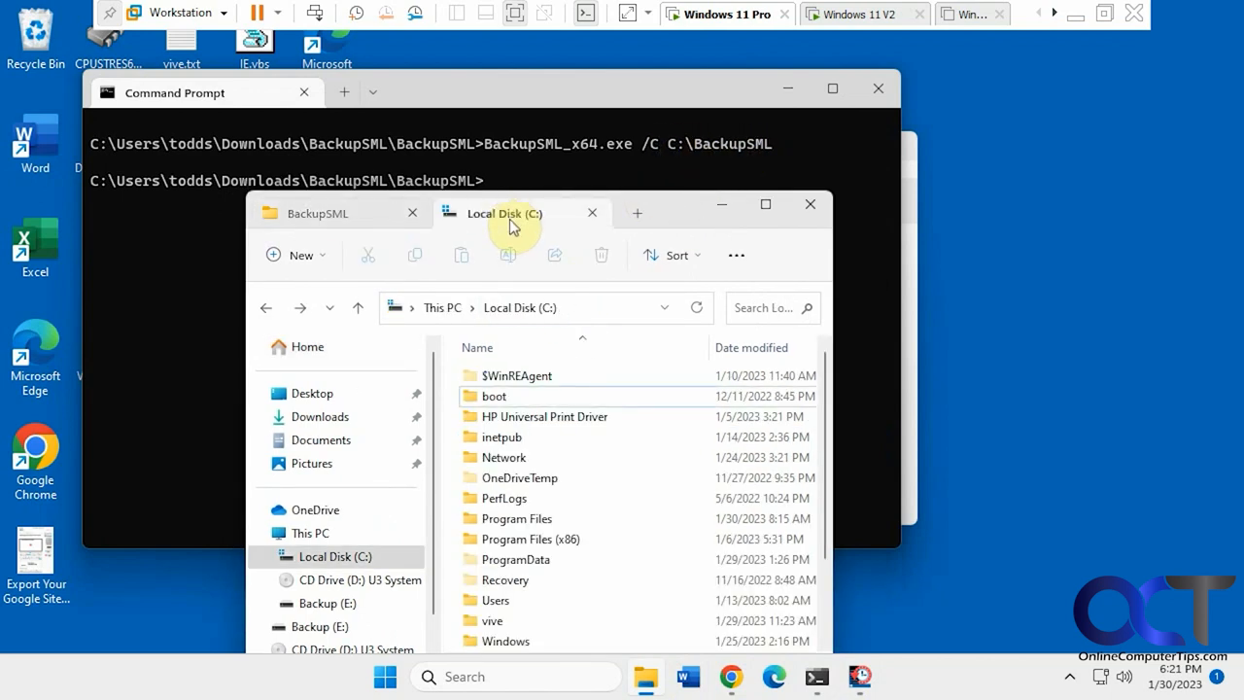
{"action": "mouse_move", "coordinate": [695, 308]}
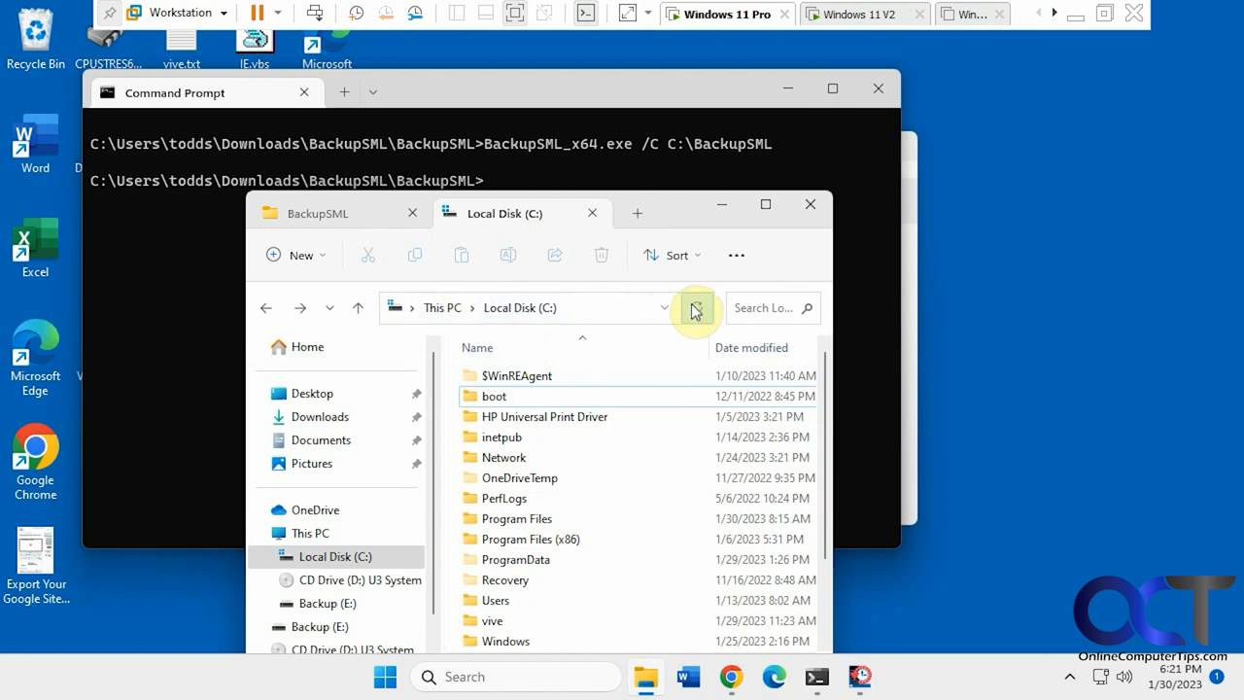
{"action": "left_click", "coordinate": [696, 308]}
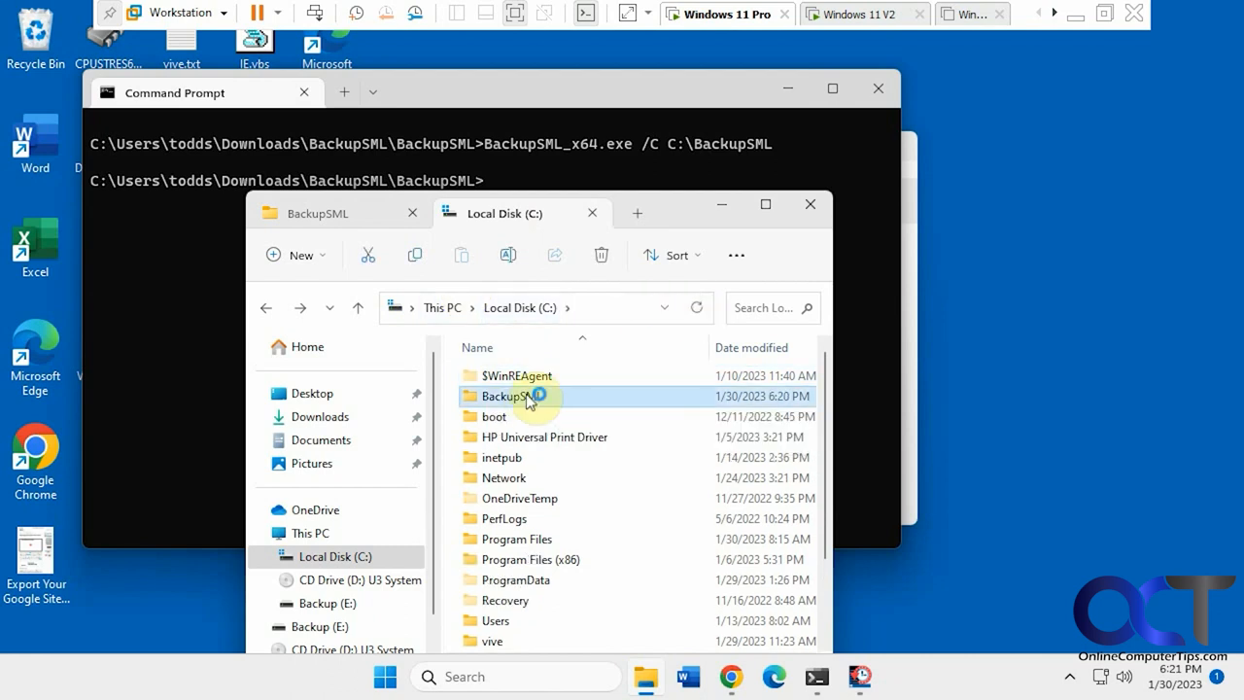
{"action": "double_click", "coordinate": [506, 396]}
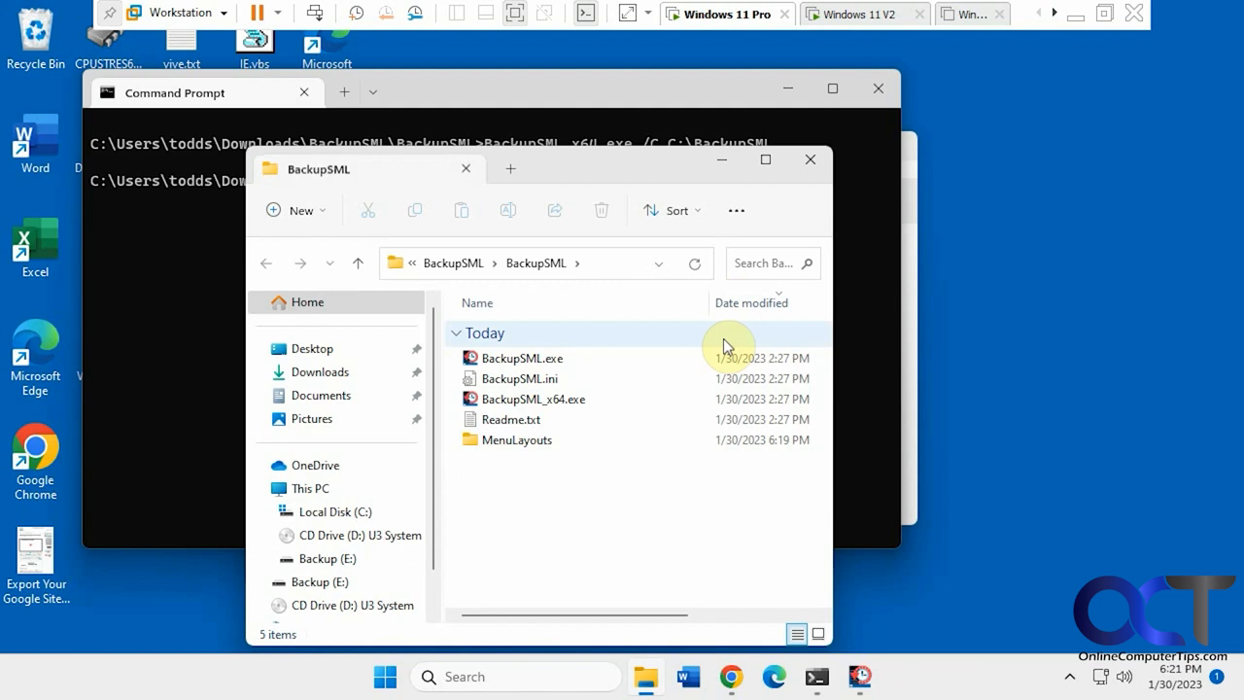
{"action": "mouse_move", "coordinate": [539, 185]}
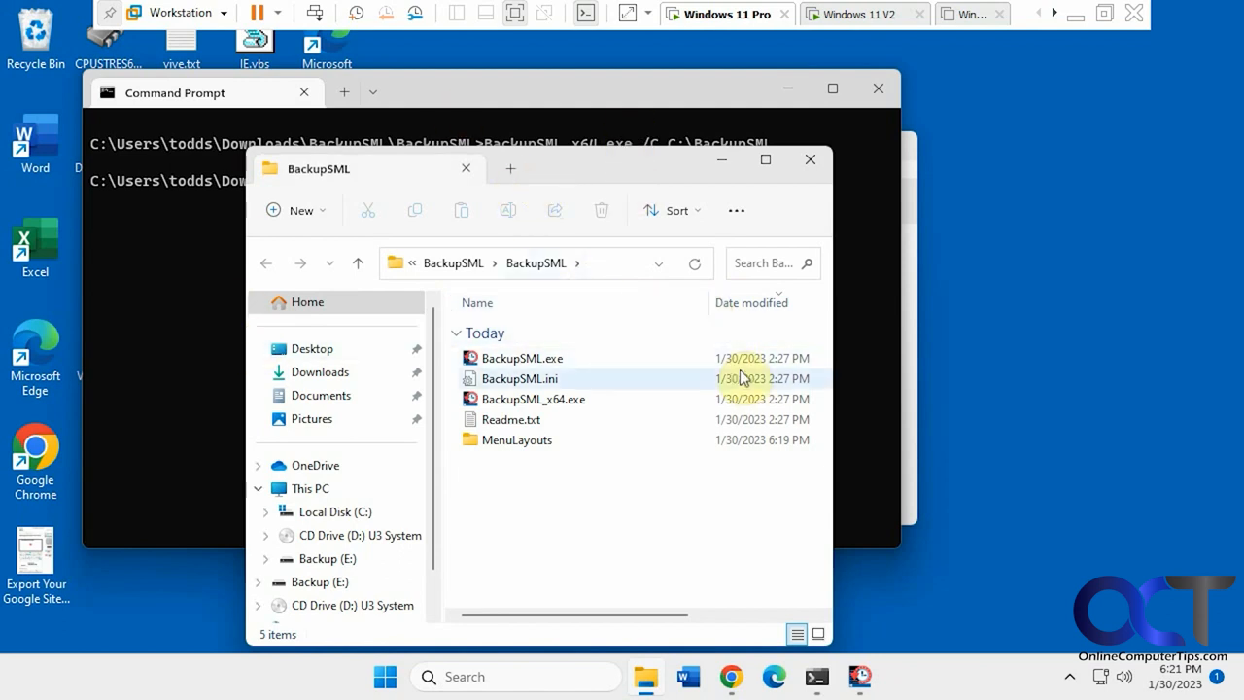
{"action": "left_click", "coordinate": [863, 13]}
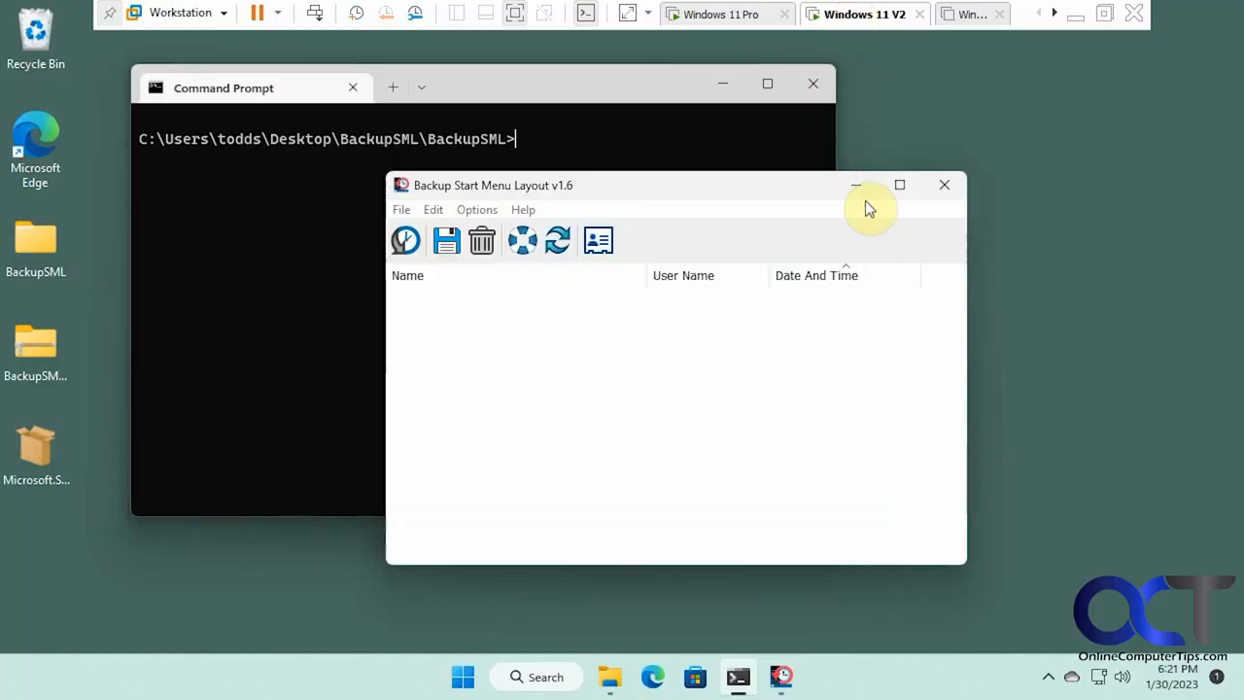
On the second PC, check C:\BackupSML and the Start menu, then save a New Layout backup.
{"action": "left_click", "coordinate": [609, 676]}
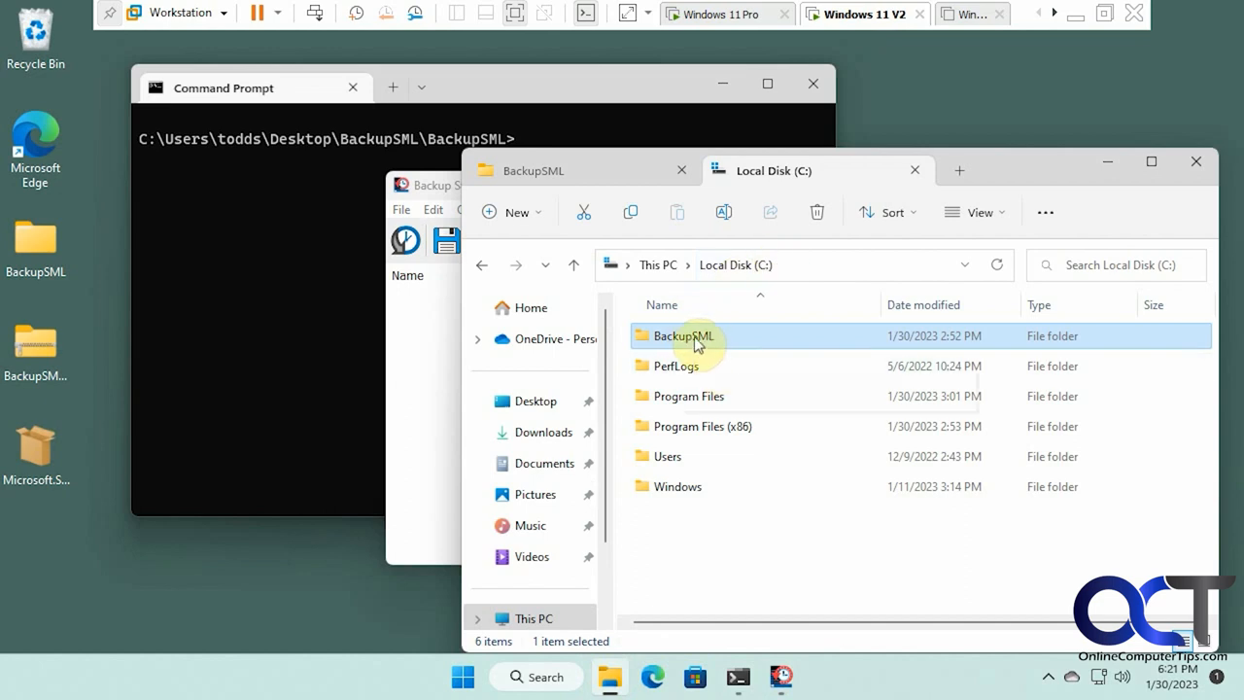
{"action": "mouse_move", "coordinate": [683, 335]}
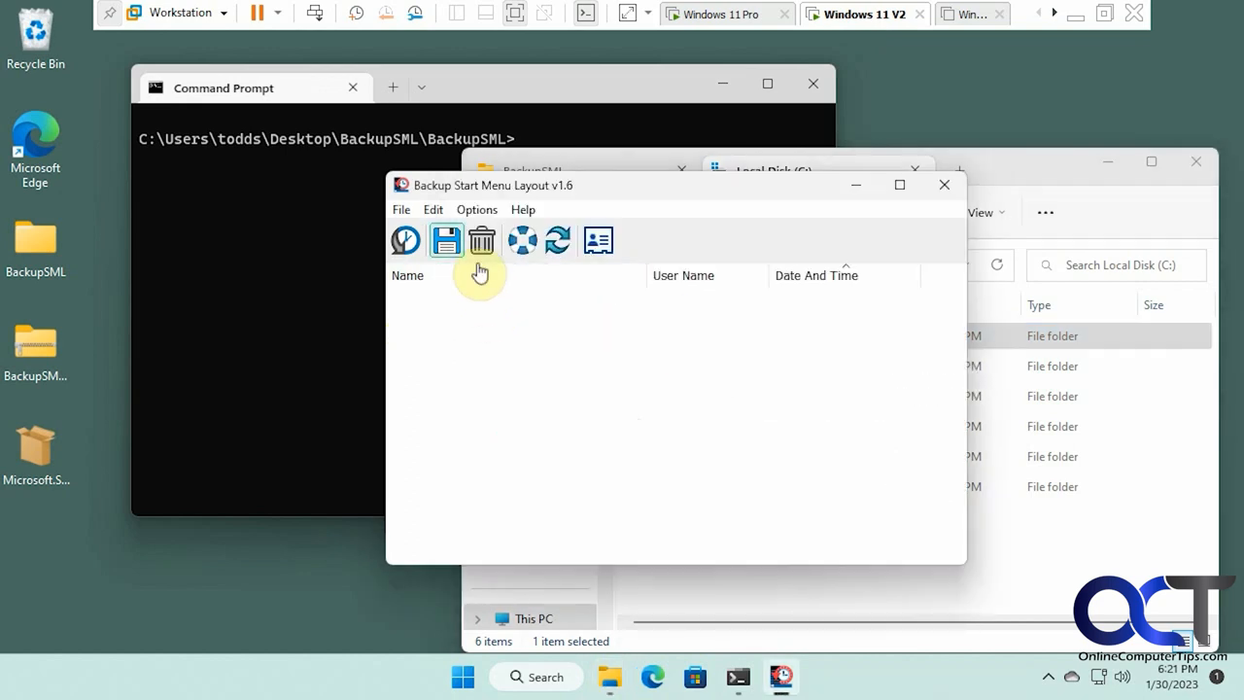
{"action": "mouse_move", "coordinate": [489, 557]}
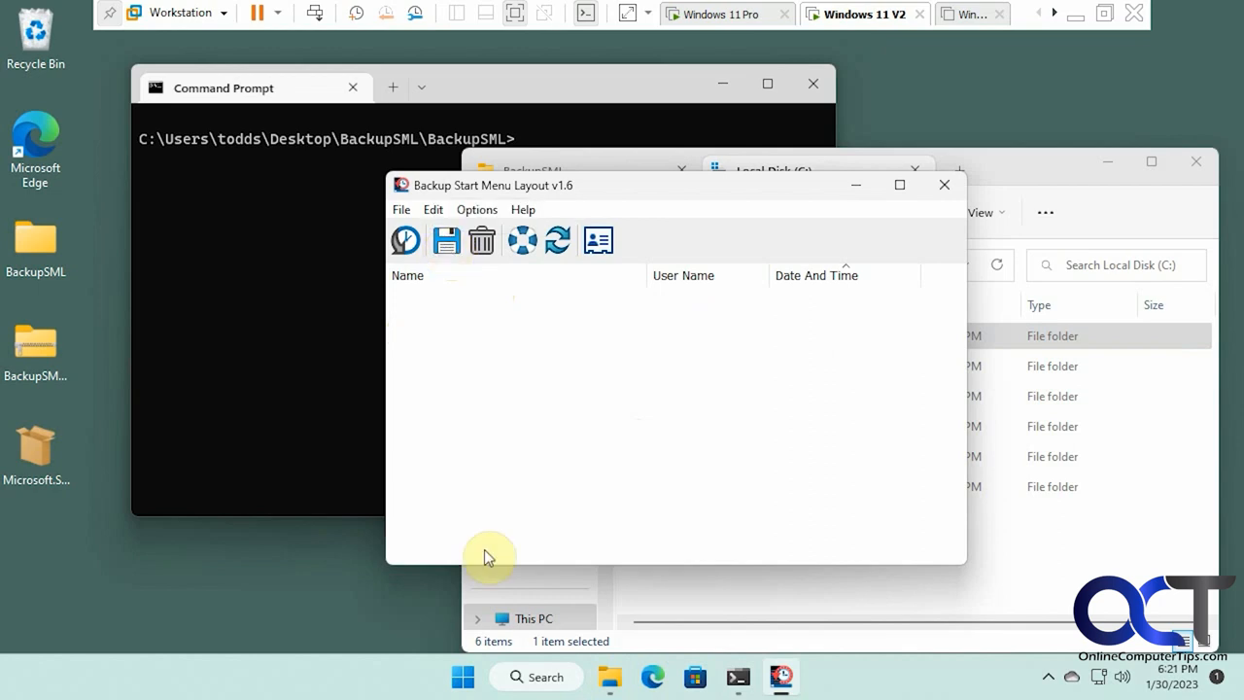
{"action": "left_click", "coordinate": [462, 677]}
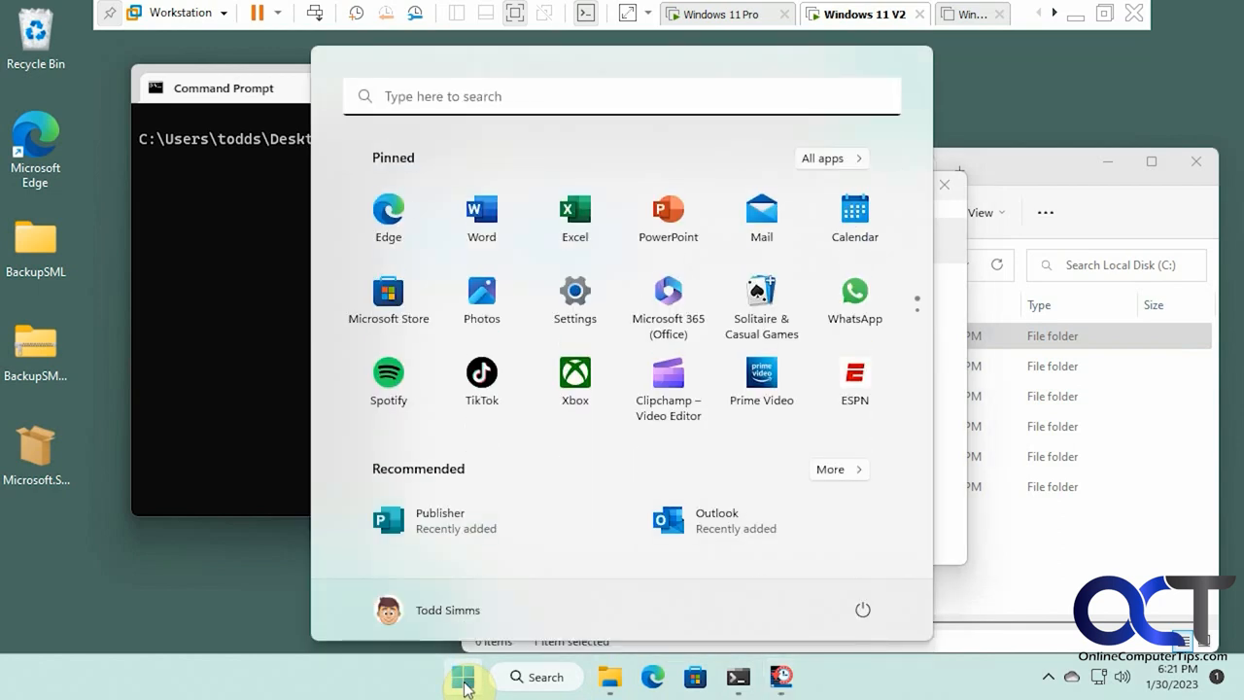
{"action": "left_click", "coordinate": [463, 677]}
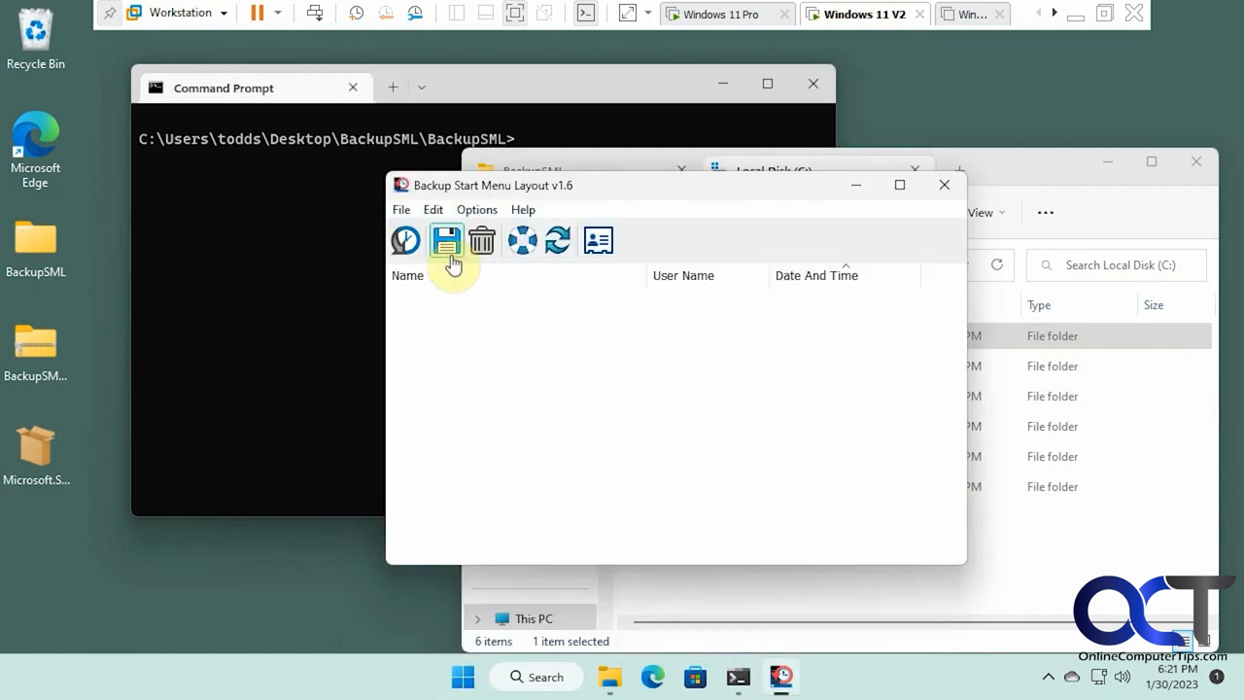
{"action": "left_click", "coordinate": [447, 240]}
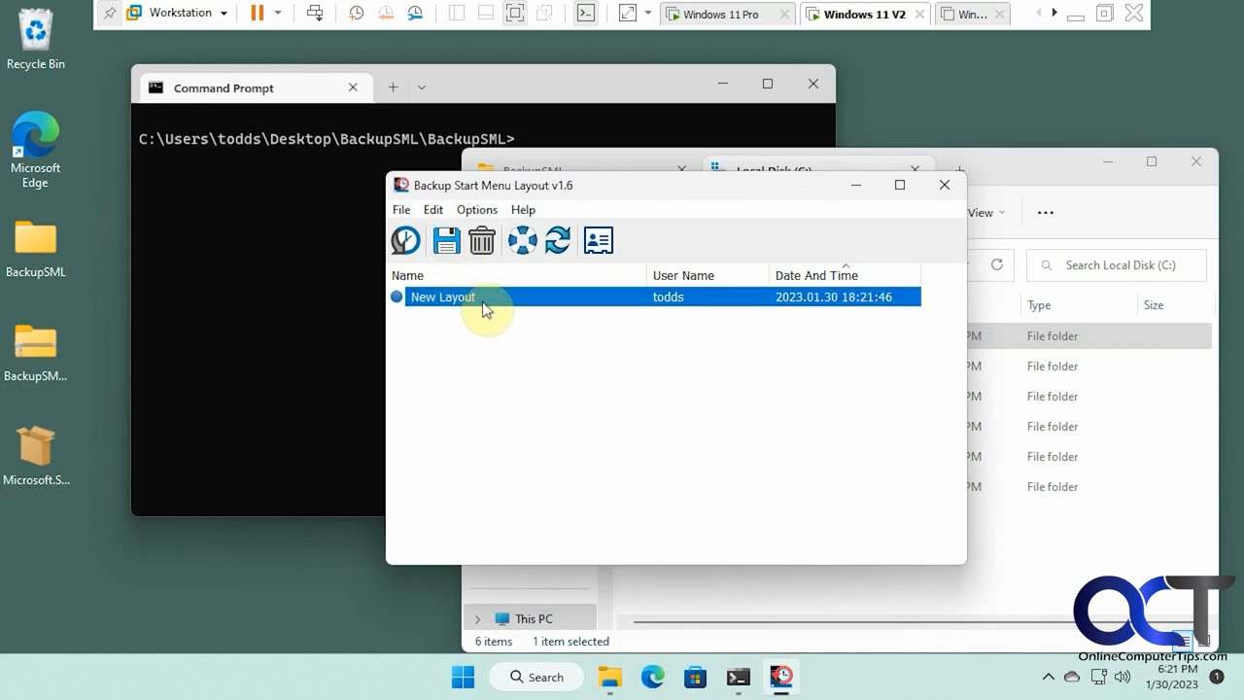
{"action": "mouse_move", "coordinate": [670, 402]}
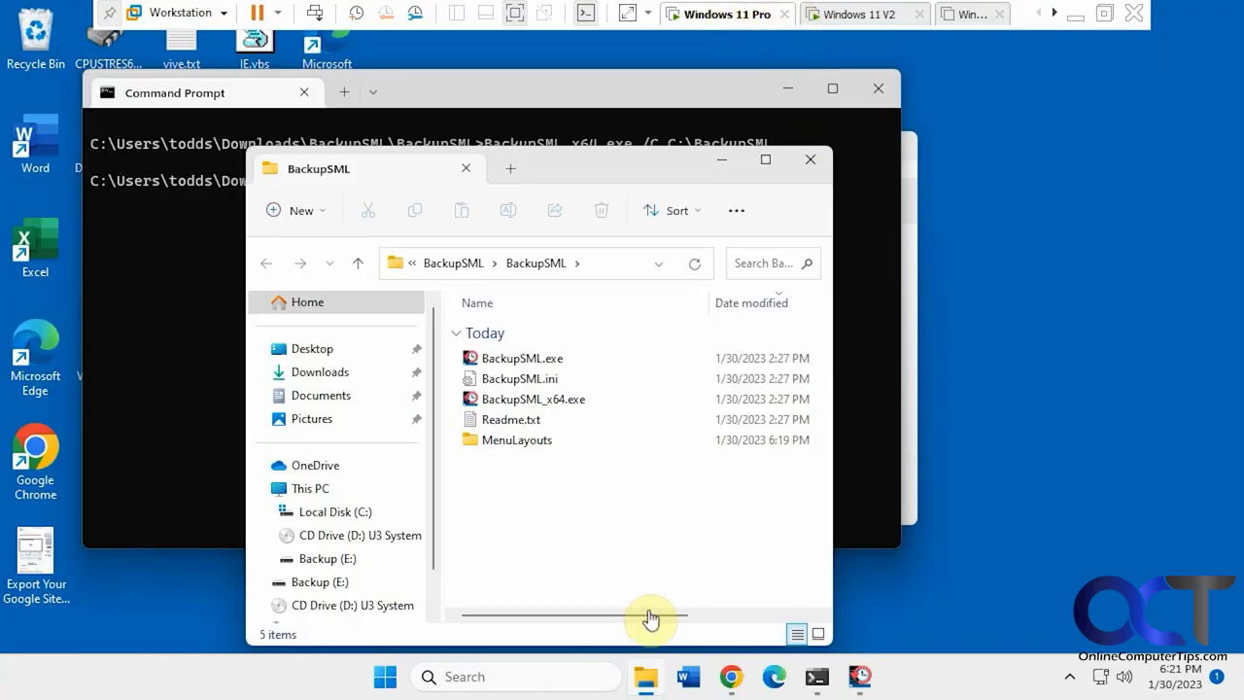
Open the first PC's Start menu, showing pinned apps led by Run and TikTok.
{"action": "left_click", "coordinate": [385, 676]}
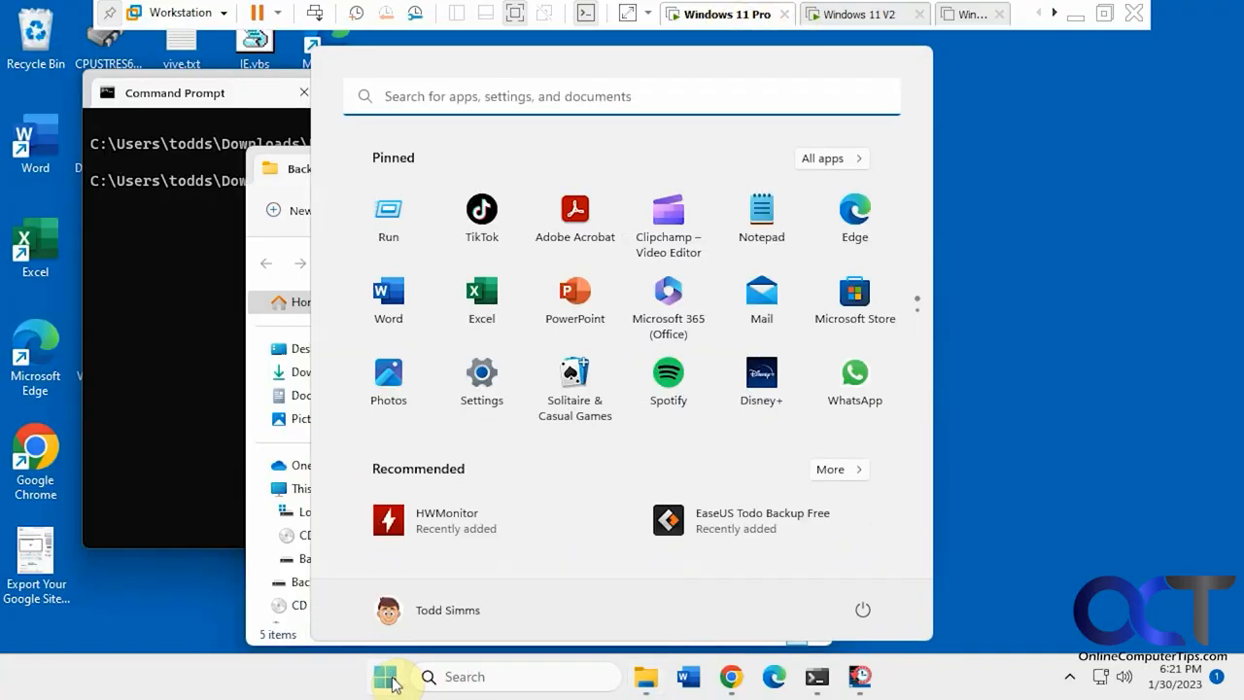
{"action": "mouse_move", "coordinate": [387, 213]}
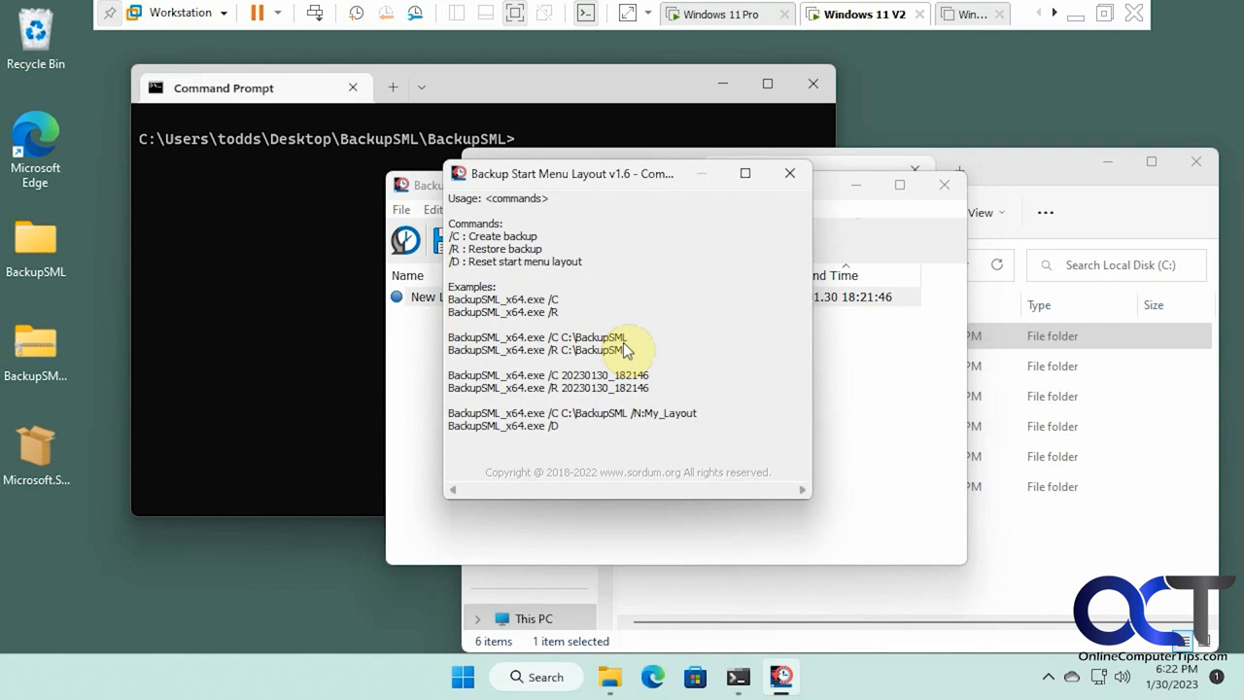
Restore the second PC's Start menu by running BackupSML_x64.exe /R C:\BackupSML.
{"action": "double_click", "coordinate": [593, 350]}
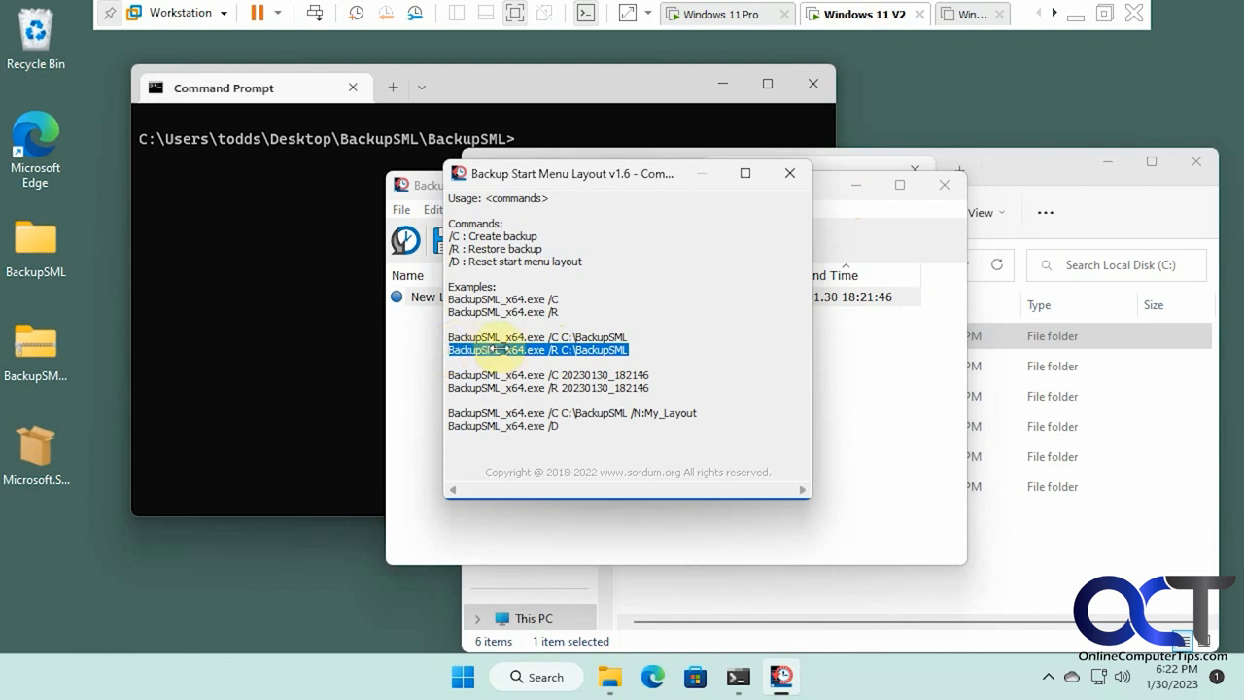
{"action": "mouse_move", "coordinate": [540, 418]}
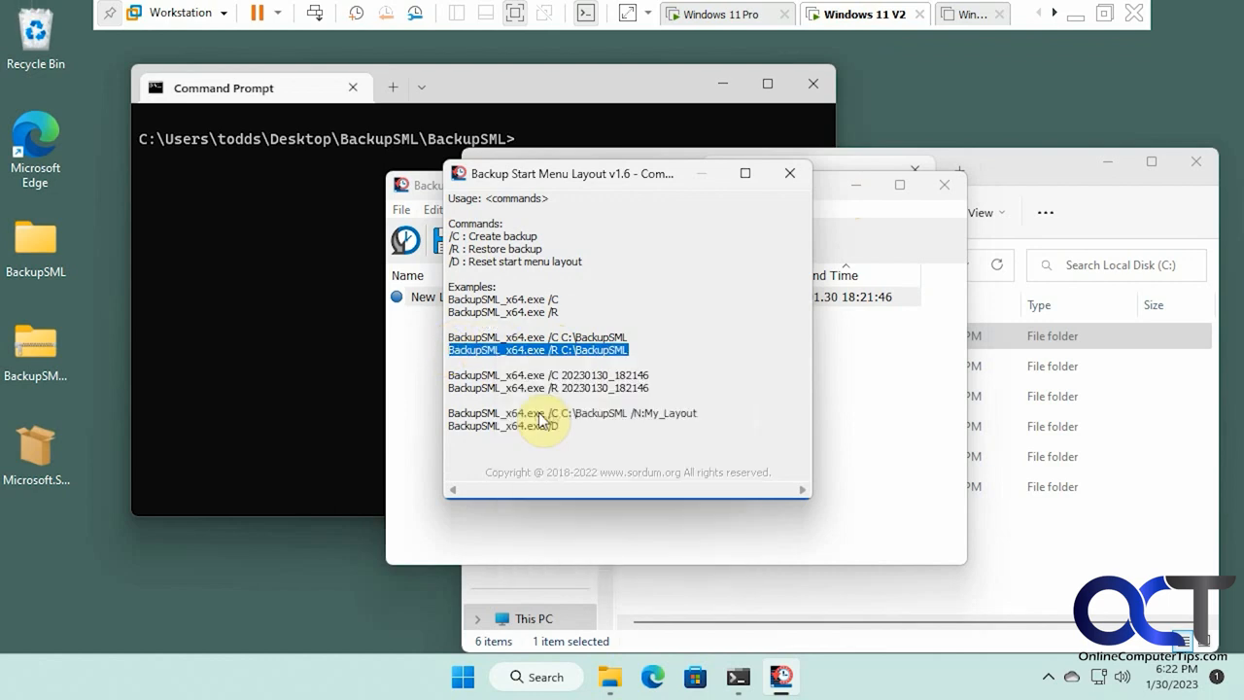
{"action": "left_click", "coordinate": [789, 173]}
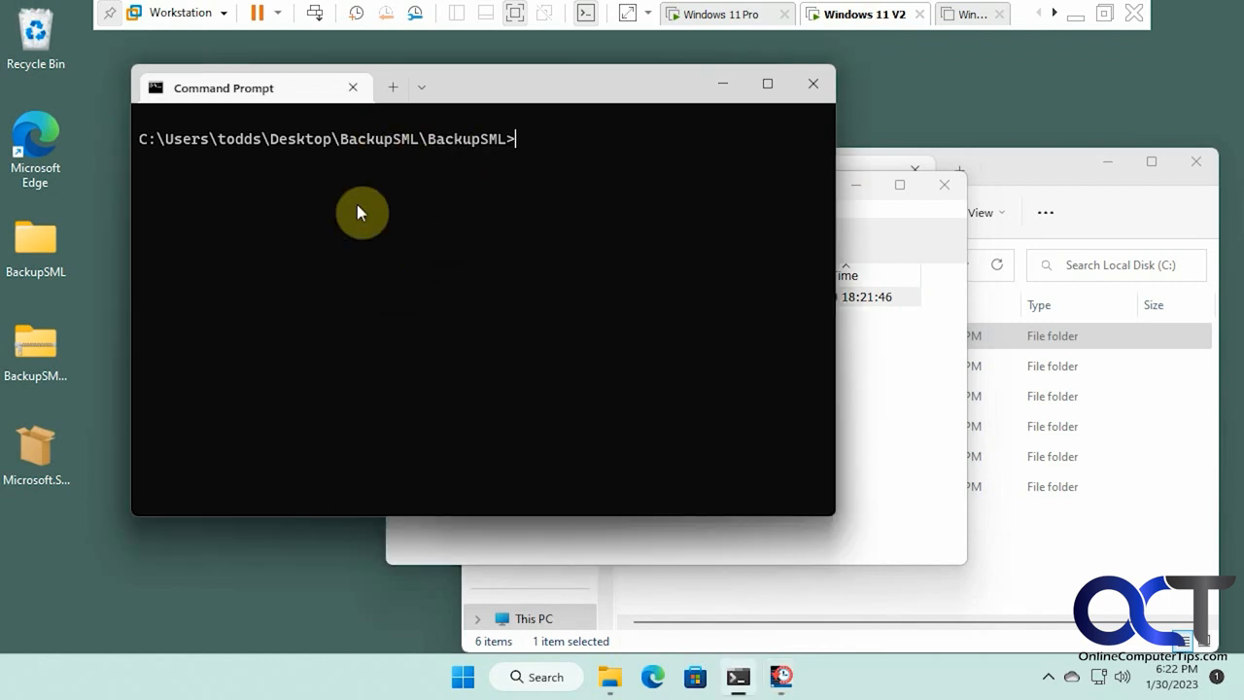
{"action": "type", "text": "BackupSML_x64.exe /R C:\\BackupSML"}
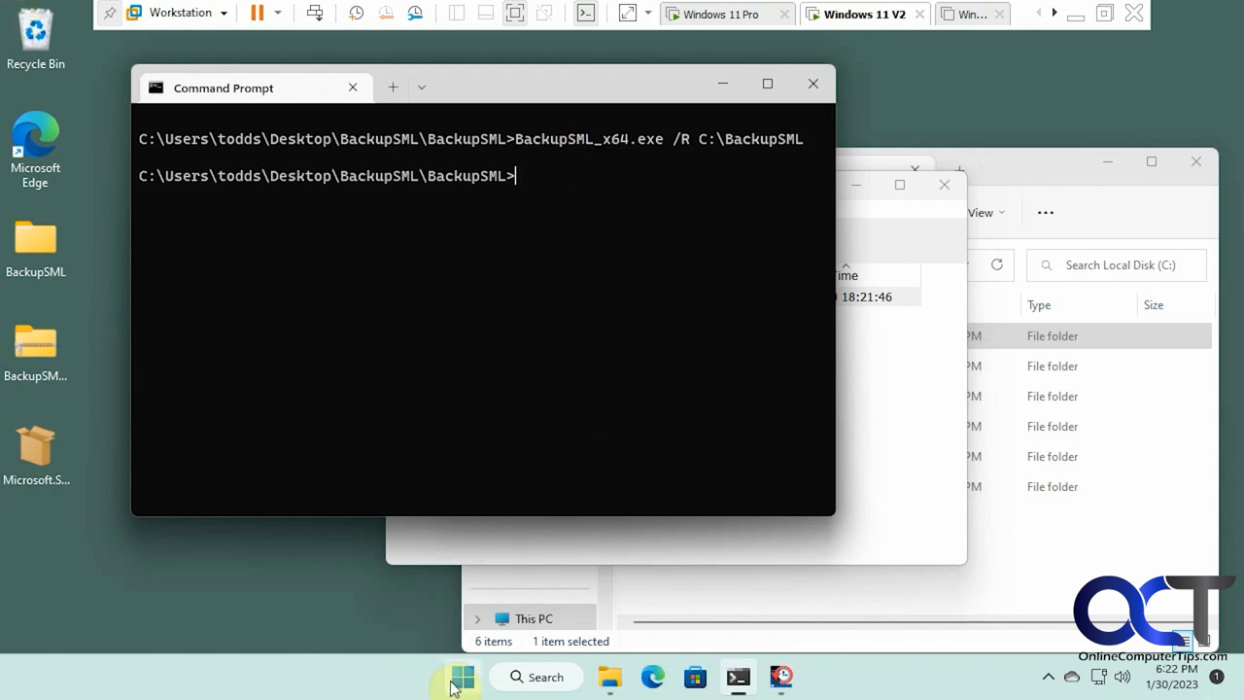
Compare the second PC's pinned apps with the first PC: Run, TikTok, Clipchamp, Notepad first.
{"action": "left_click", "coordinate": [462, 677]}
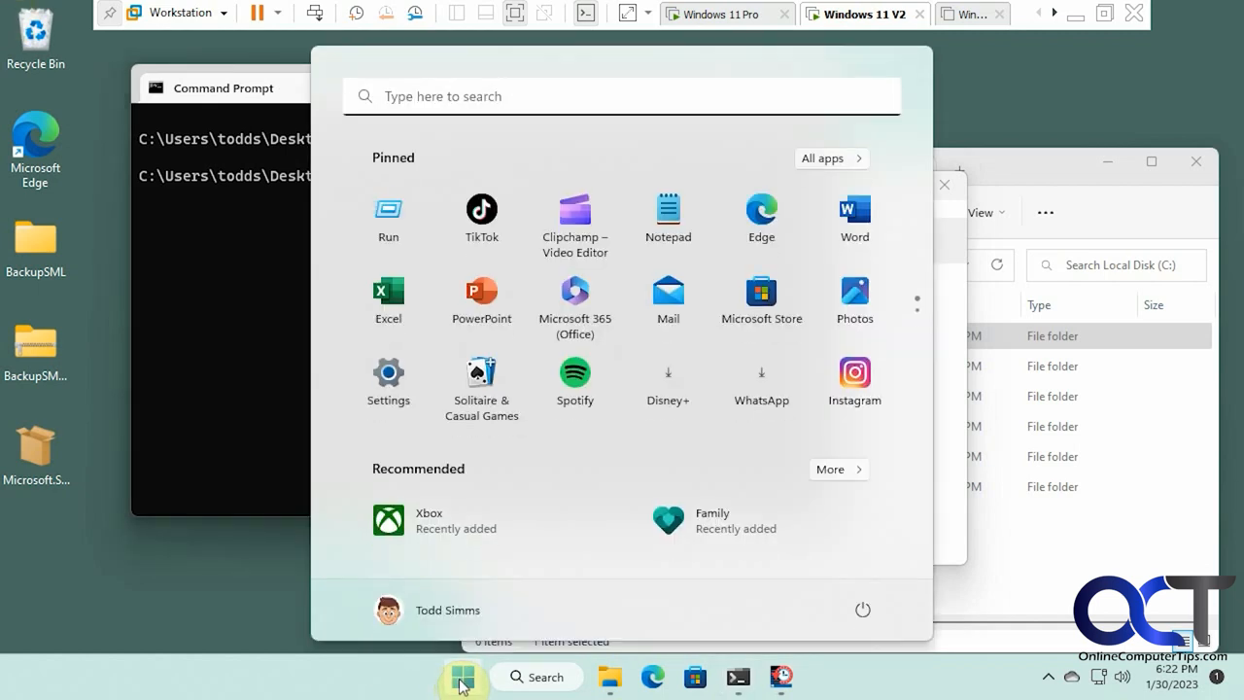
{"action": "mouse_move", "coordinate": [482, 233]}
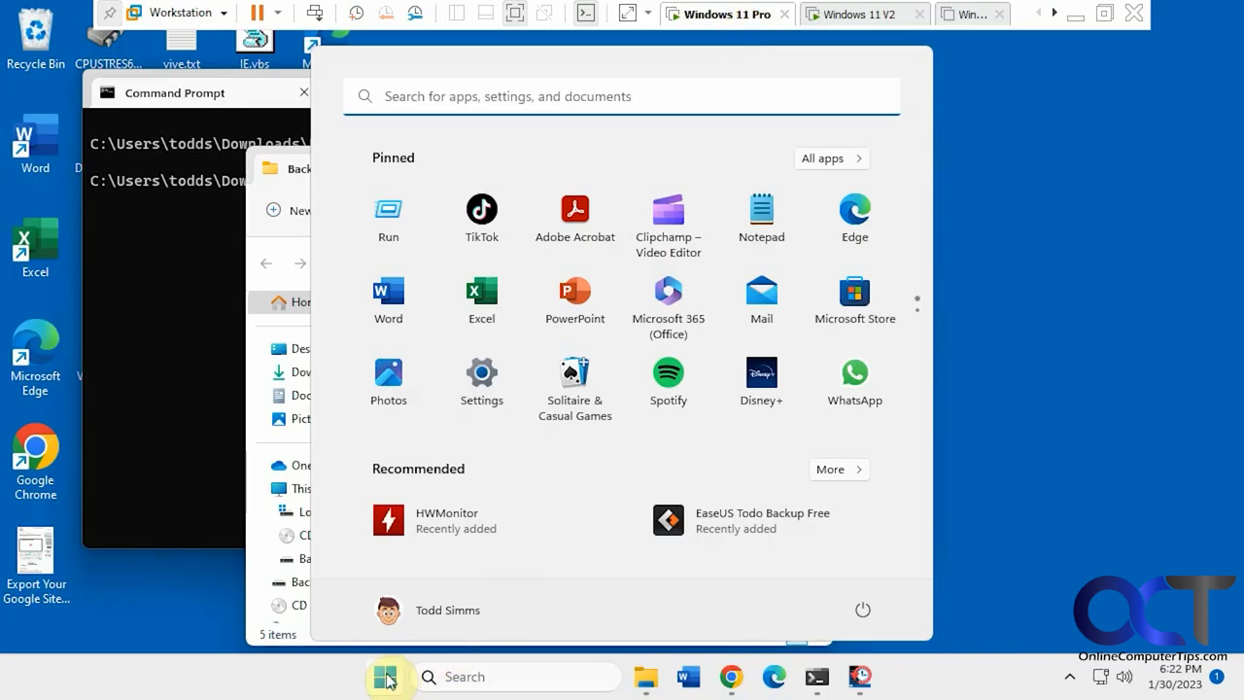
{"action": "mouse_move", "coordinate": [574, 217]}
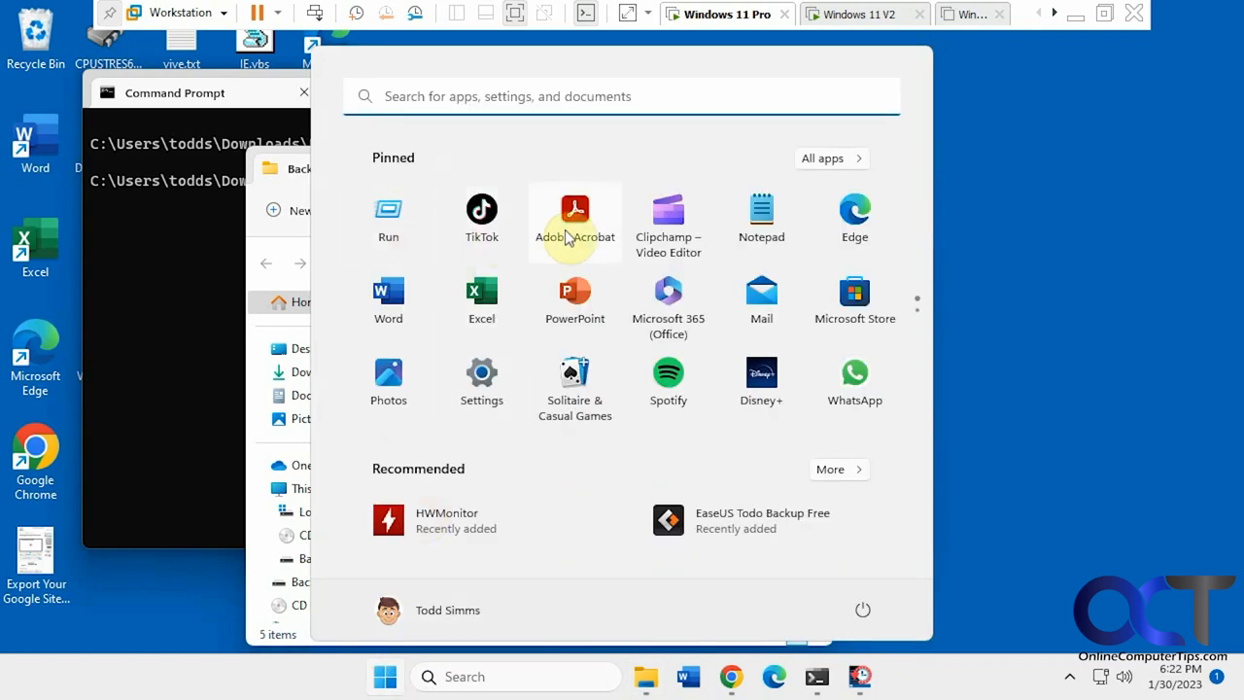
{"action": "left_click", "coordinate": [863, 14]}
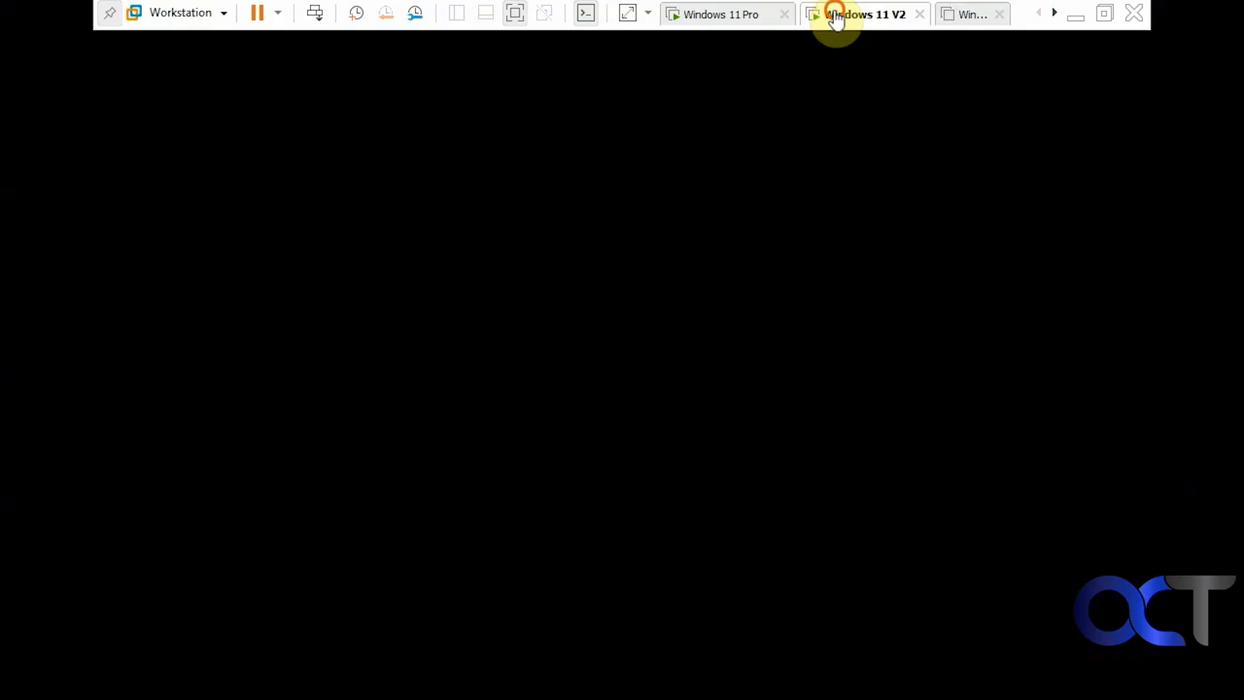
{"action": "left_click", "coordinate": [463, 677]}
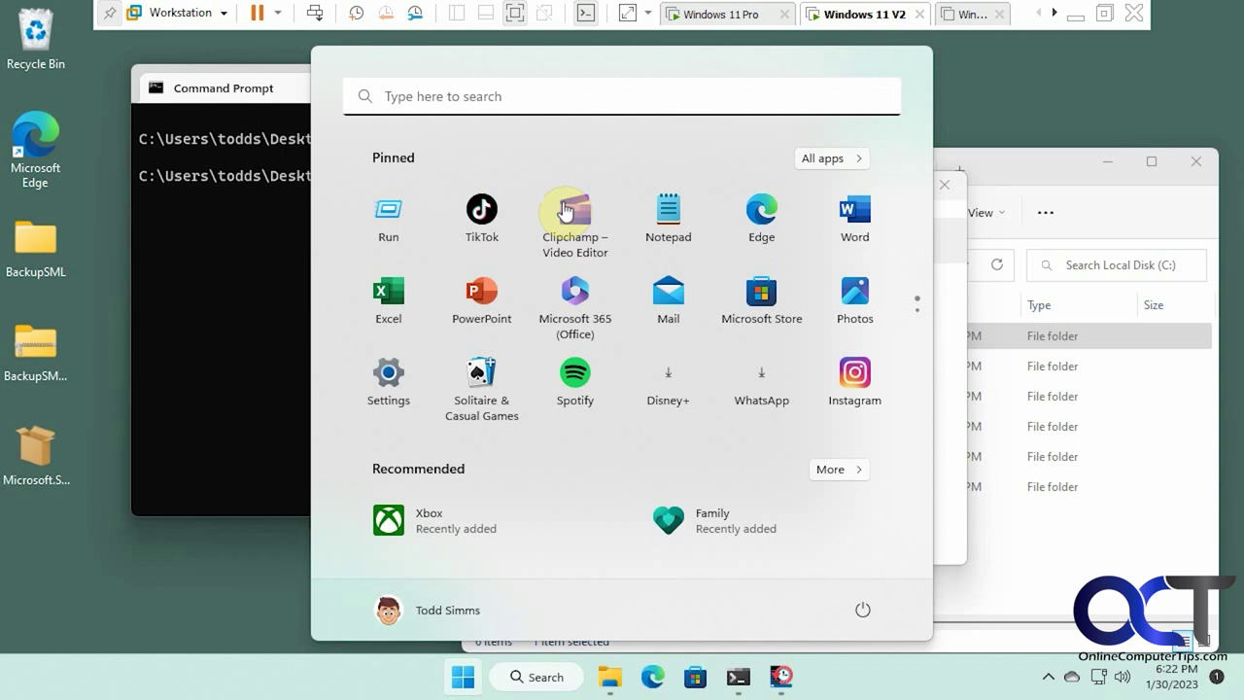
{"action": "mouse_move", "coordinate": [631, 233]}
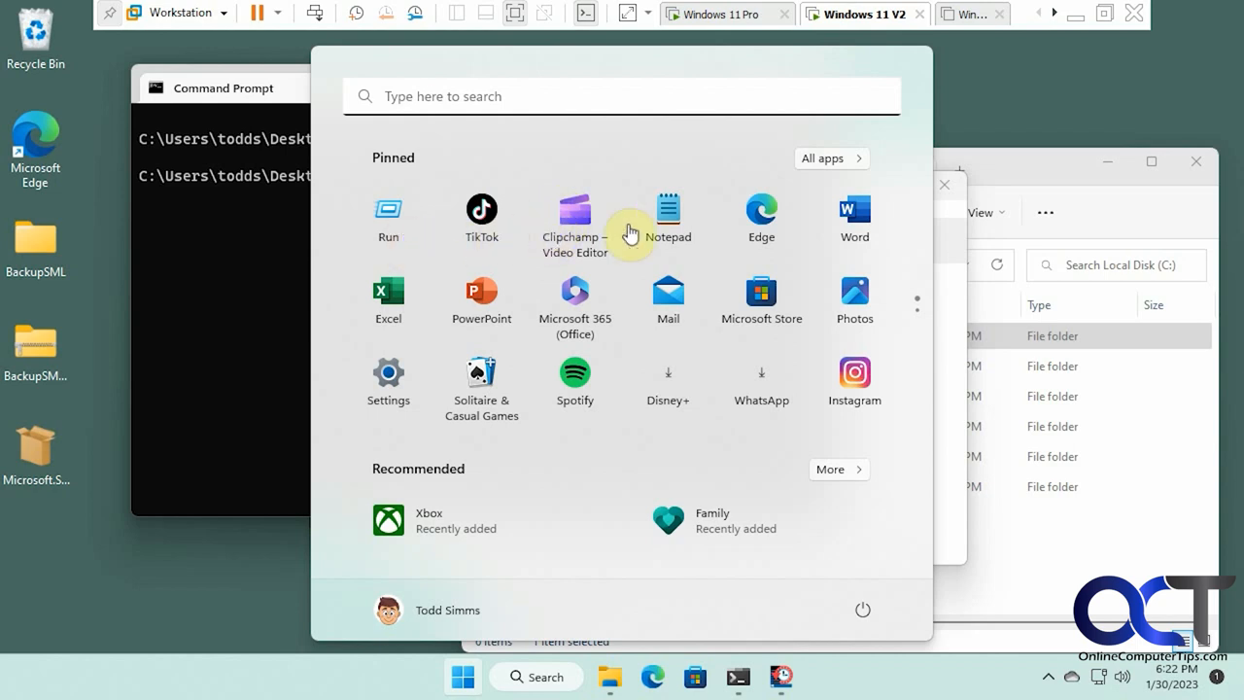
{"action": "mouse_move", "coordinate": [430, 305]}
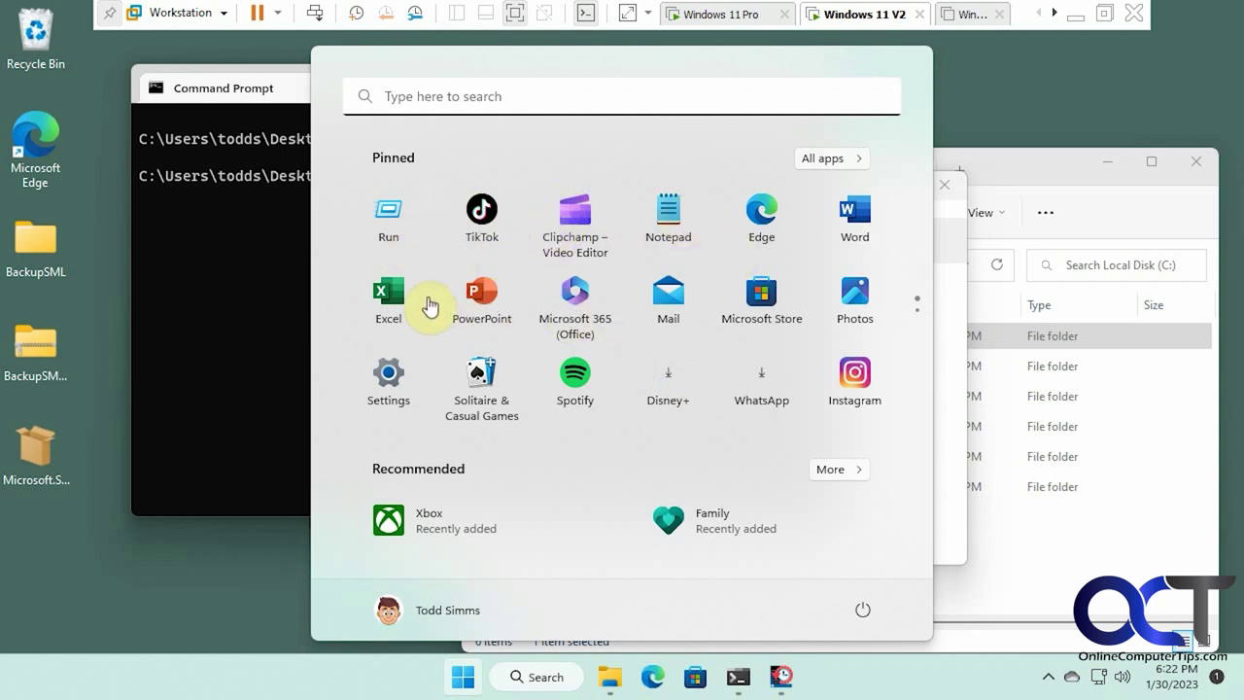
{"action": "mouse_move", "coordinate": [952, 384]}
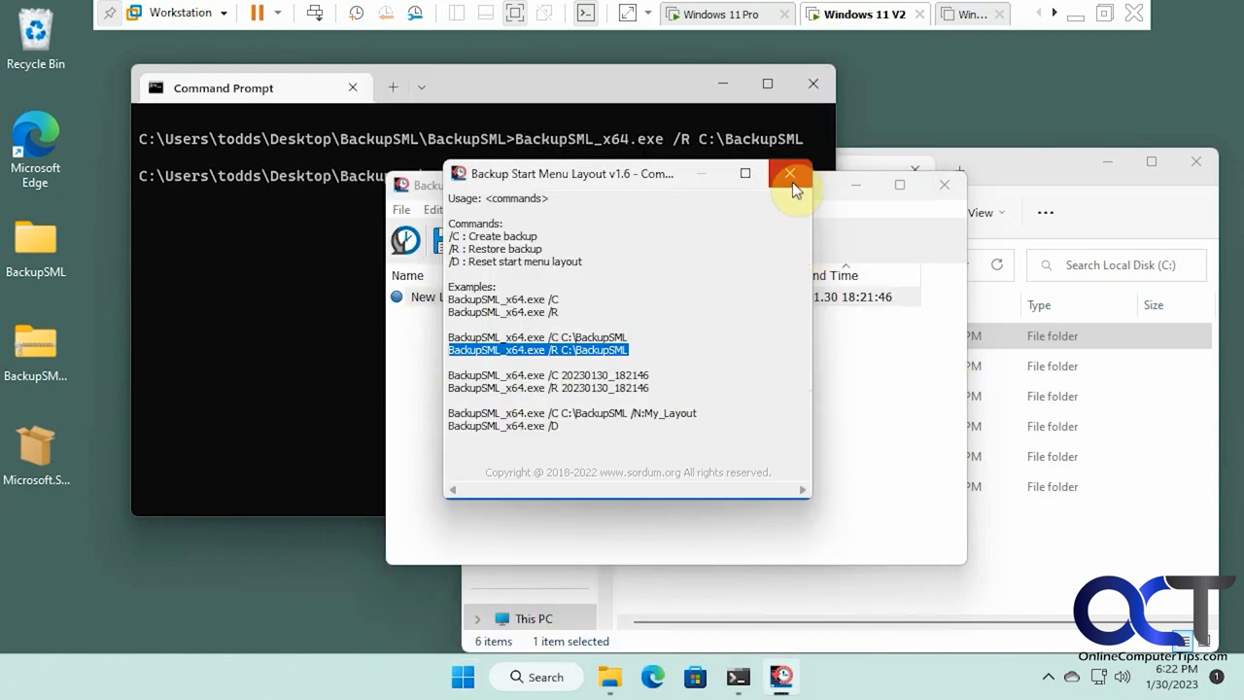
Dismiss the command-line usage help to reveal the New Layout backup entry.
{"action": "left_click", "coordinate": [790, 173]}
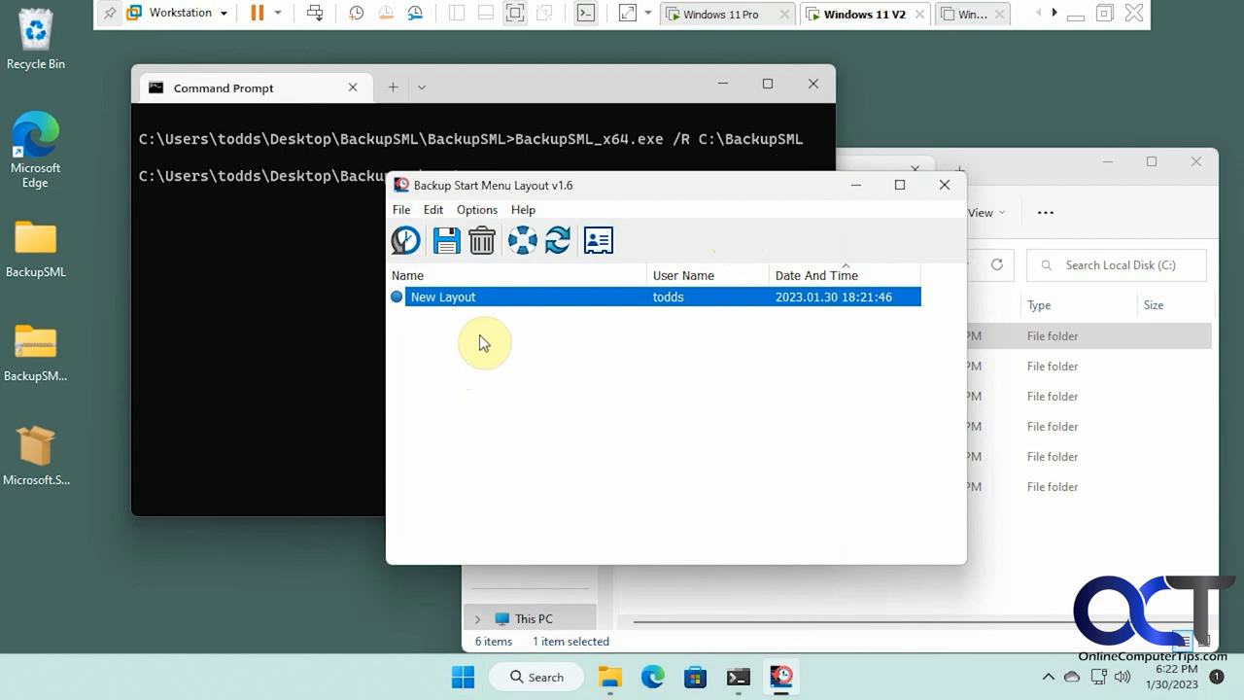
{"action": "mouse_move", "coordinate": [483, 240]}
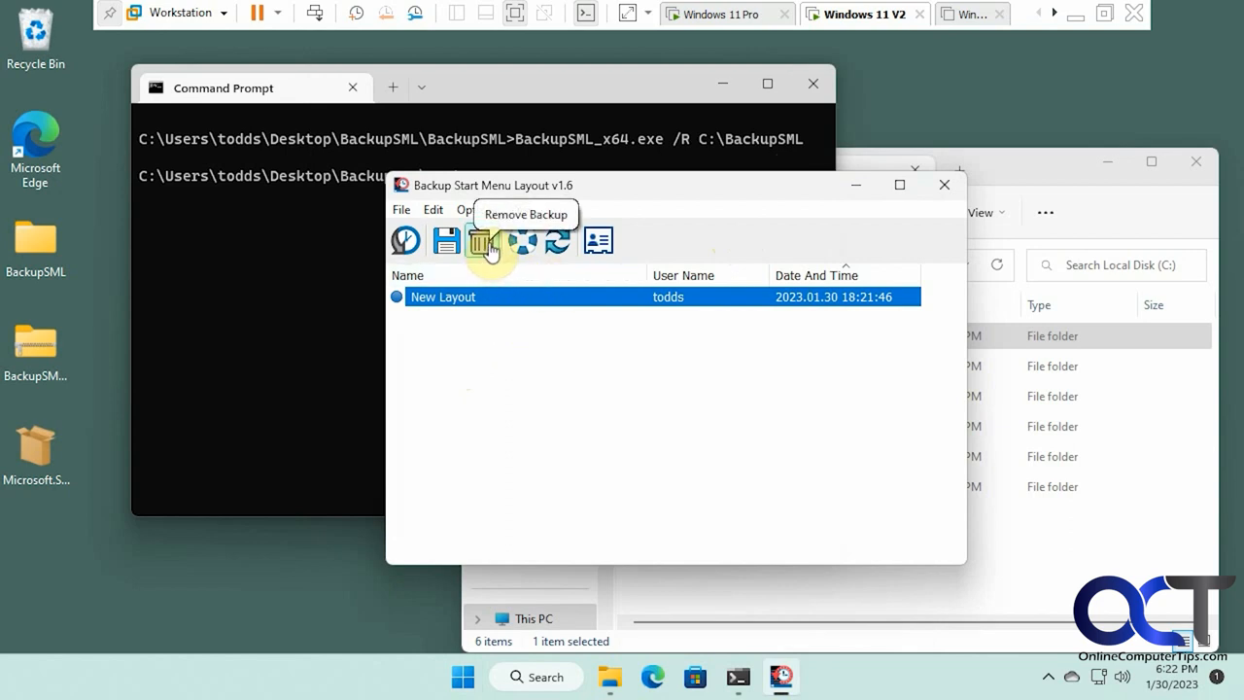
{"action": "mouse_move", "coordinate": [612, 395]}
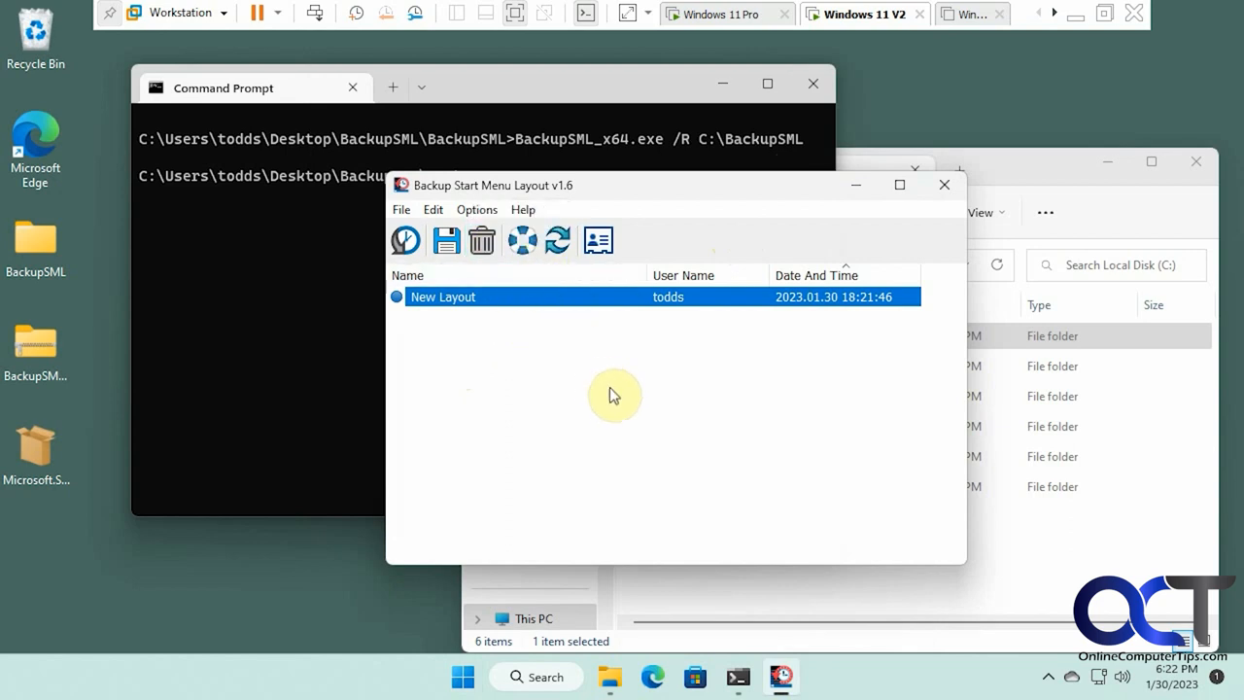